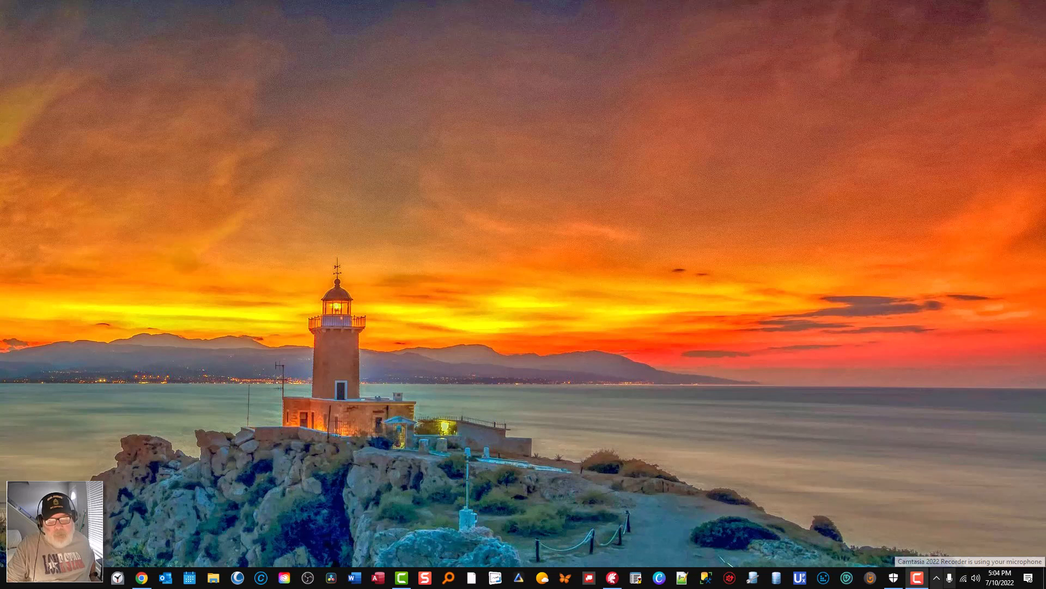
{"action": "mouse_move", "coordinate": [927, 578]}
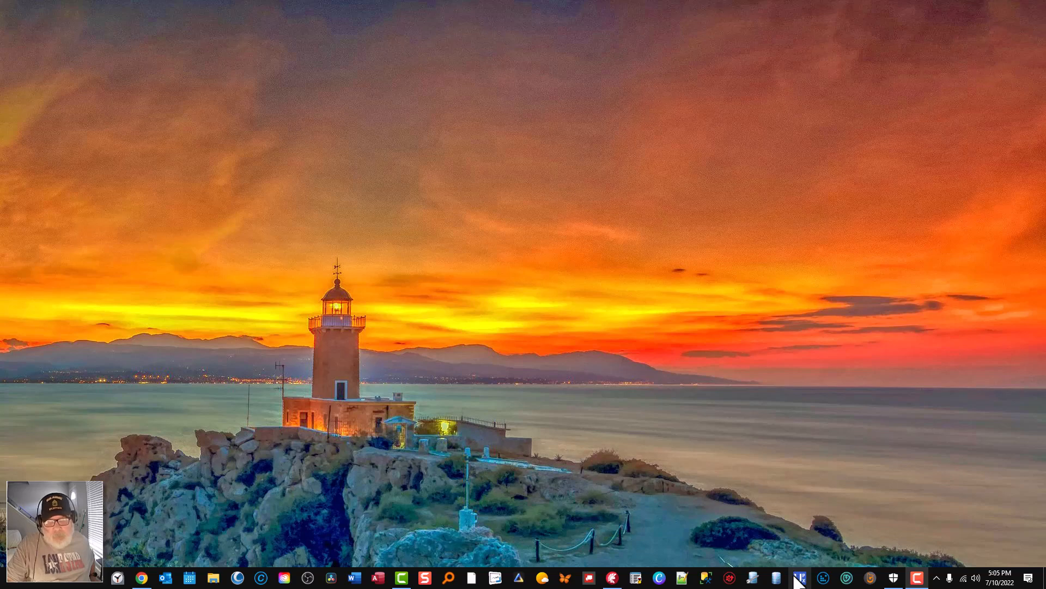
Step: Launch the Delphi 10.4 IDE from the taskbar
{"action": "left_click", "coordinate": [611, 577]}
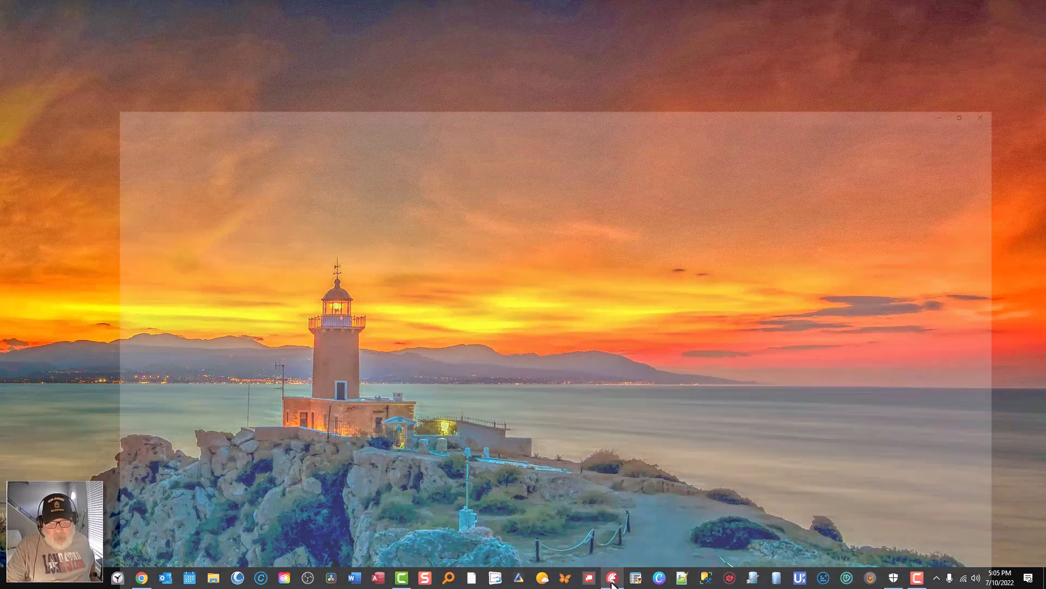
Step: Open the recent Project2.dproj project from the Welcome Page
{"action": "left_click", "coordinate": [611, 577]}
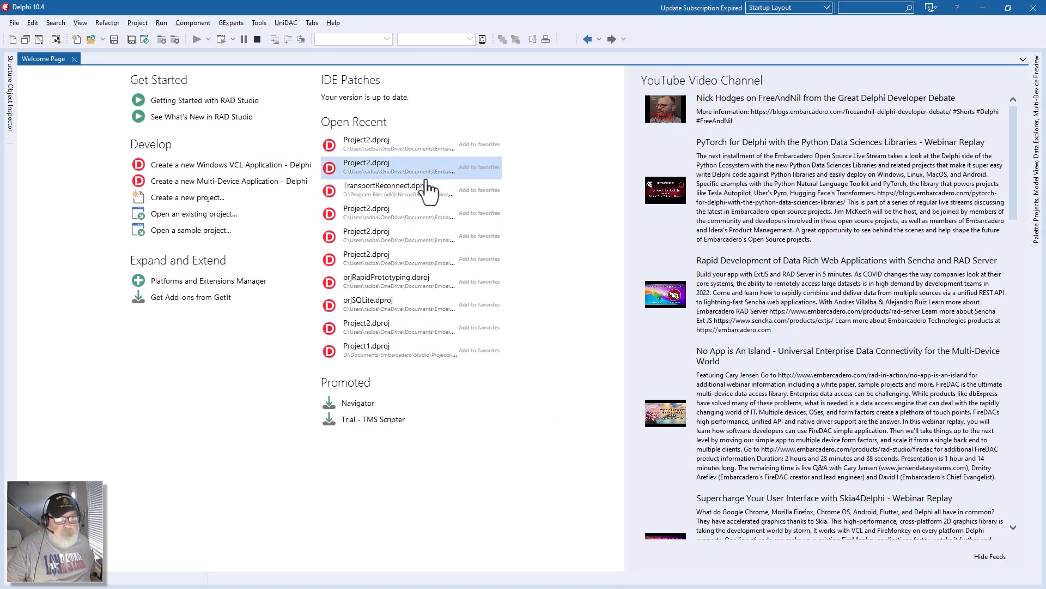
{"action": "left_click", "coordinate": [365, 143]}
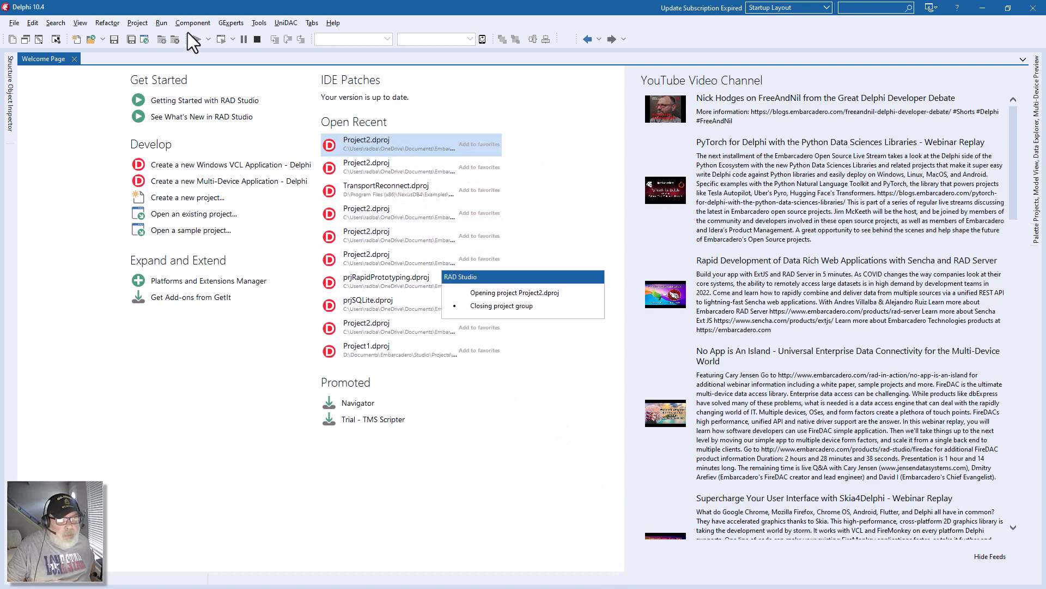
{"action": "mouse_move", "coordinate": [178, 320]}
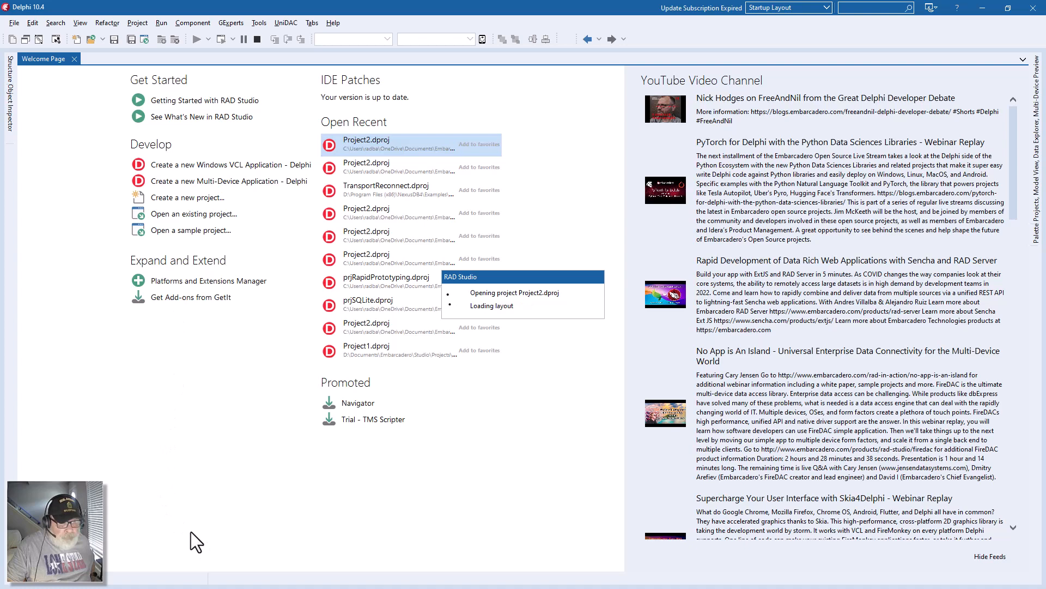
{"action": "mouse_move", "coordinate": [93, 280]}
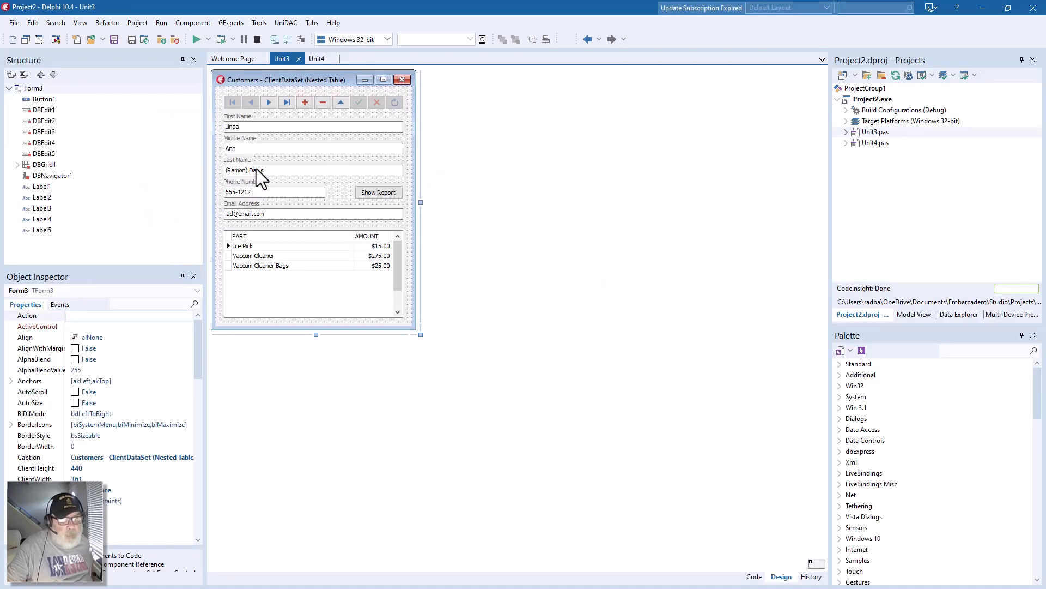
{"action": "mouse_move", "coordinate": [301, 217]}
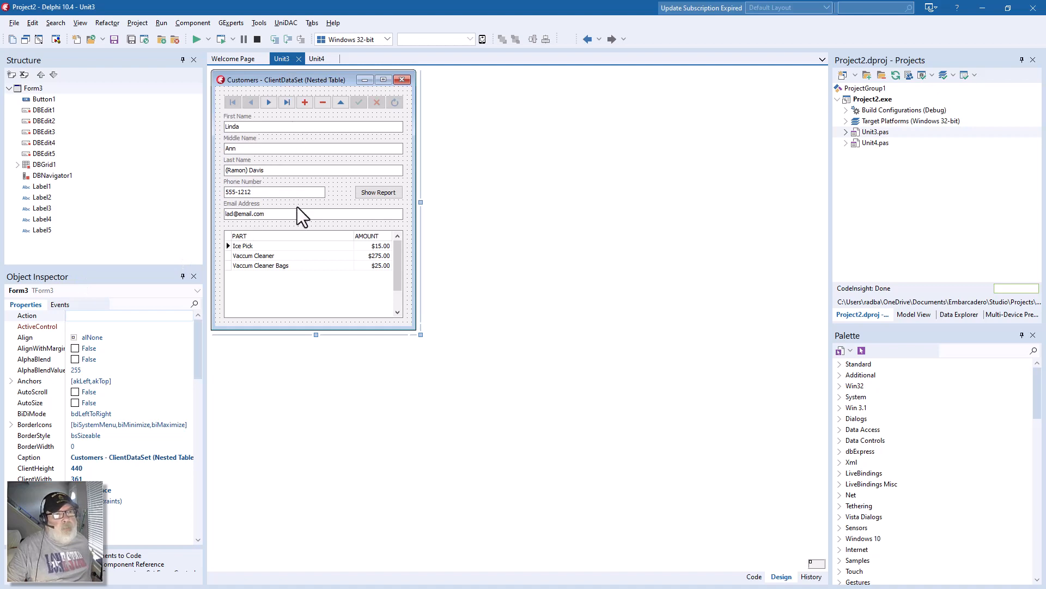
{"action": "mouse_move", "coordinate": [285, 165]}
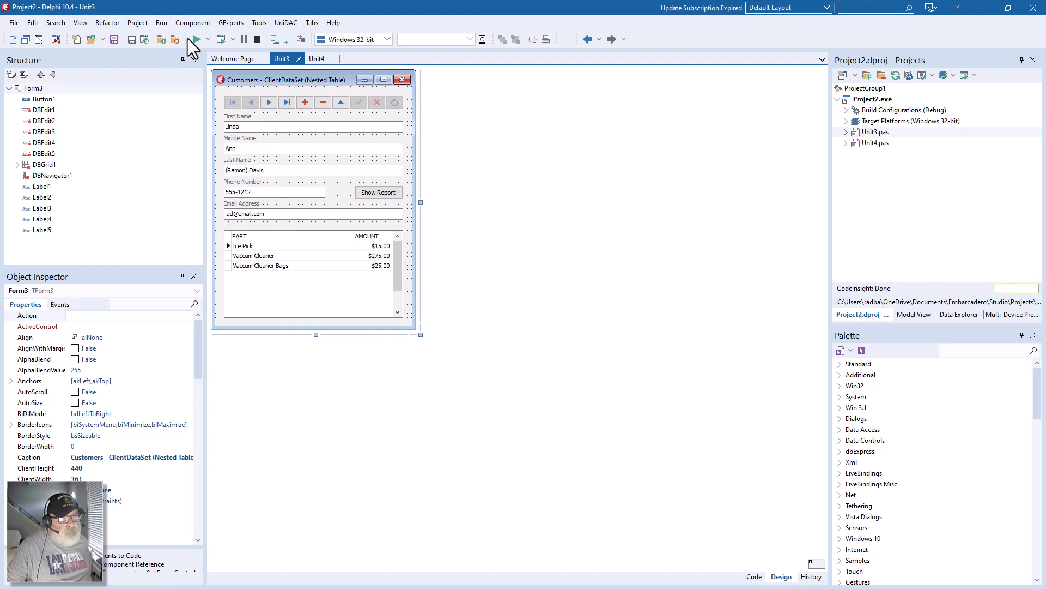
Step: Run the Customers app and step through customer records, ending back on Linda
{"action": "left_click", "coordinate": [194, 38]}
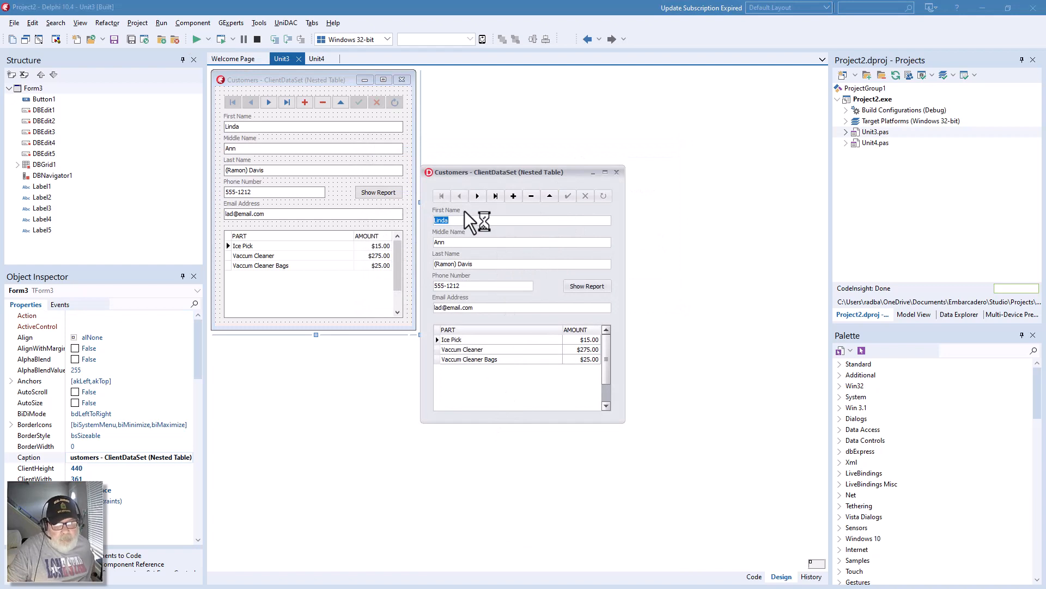
{"action": "mouse_move", "coordinate": [477, 196]}
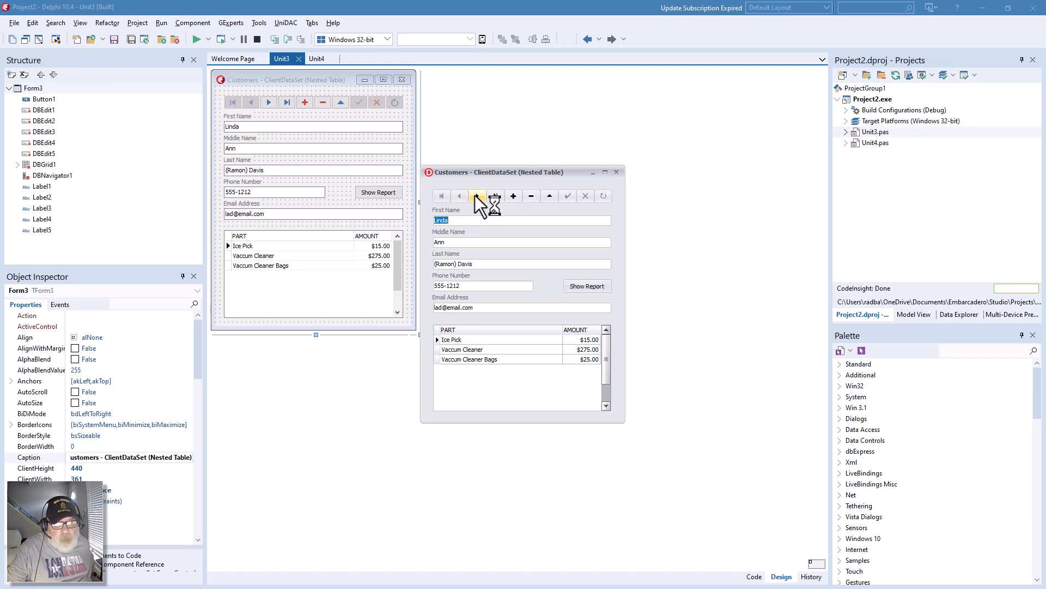
{"action": "left_click", "coordinate": [477, 195]}
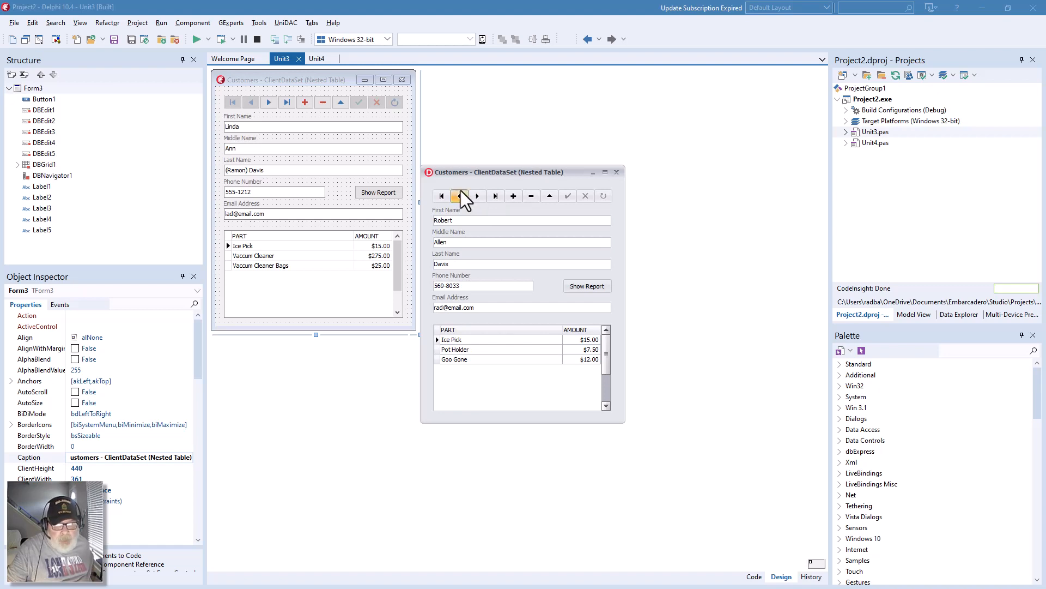
{"action": "left_click", "coordinate": [476, 195]}
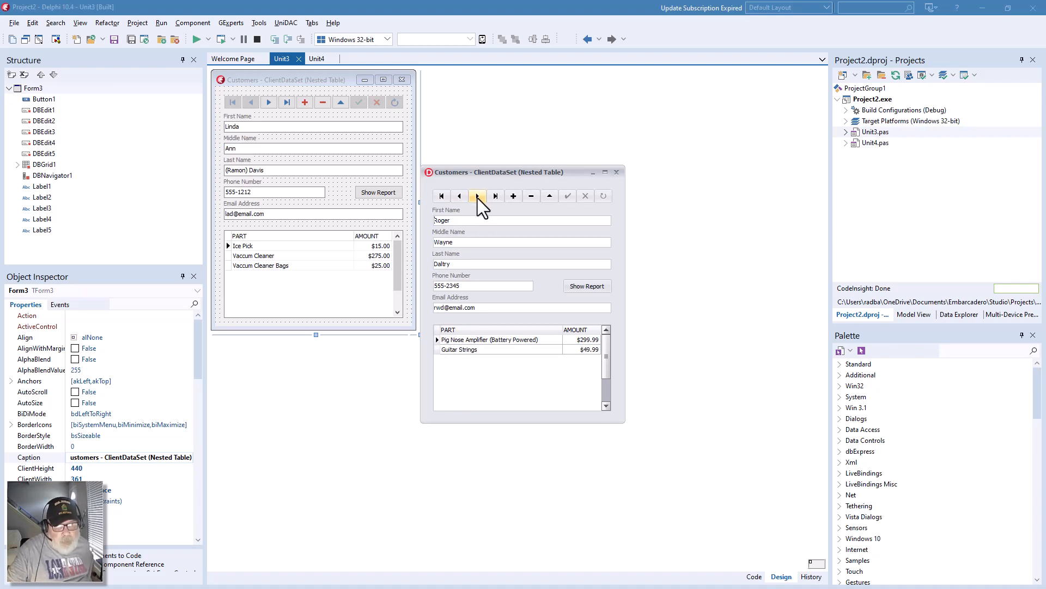
{"action": "left_click", "coordinate": [478, 196]}
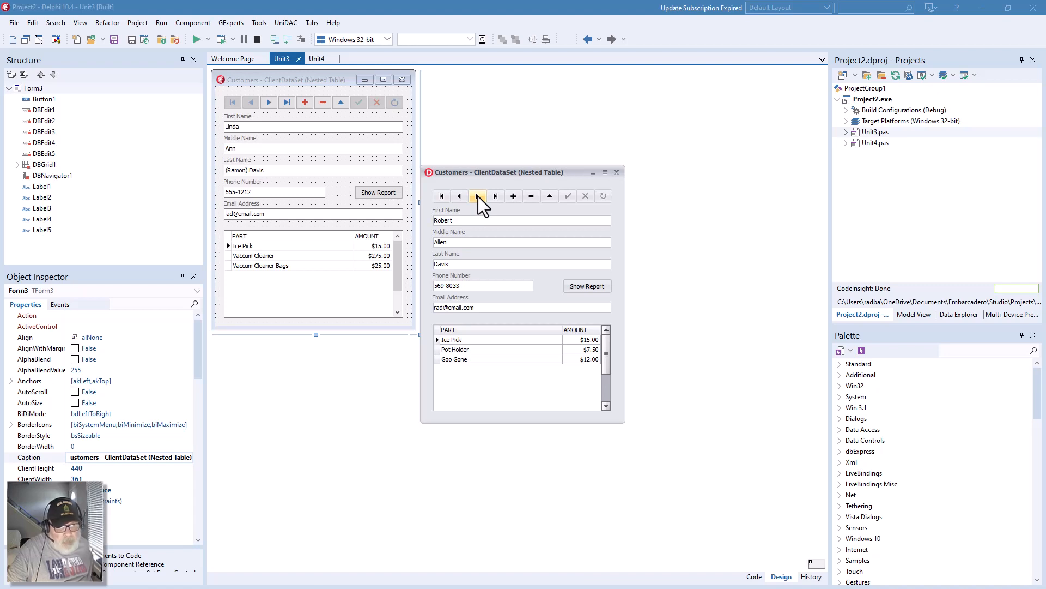
{"action": "left_click", "coordinate": [495, 196]}
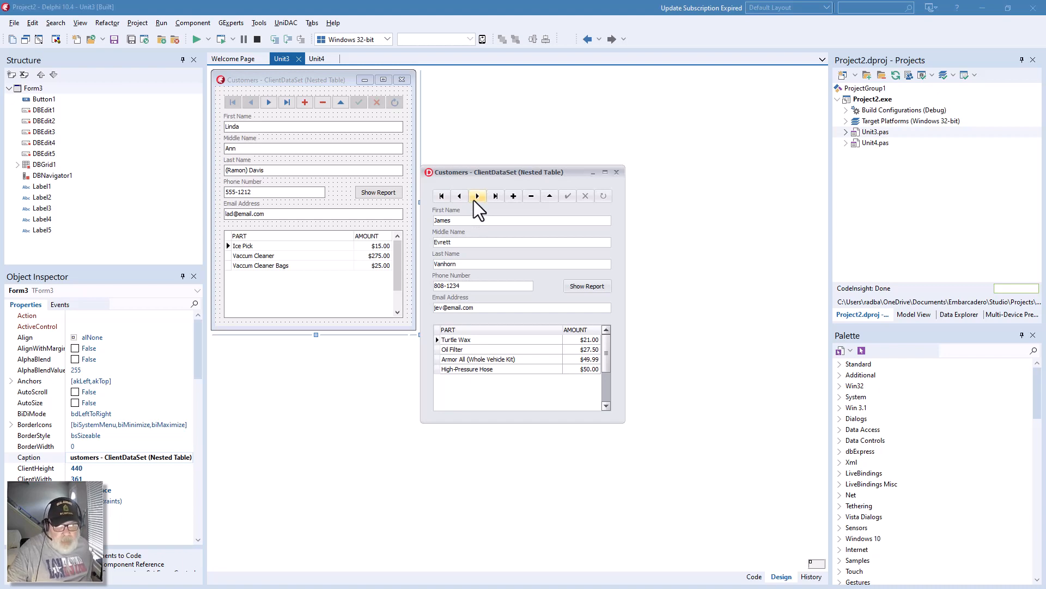
{"action": "mouse_move", "coordinate": [482, 263]}
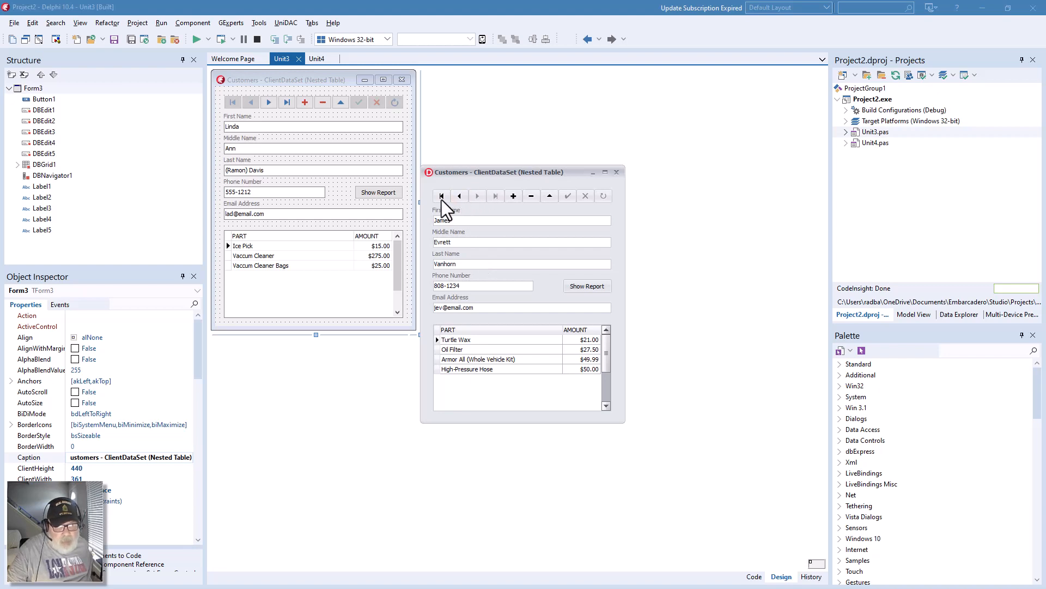
{"action": "left_click", "coordinate": [442, 196]}
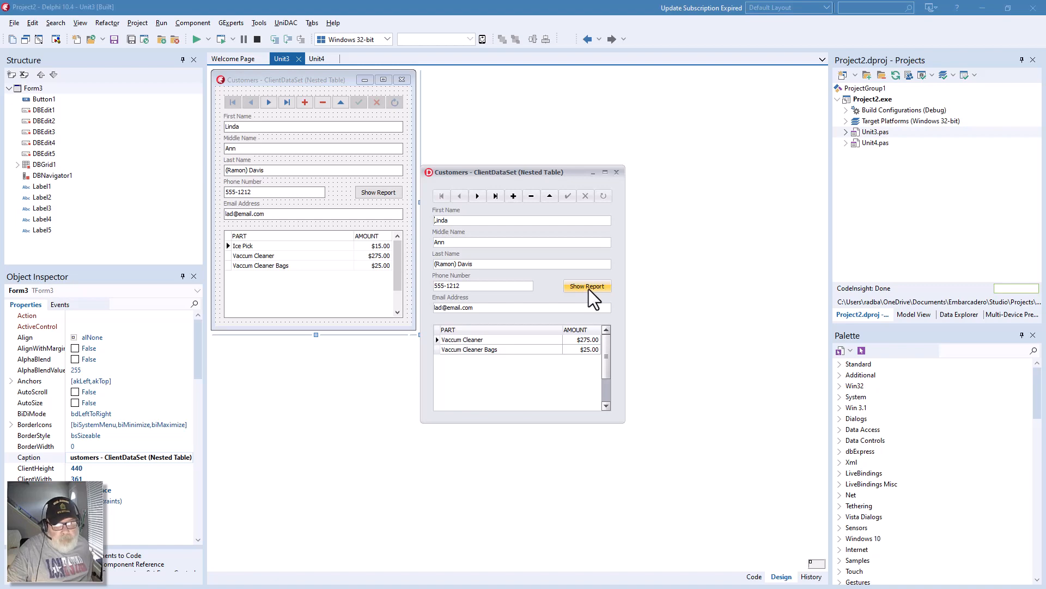
{"action": "left_click", "coordinate": [586, 286]}
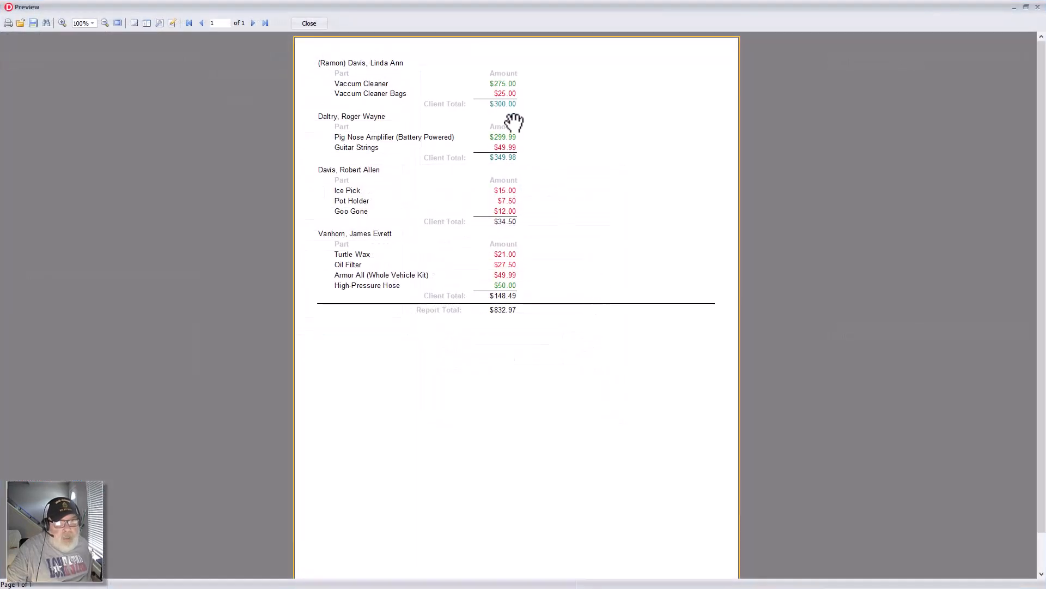
{"action": "mouse_move", "coordinate": [393, 124]}
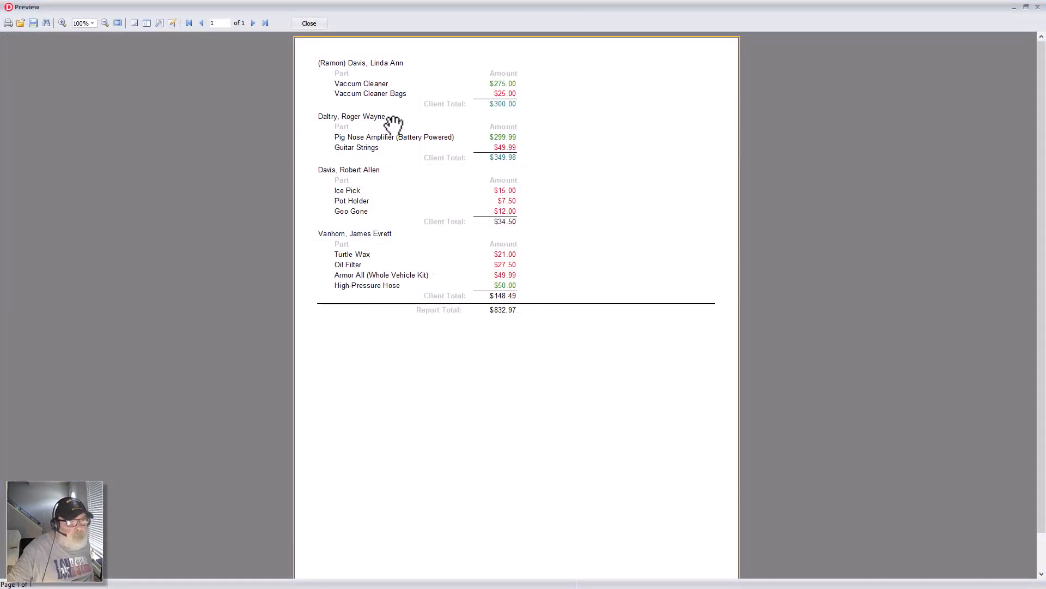
{"action": "mouse_move", "coordinate": [371, 399]}
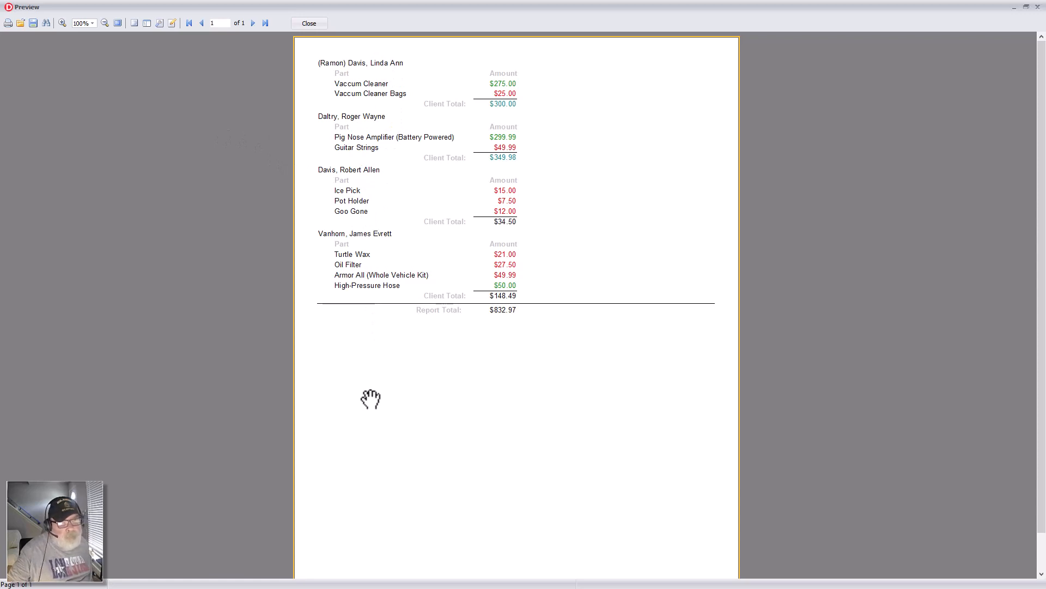
{"action": "mouse_move", "coordinate": [410, 245]}
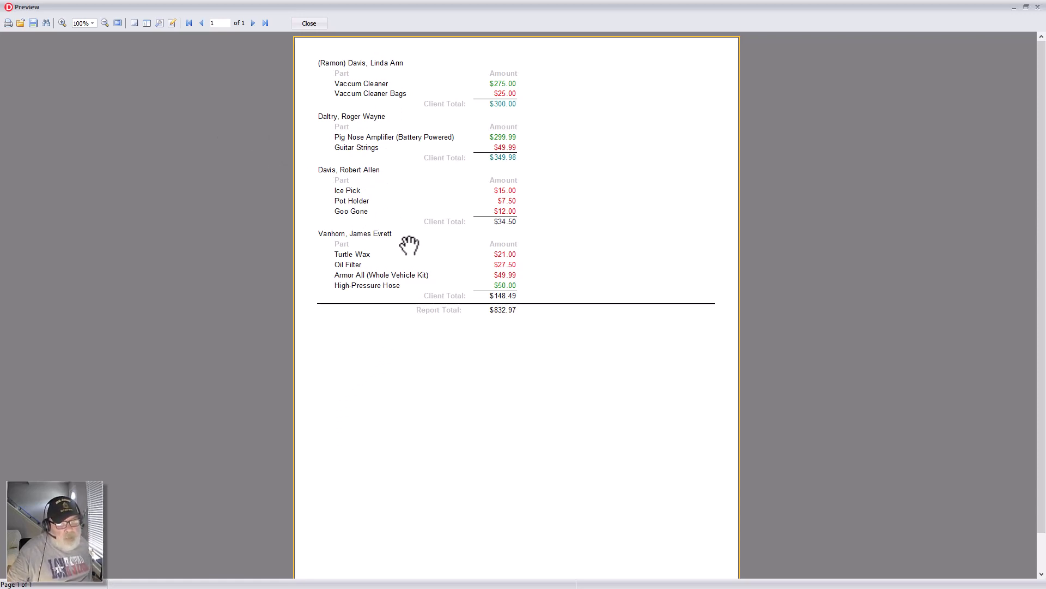
{"action": "mouse_move", "coordinate": [375, 104]}
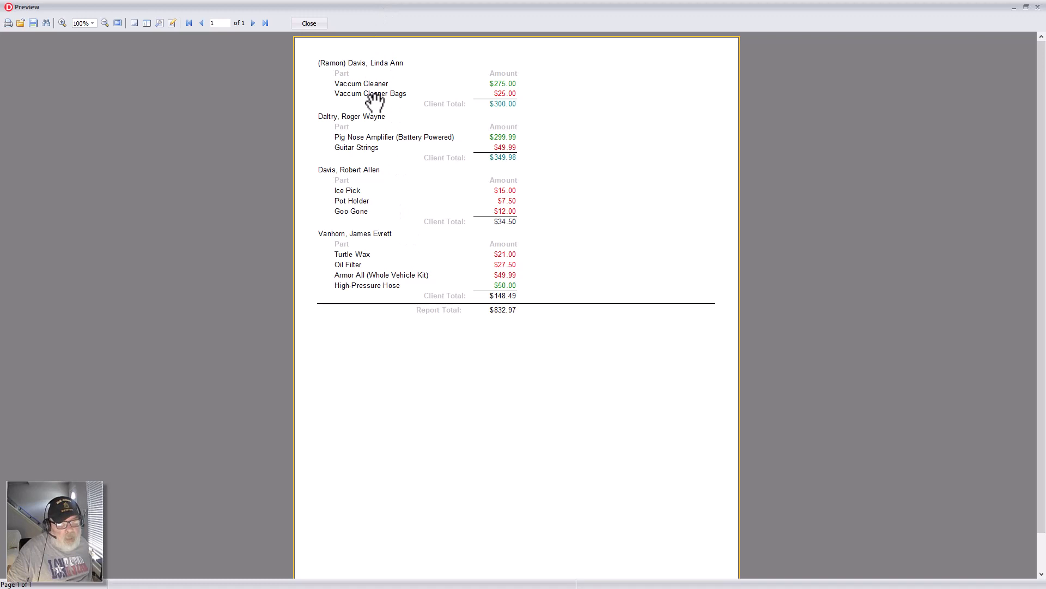
{"action": "mouse_move", "coordinate": [380, 101]}
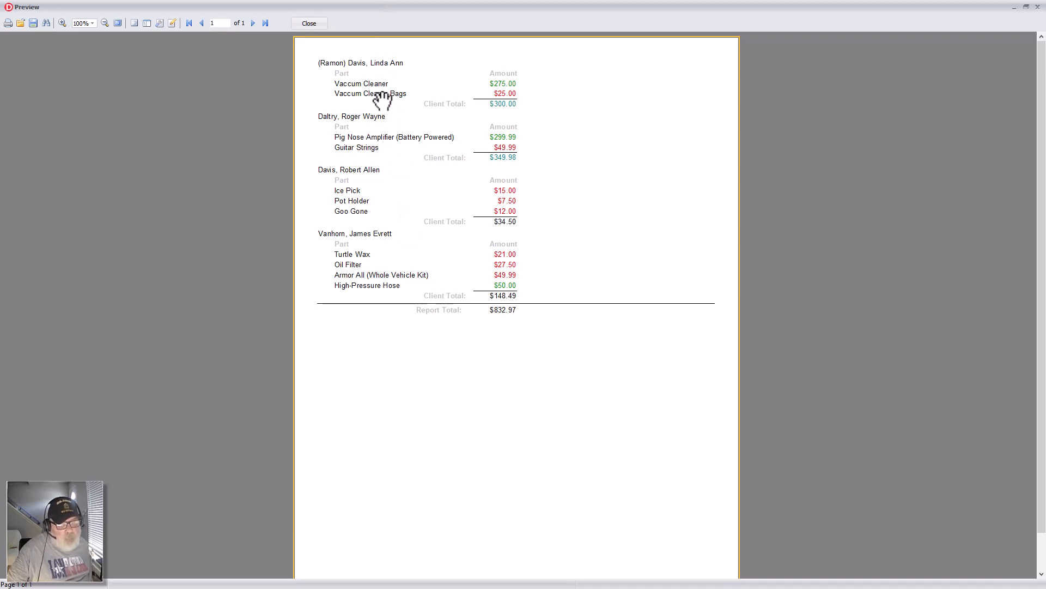
{"action": "mouse_move", "coordinate": [342, 322]}
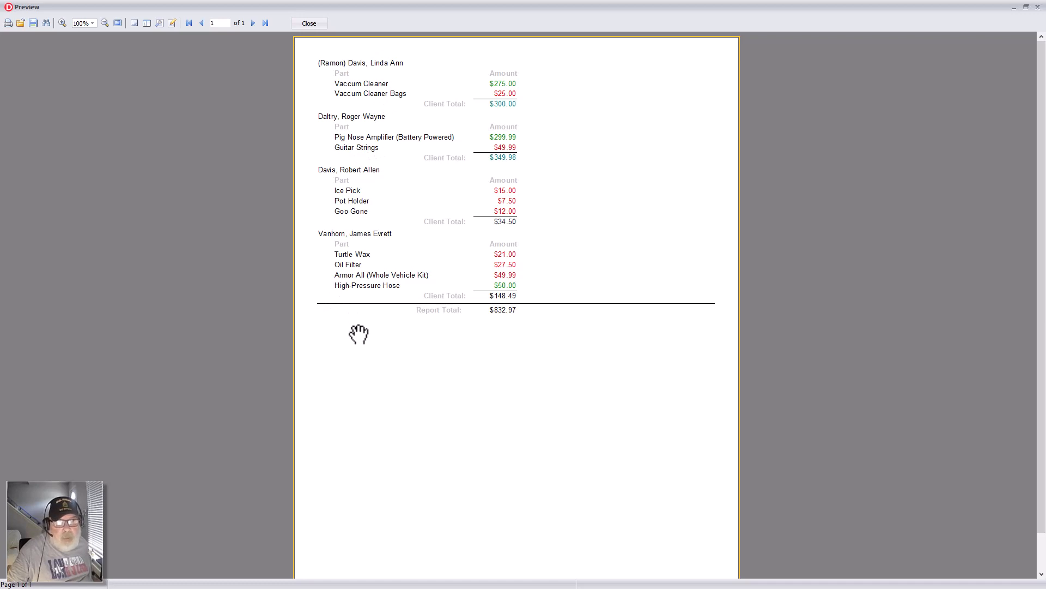
{"action": "mouse_move", "coordinate": [395, 186]}
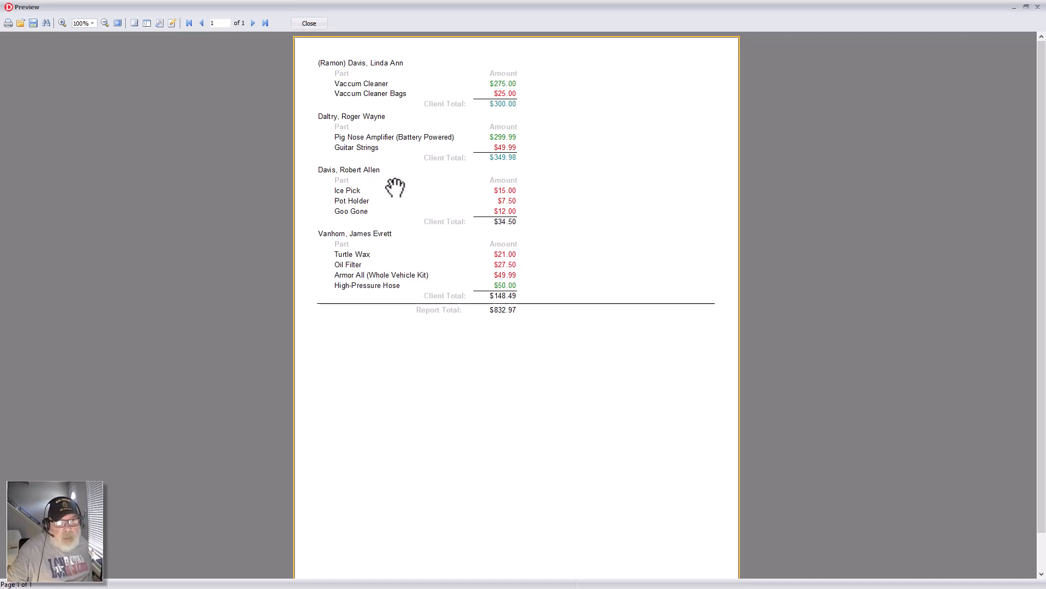
{"action": "mouse_move", "coordinate": [345, 90]}
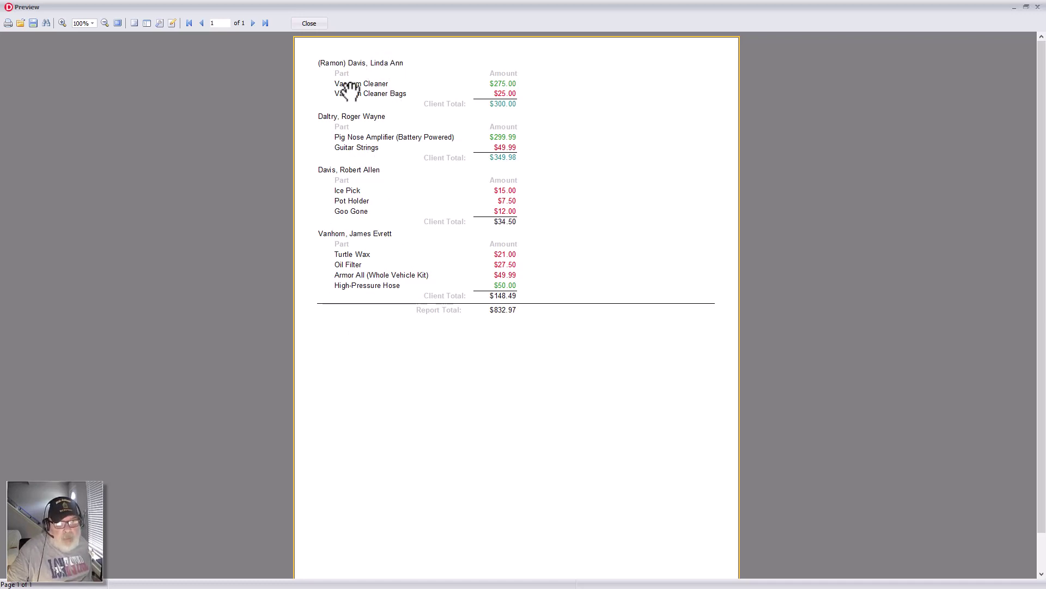
{"action": "mouse_move", "coordinate": [344, 103]}
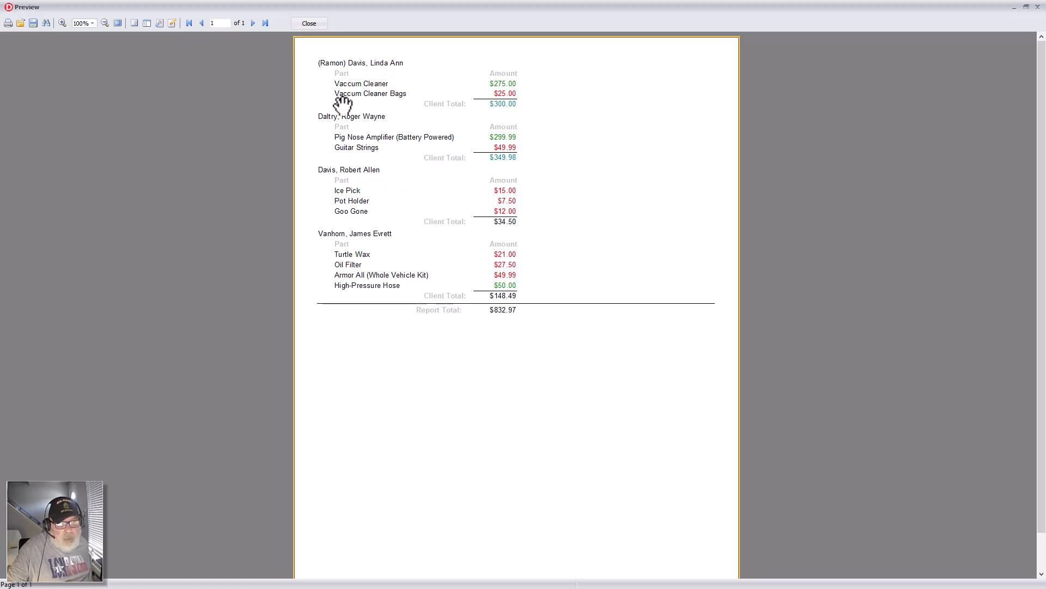
{"action": "mouse_move", "coordinate": [374, 90]}
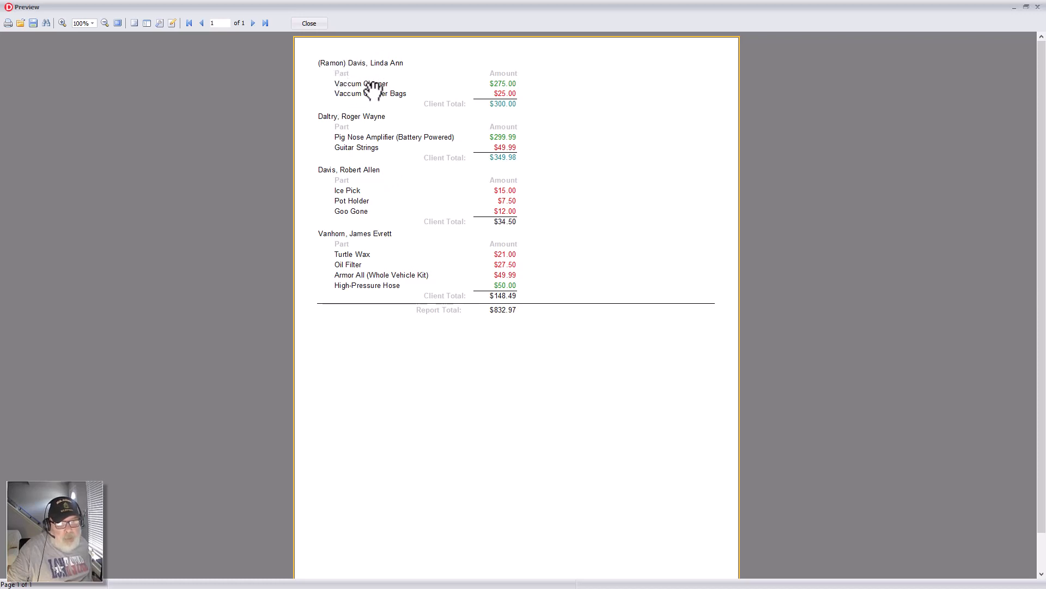
{"action": "mouse_move", "coordinate": [500, 70]}
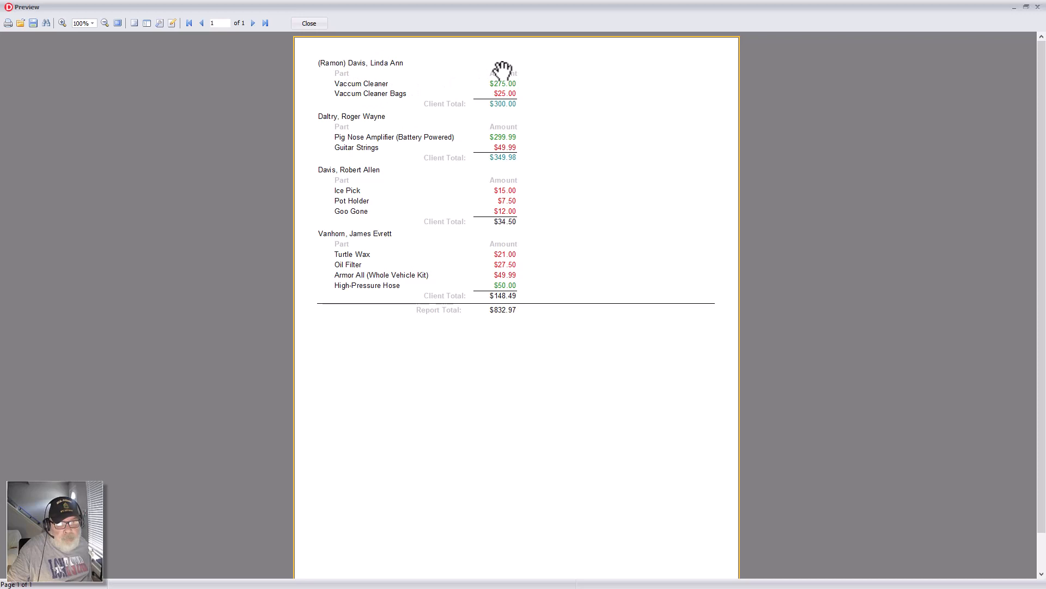
{"action": "mouse_move", "coordinate": [506, 98]}
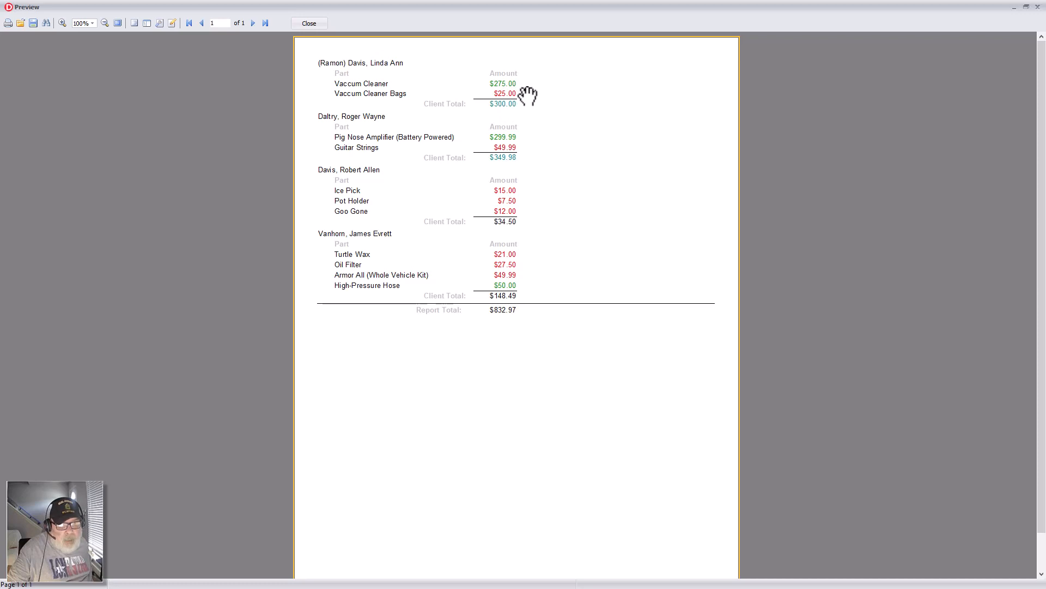
{"action": "mouse_move", "coordinate": [529, 90]}
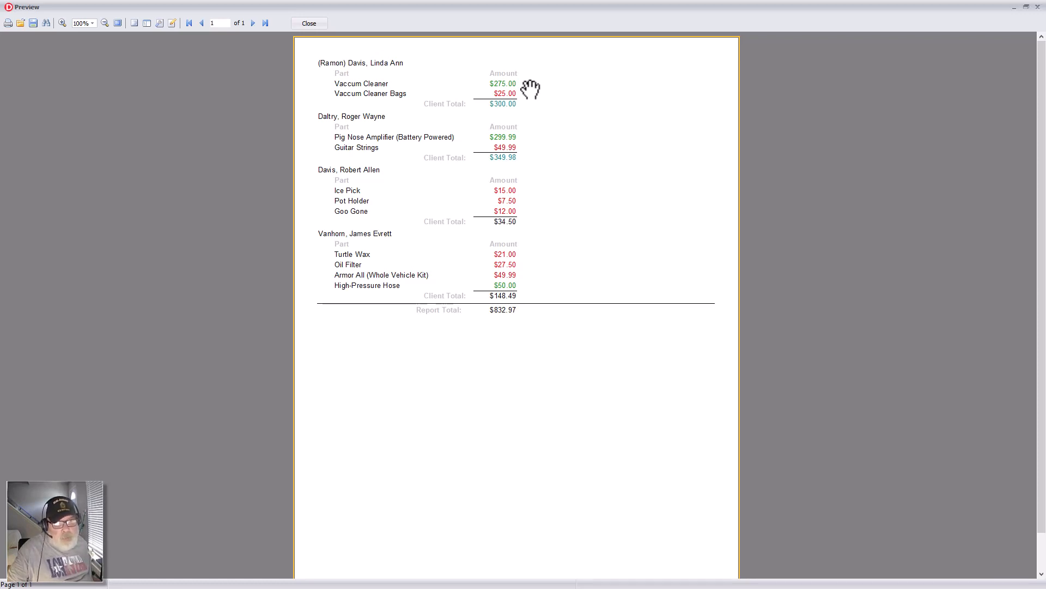
{"action": "mouse_move", "coordinate": [537, 175]}
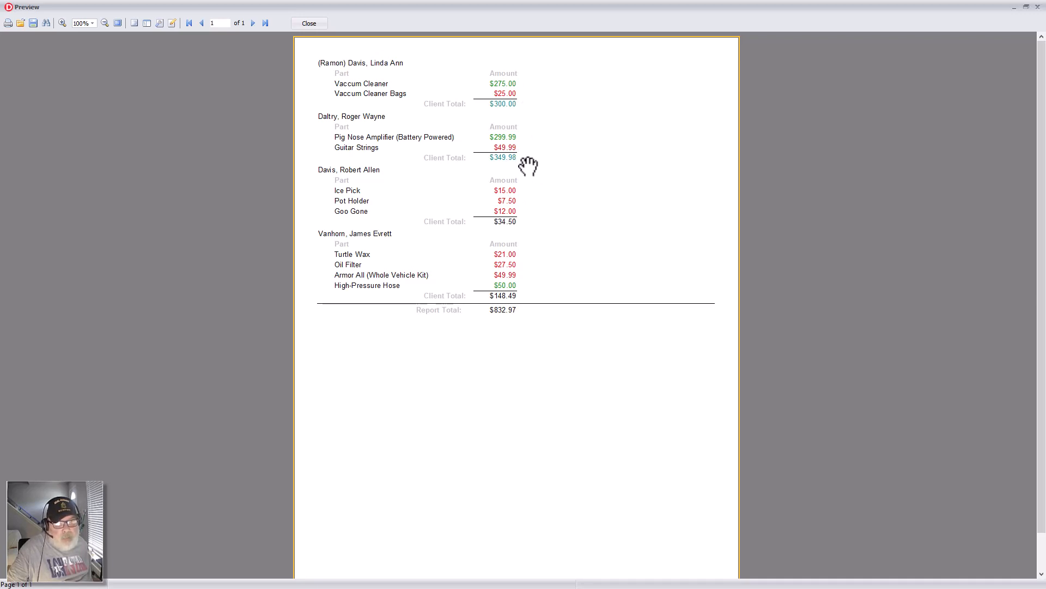
{"action": "mouse_move", "coordinate": [509, 172]}
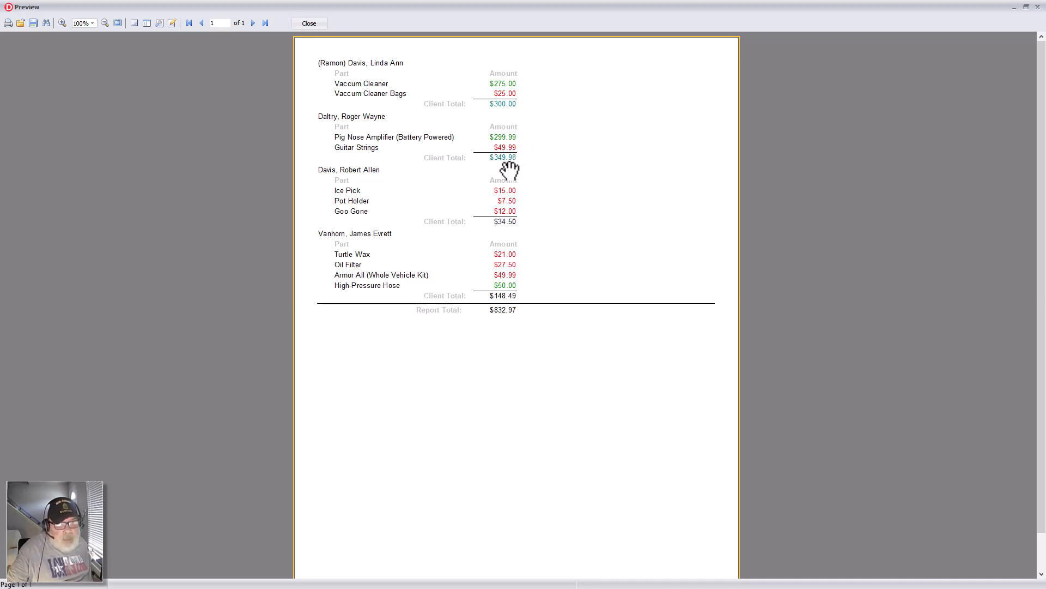
{"action": "mouse_move", "coordinate": [510, 164]}
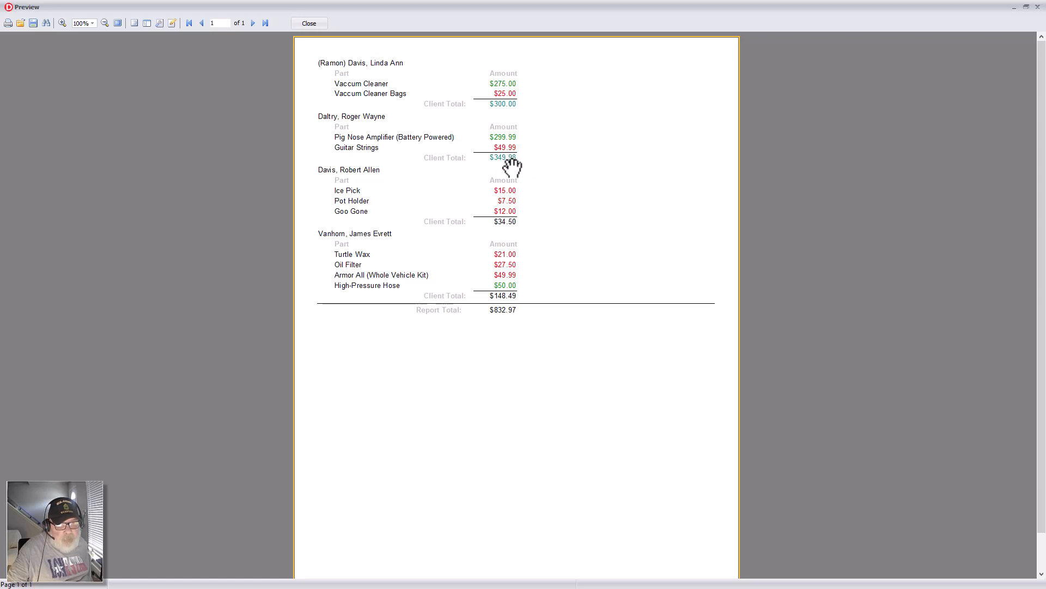
{"action": "mouse_move", "coordinate": [618, 169]}
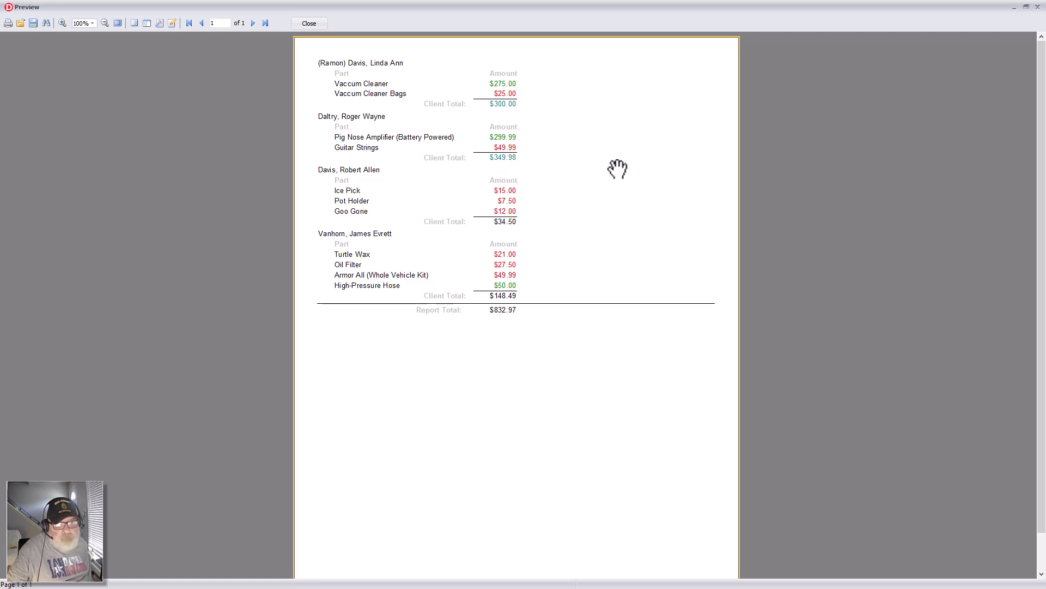
{"action": "mouse_move", "coordinate": [531, 119]}
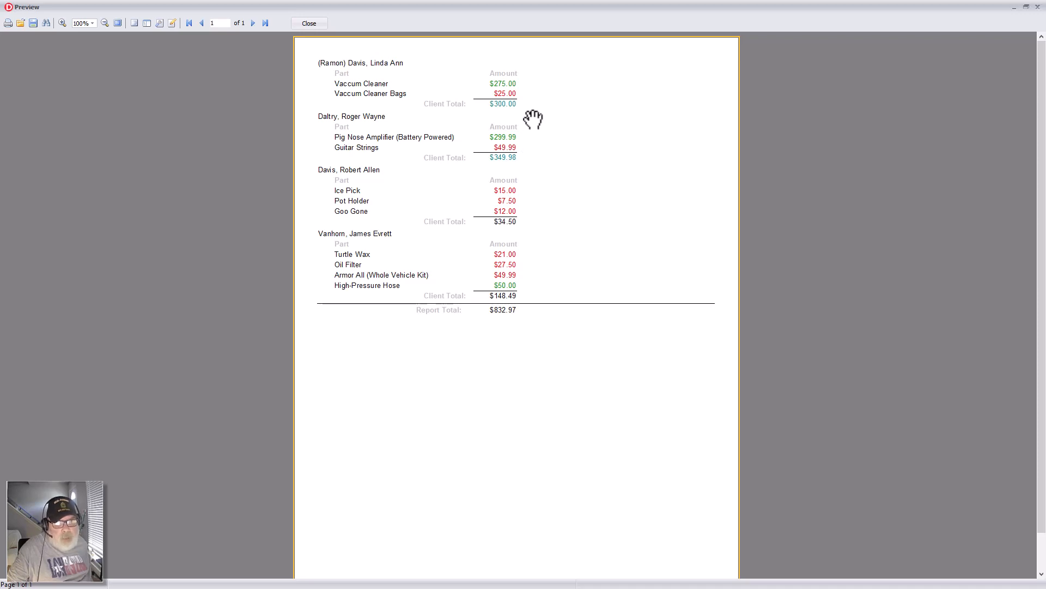
{"action": "mouse_move", "coordinate": [535, 81]}
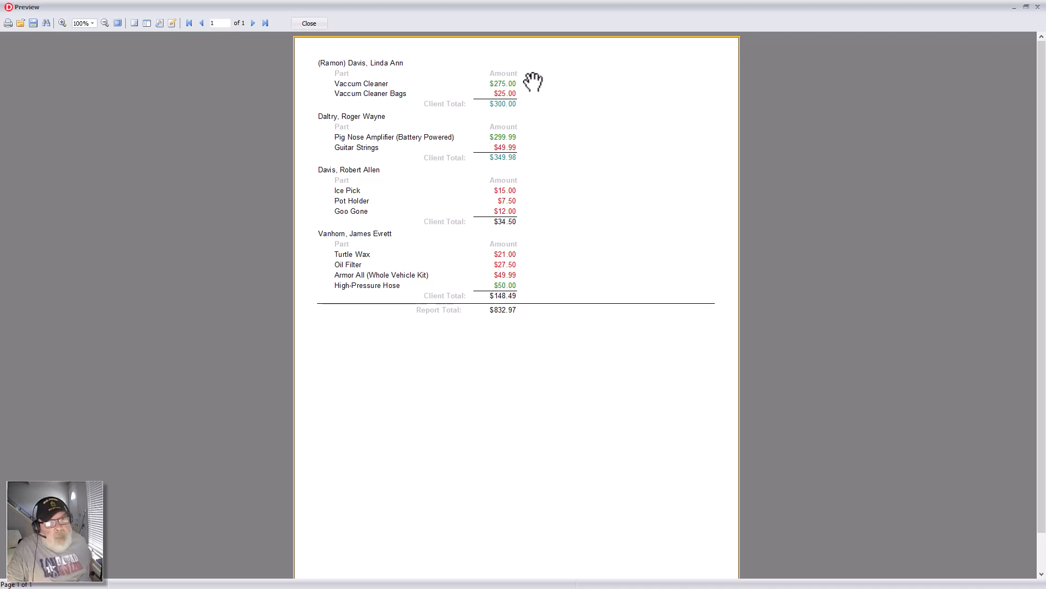
{"action": "mouse_move", "coordinate": [541, 119]}
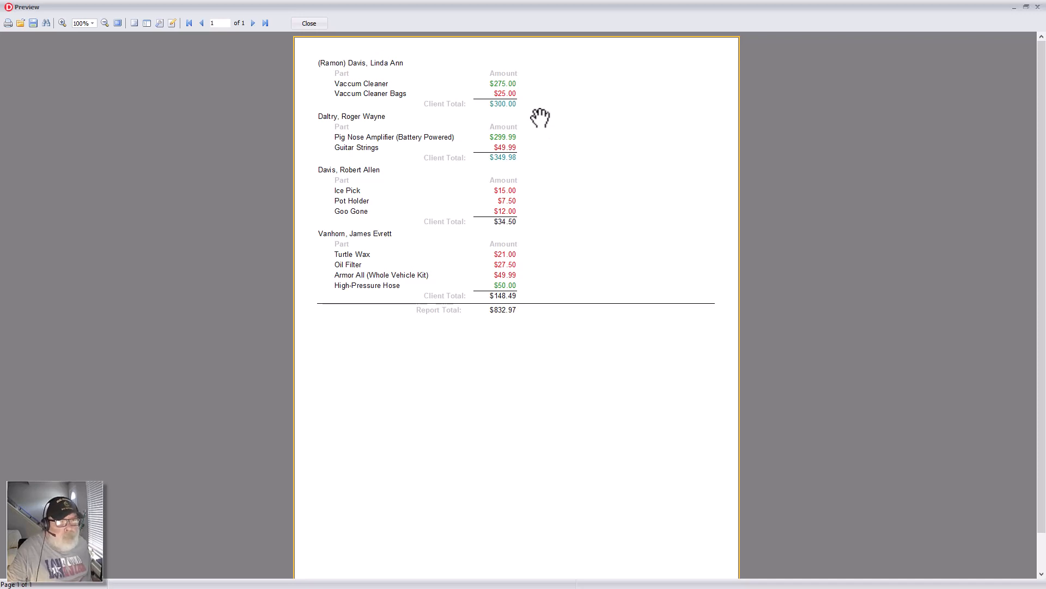
{"action": "mouse_move", "coordinate": [526, 118]}
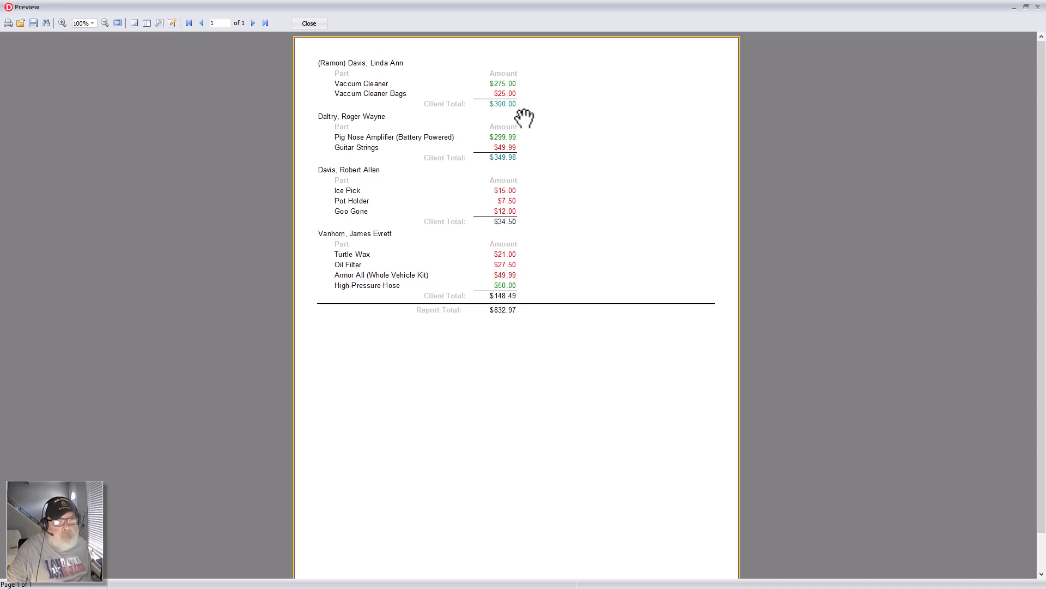
{"action": "mouse_move", "coordinate": [309, 22]}
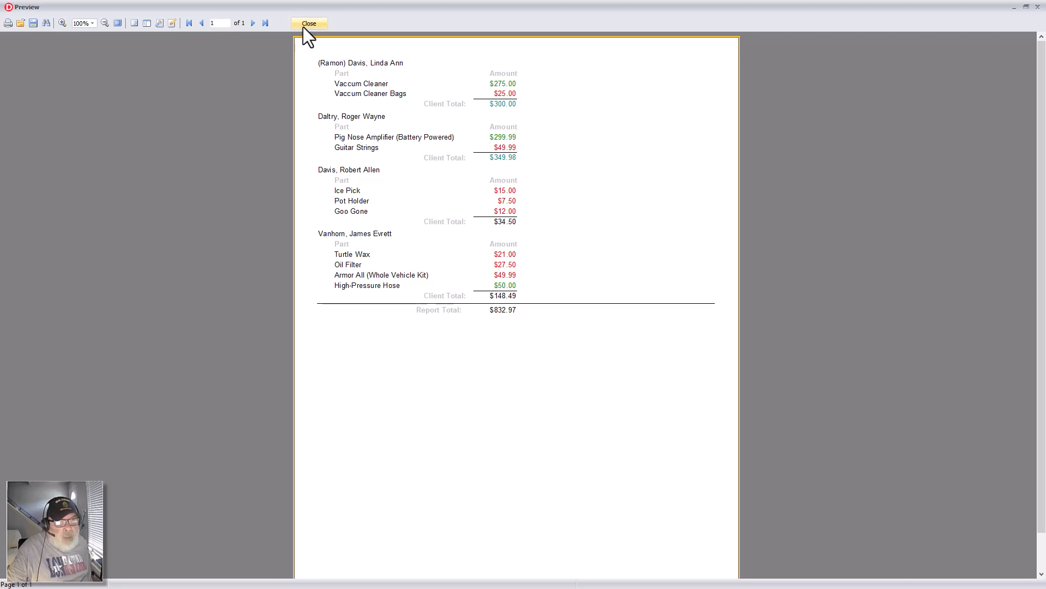
Step: Close the report preview and the running Customers application
{"action": "left_click", "coordinate": [308, 22]}
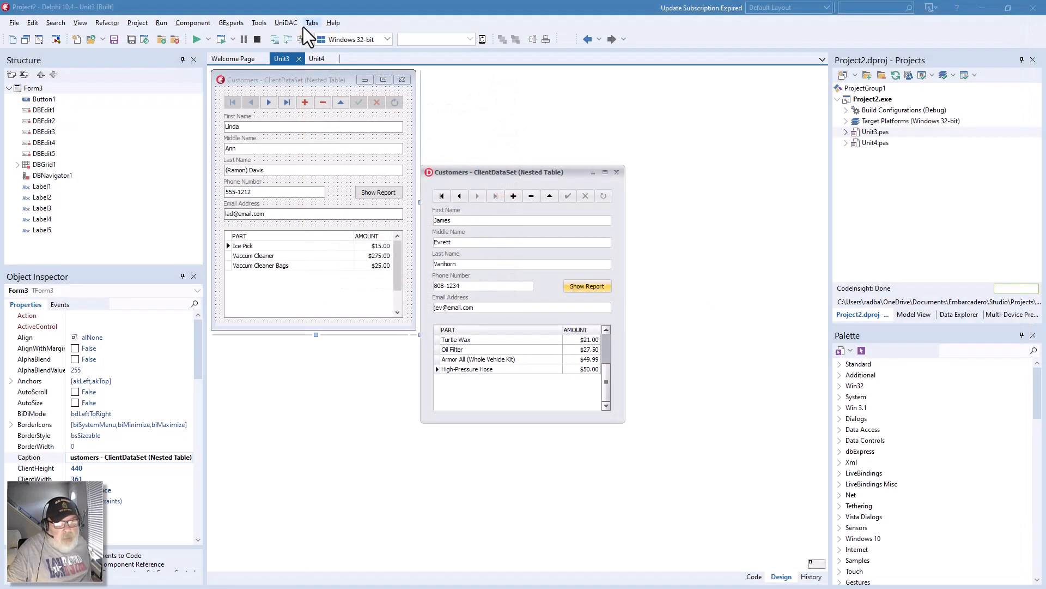
{"action": "mouse_move", "coordinate": [616, 172]}
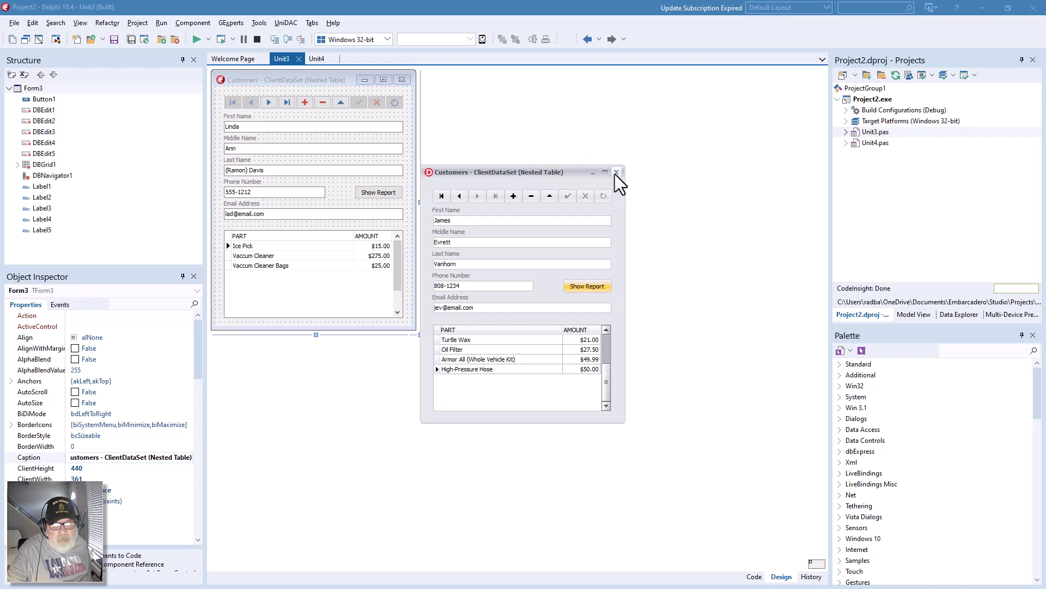
{"action": "left_click", "coordinate": [604, 172]}
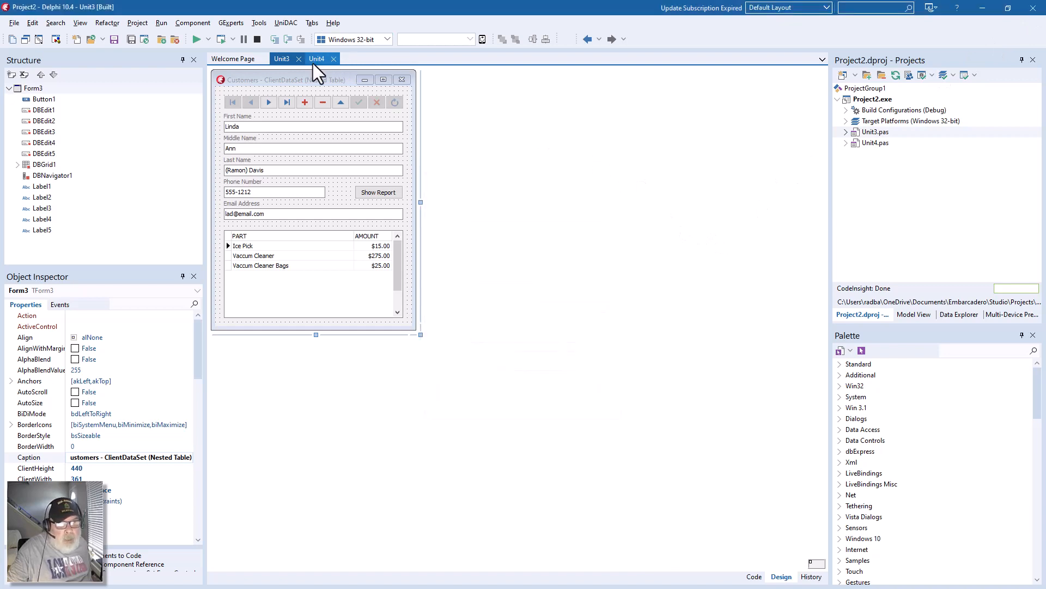
{"action": "mouse_move", "coordinate": [317, 75]}
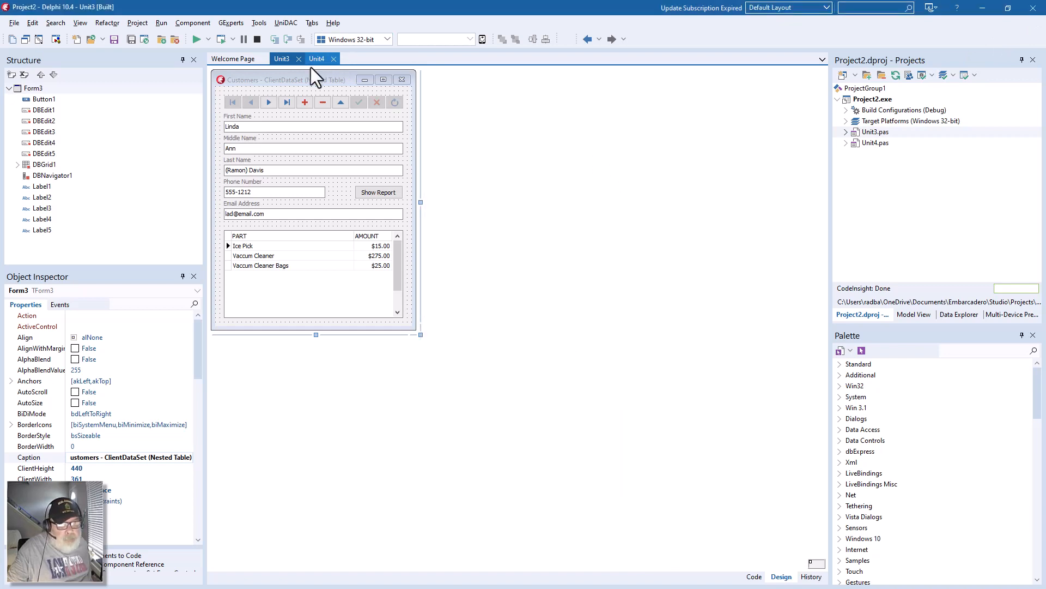
Step: Show the Unit4 data module and select the frxReport1 component
{"action": "left_click", "coordinate": [316, 59]}
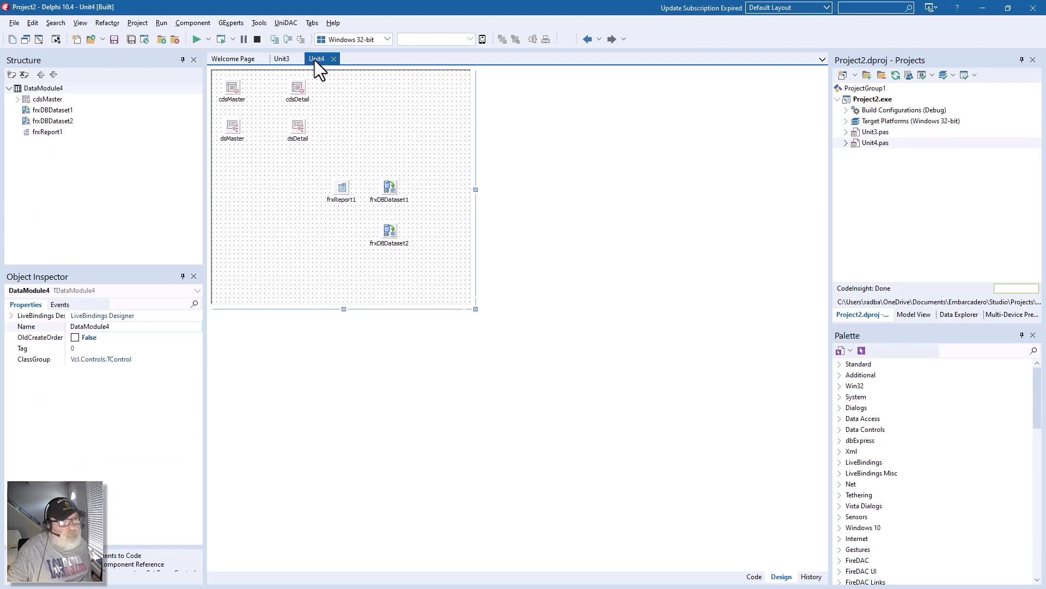
{"action": "mouse_move", "coordinate": [342, 199]}
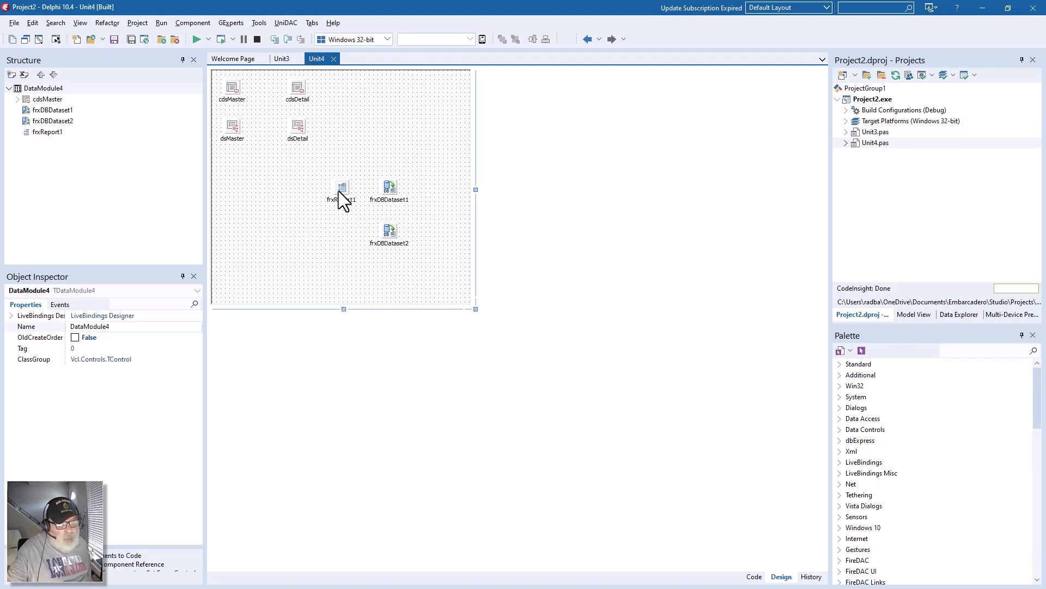
{"action": "mouse_move", "coordinate": [298, 93]}
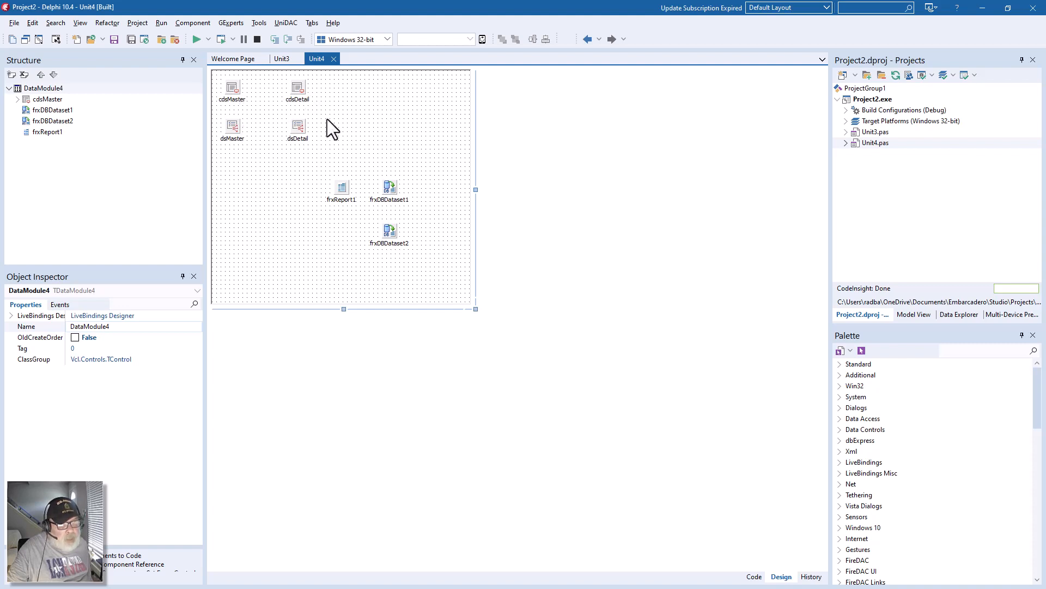
{"action": "mouse_move", "coordinate": [372, 111]}
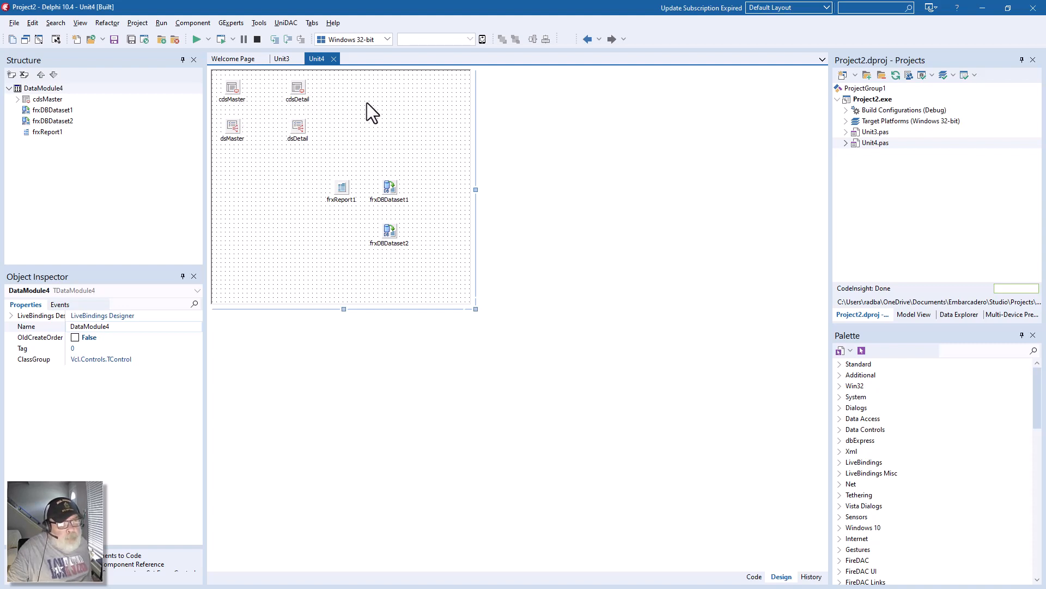
{"action": "mouse_move", "coordinate": [322, 161]}
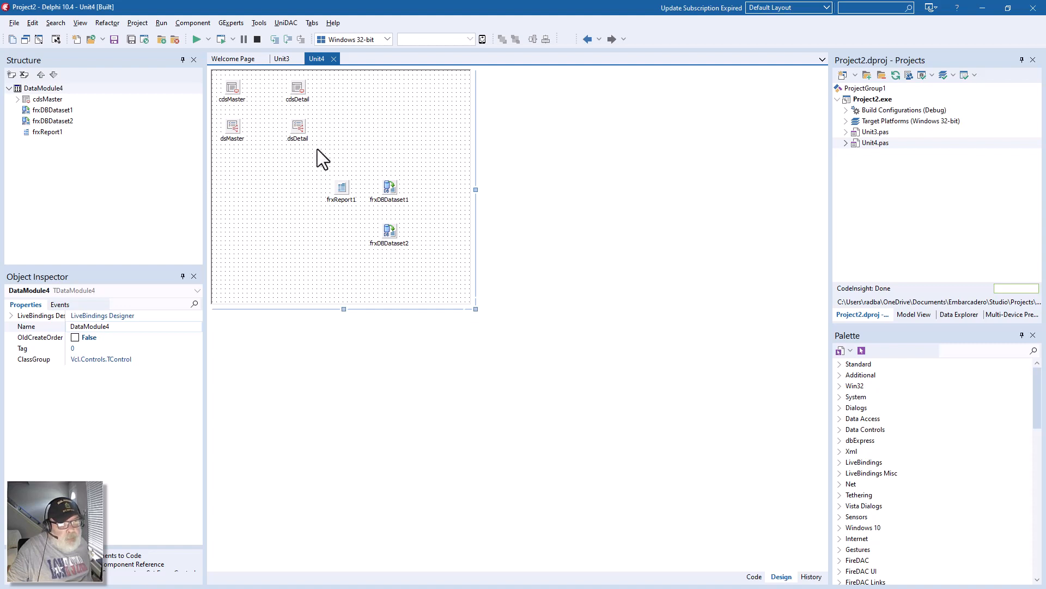
{"action": "mouse_move", "coordinate": [280, 164]}
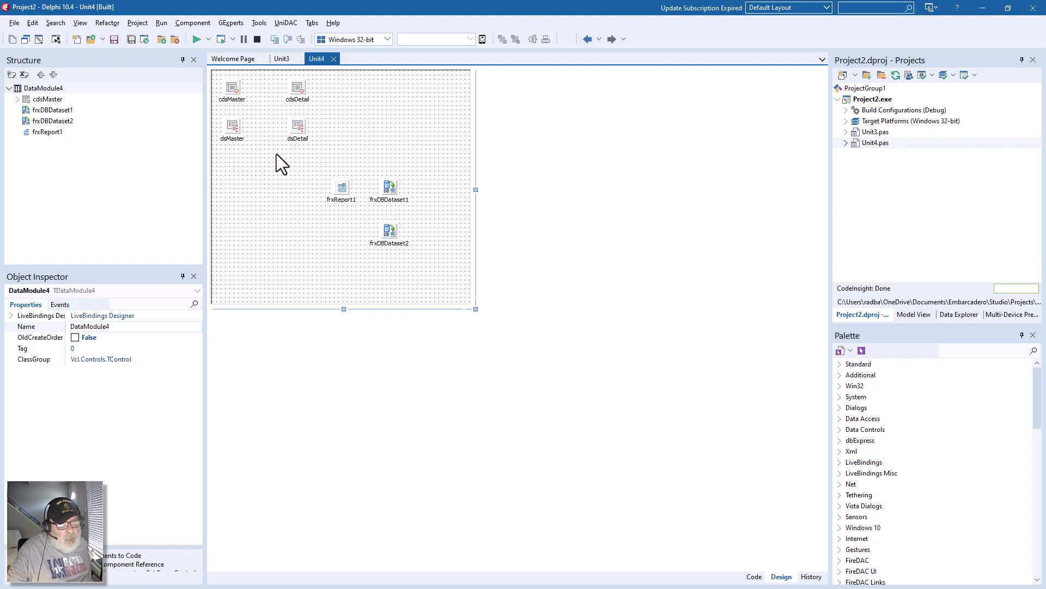
{"action": "mouse_move", "coordinate": [304, 212]}
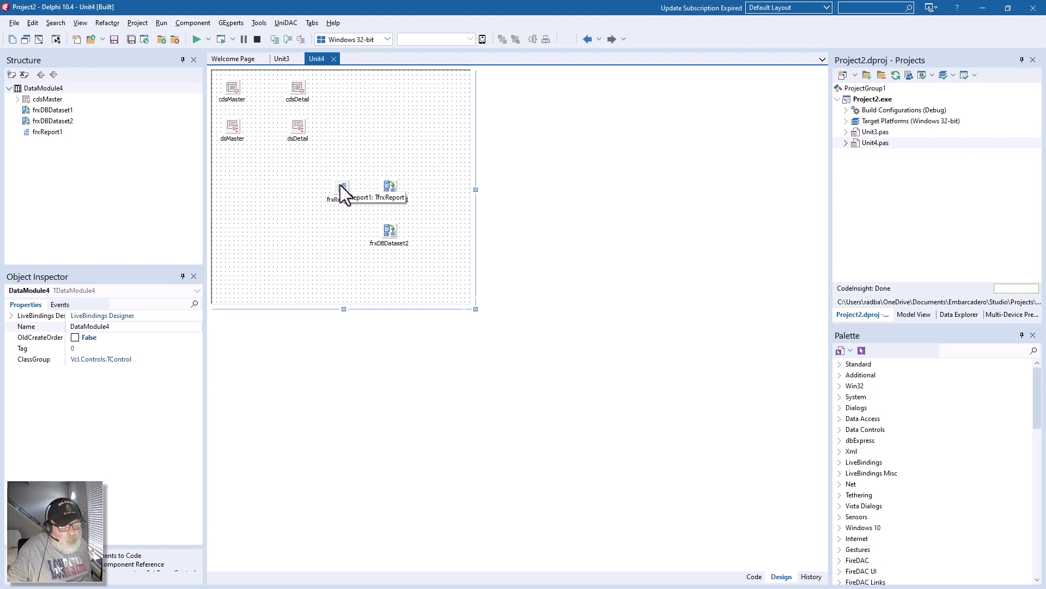
{"action": "left_click", "coordinate": [342, 191]}
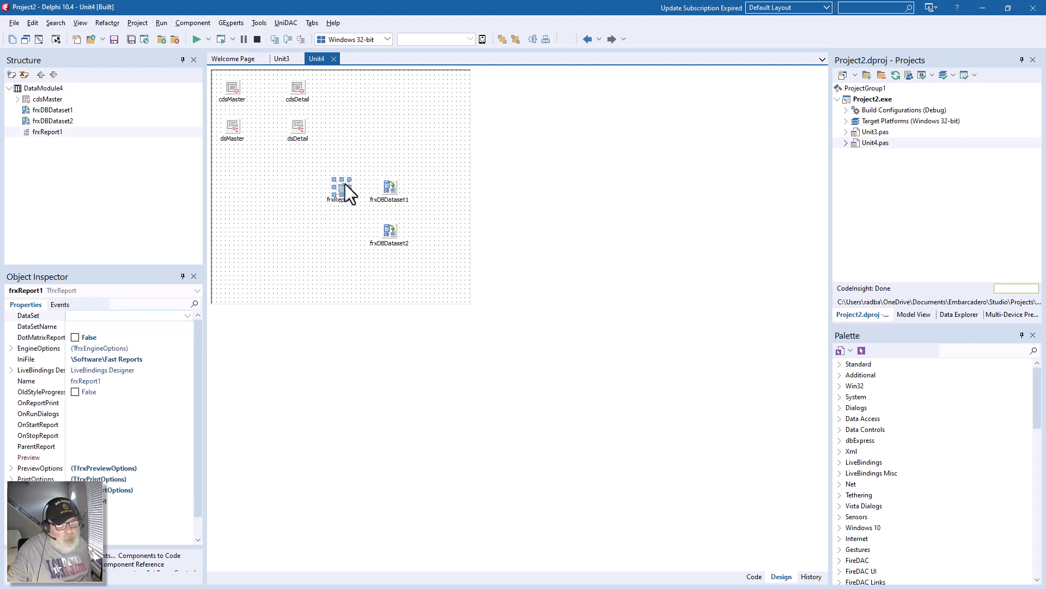
Step: Open the report layout and accept the master memo's LNAME, FNAME, MNAME expression
{"action": "double_click", "coordinate": [343, 189]}
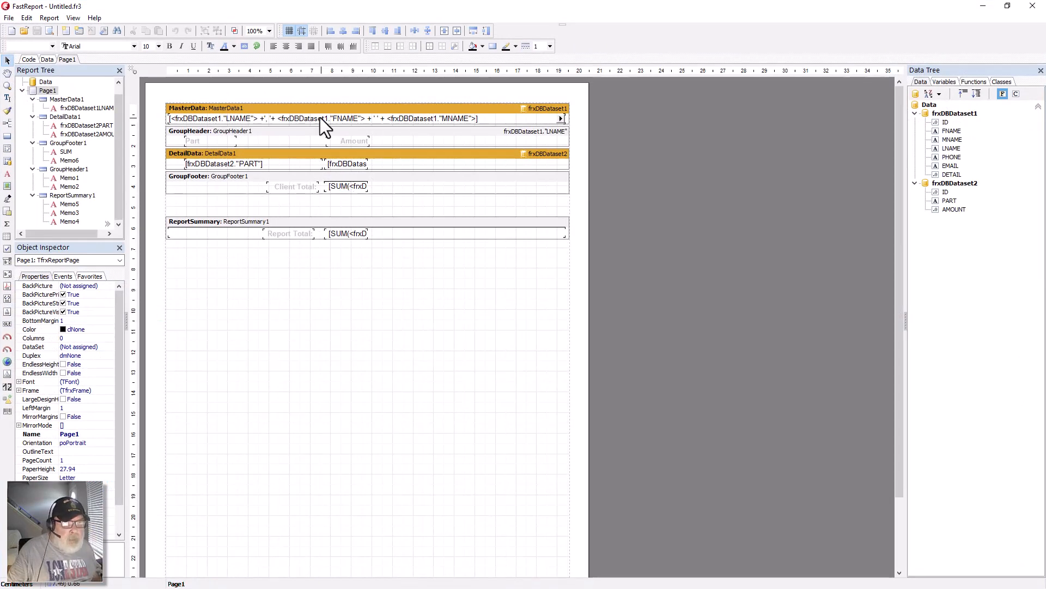
{"action": "left_click", "coordinate": [324, 118]}
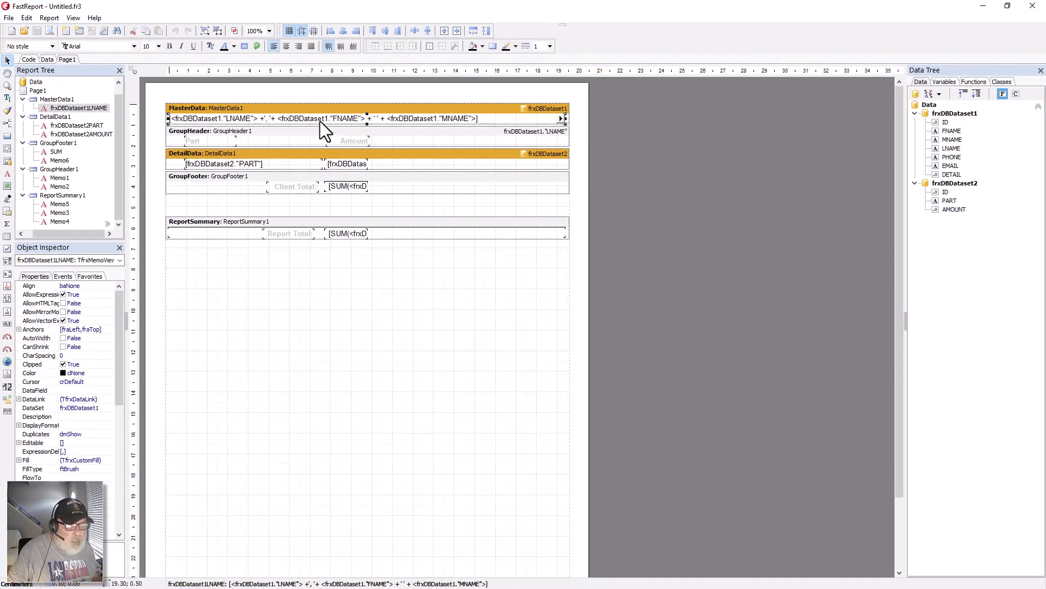
{"action": "double_click", "coordinate": [322, 119]}
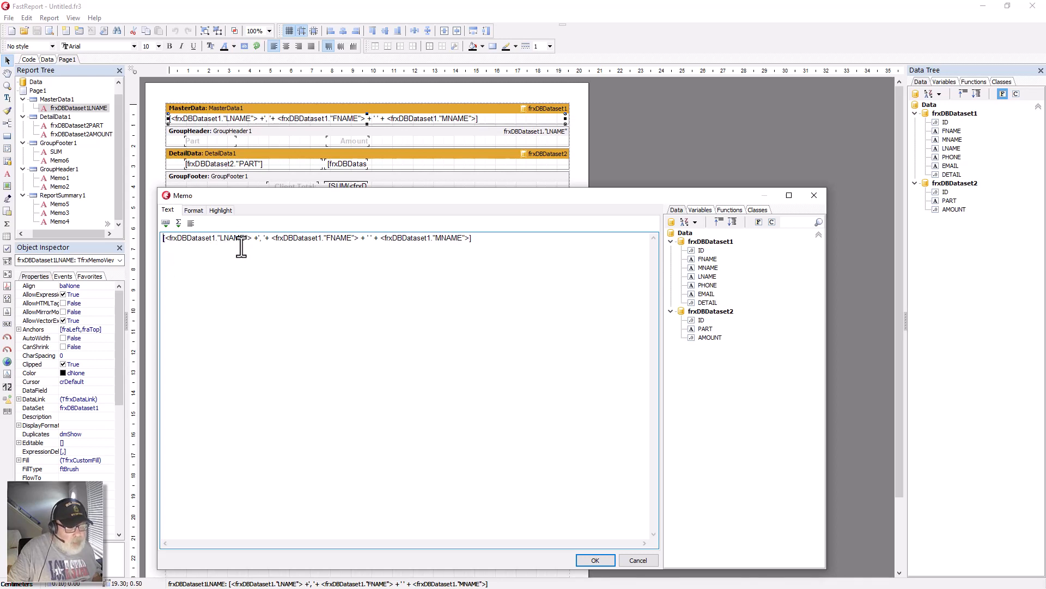
{"action": "mouse_move", "coordinate": [332, 241]}
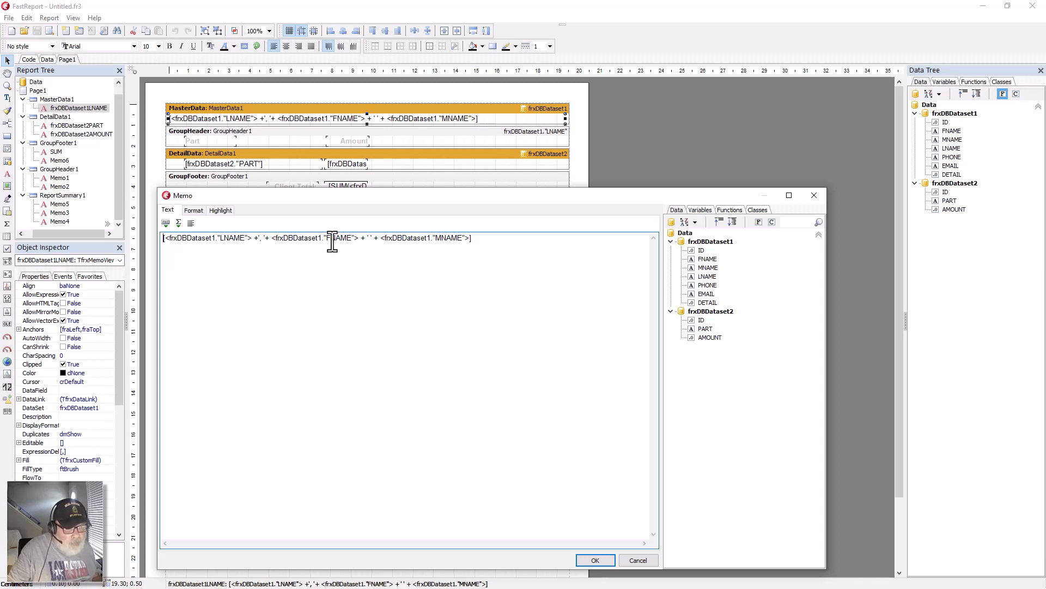
{"action": "mouse_move", "coordinate": [443, 252]}
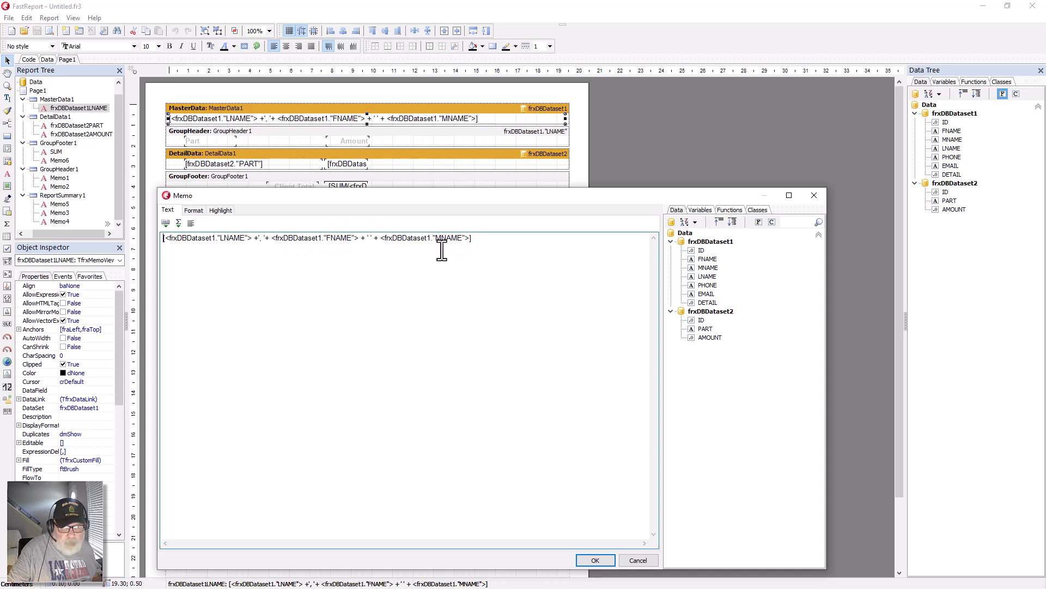
{"action": "mouse_move", "coordinate": [507, 258]}
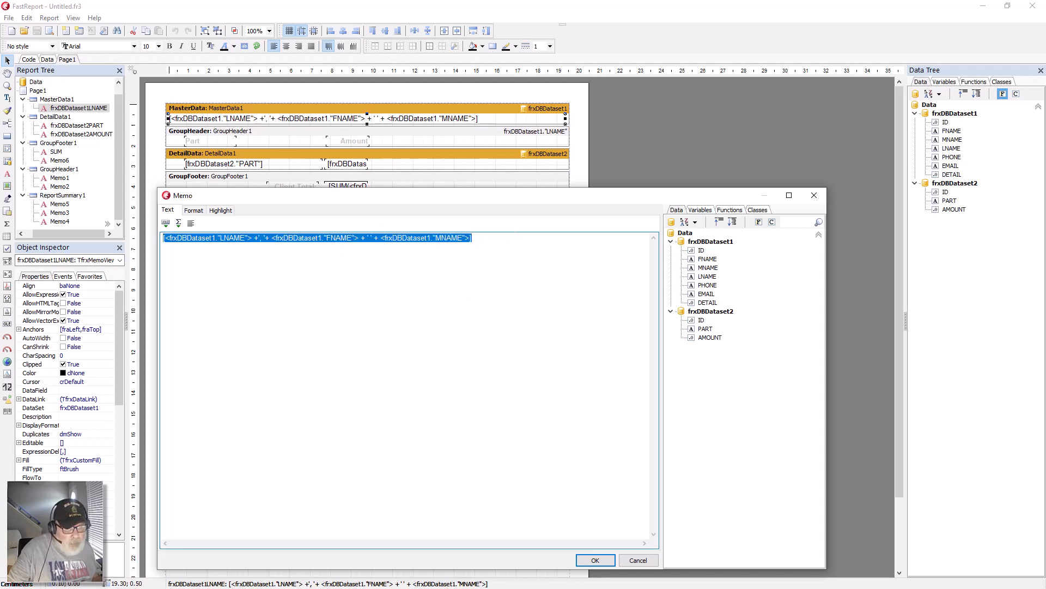
{"action": "mouse_move", "coordinate": [504, 426]}
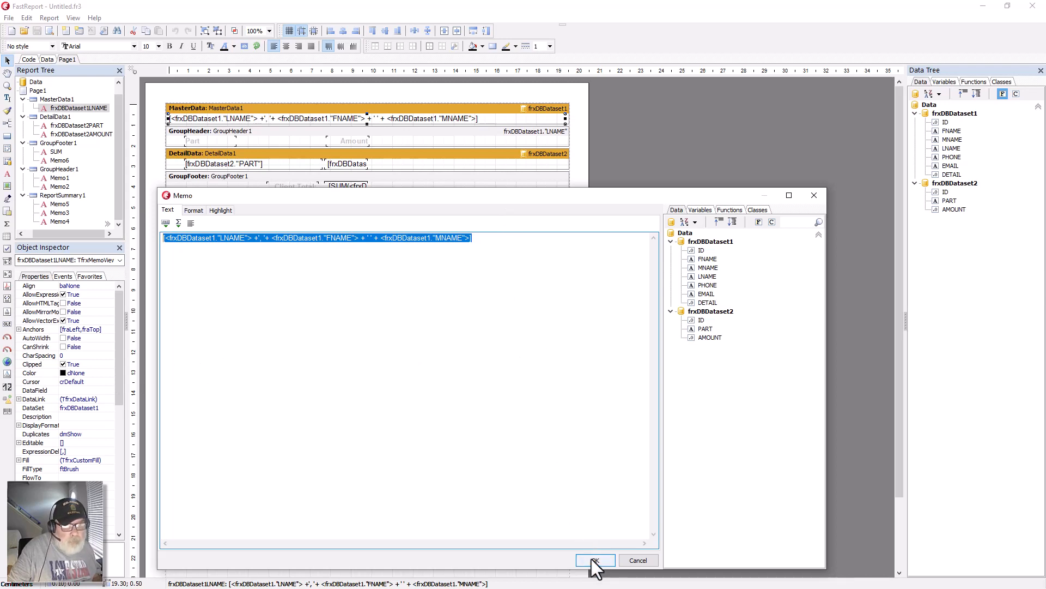
{"action": "left_click", "coordinate": [592, 559]}
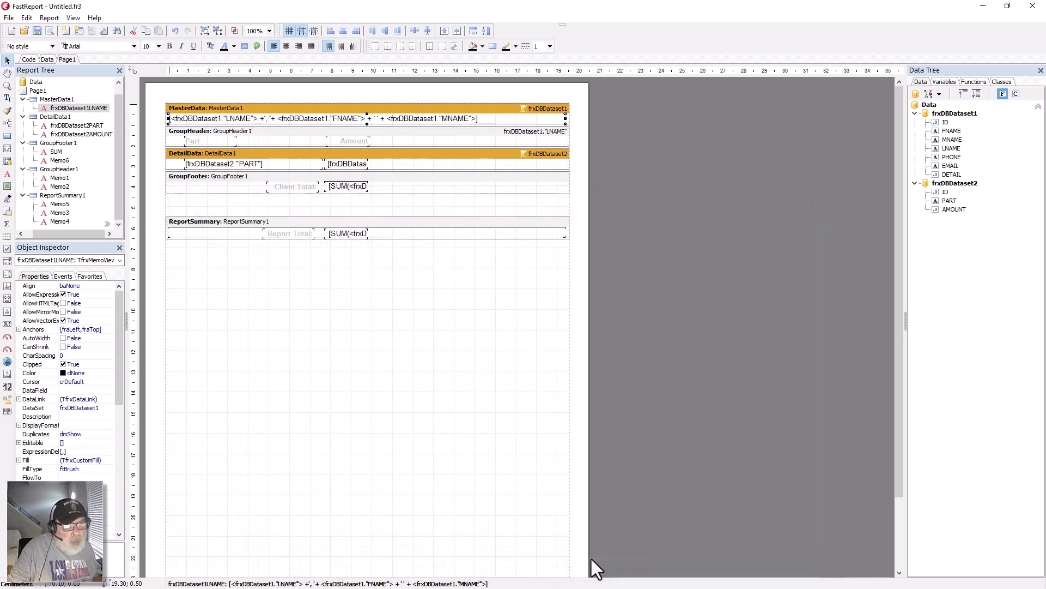
{"action": "mouse_move", "coordinate": [289, 243]}
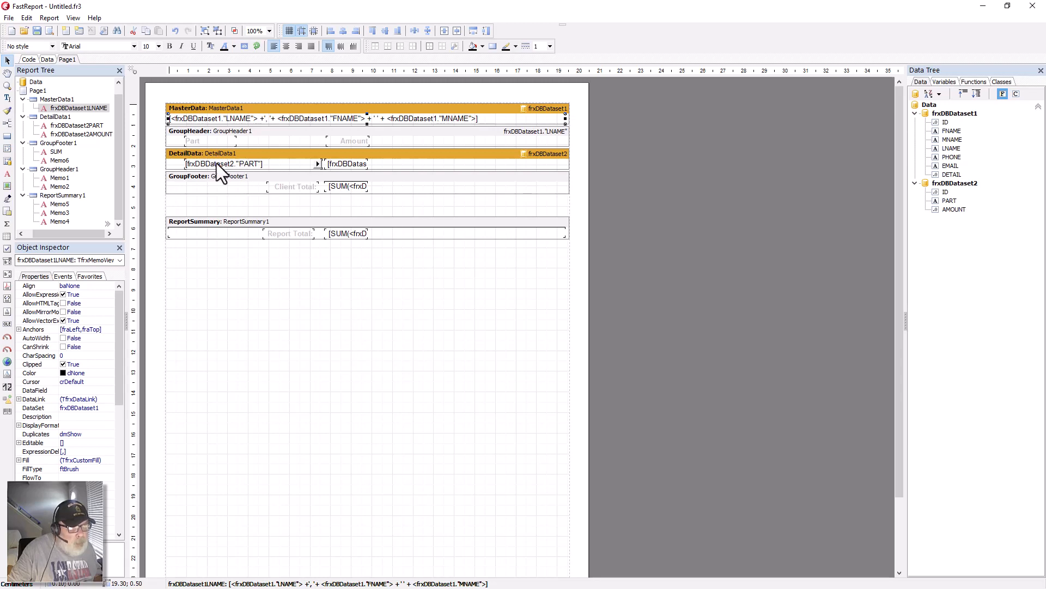
Step: Review the detail band's PART memo, then open the AMOUNT memo's editor
{"action": "double_click", "coordinate": [223, 163]}
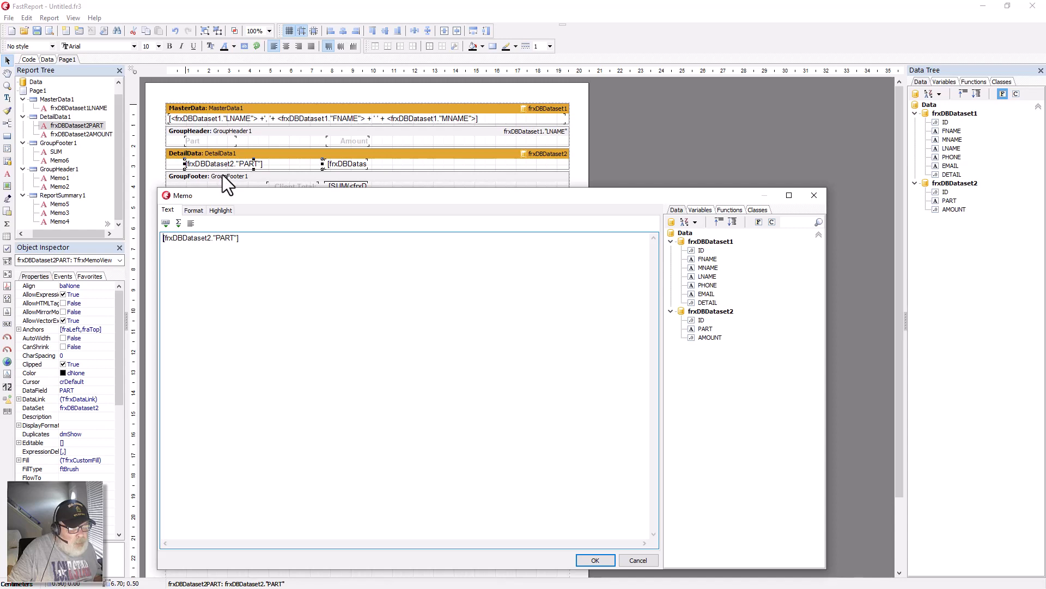
{"action": "mouse_move", "coordinate": [476, 434]}
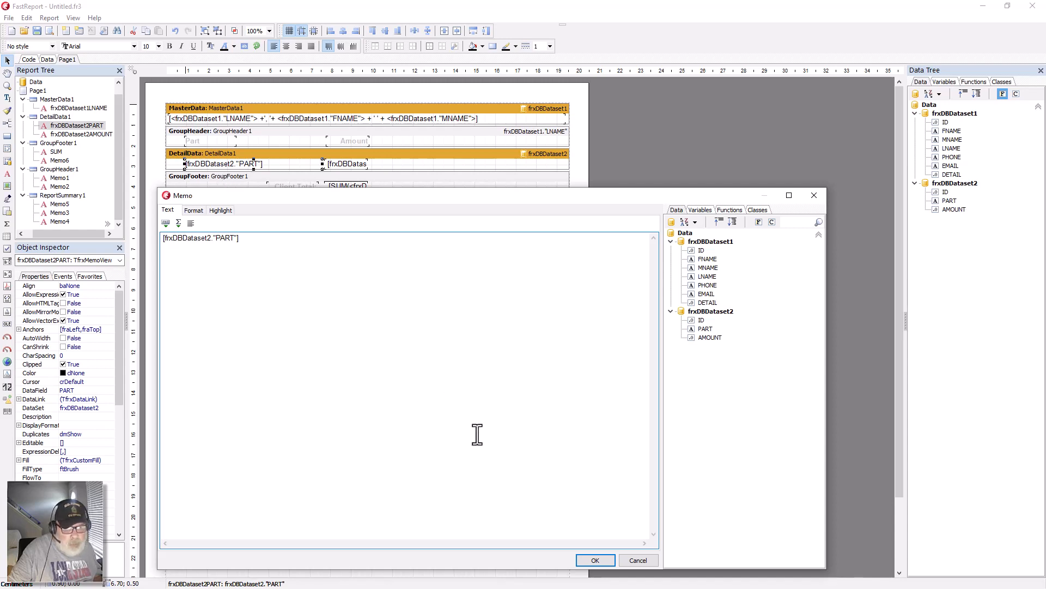
{"action": "left_click", "coordinate": [594, 560]}
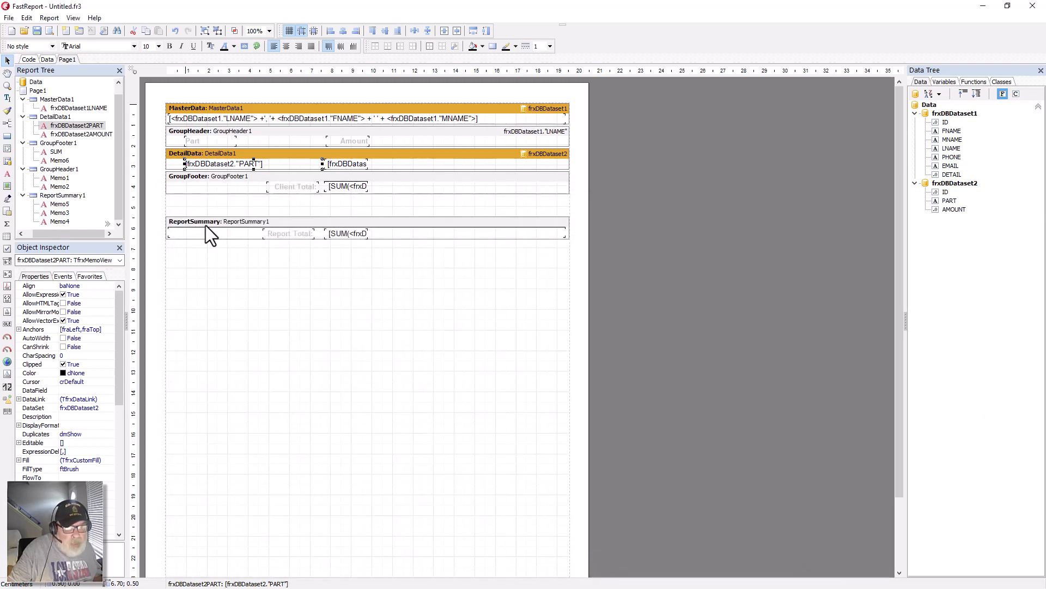
{"action": "left_click", "coordinate": [345, 163]}
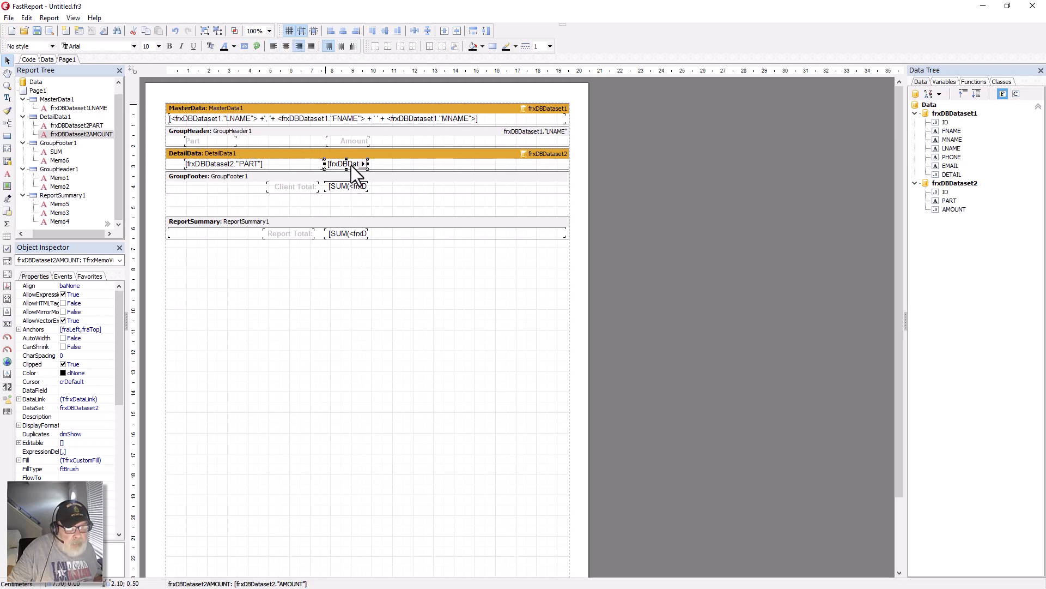
{"action": "double_click", "coordinate": [344, 164]}
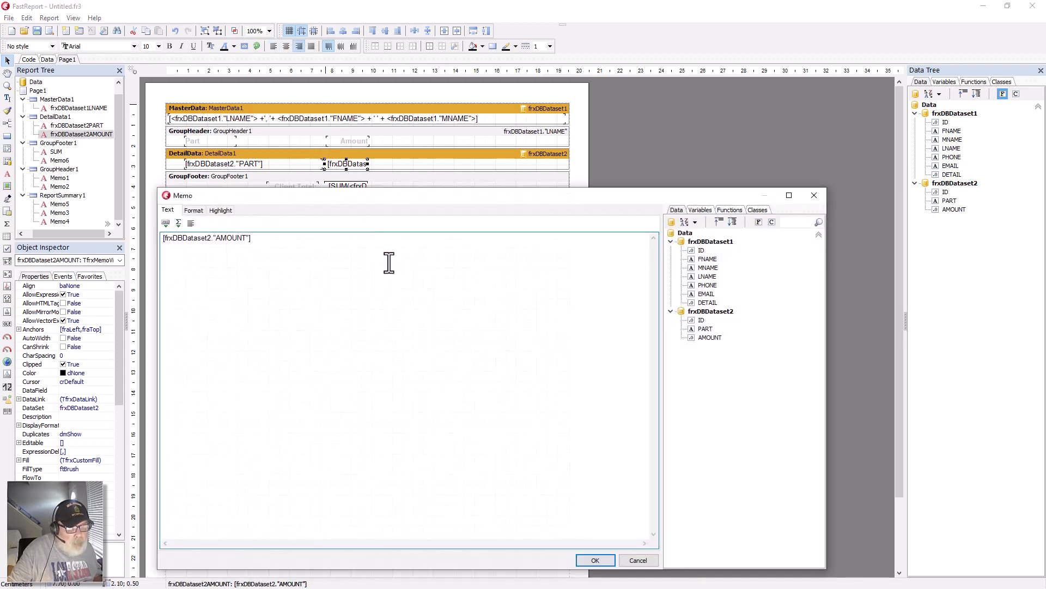
{"action": "mouse_move", "coordinate": [452, 308]}
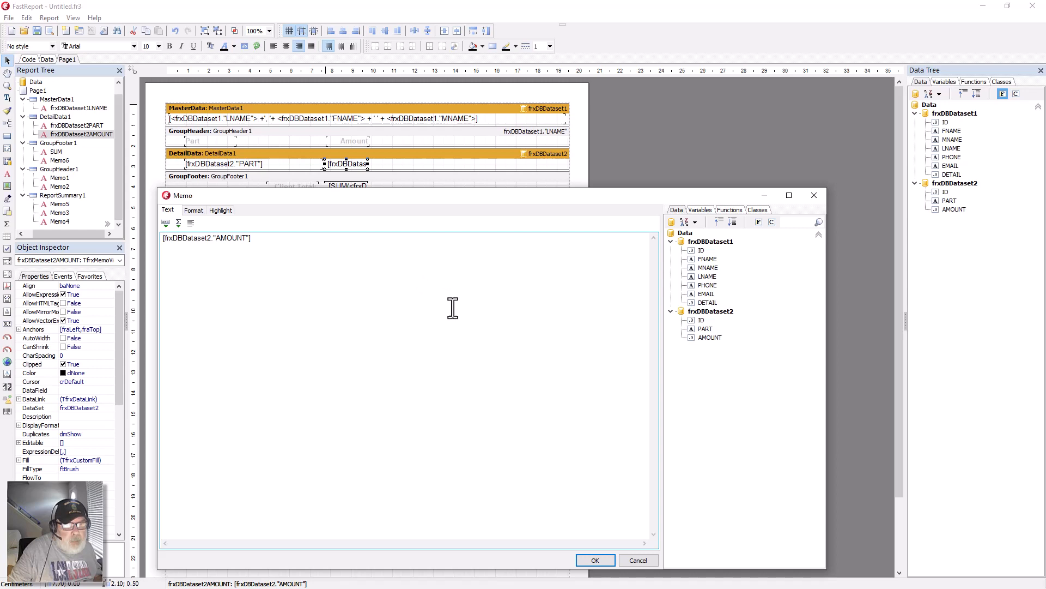
{"action": "mouse_move", "coordinate": [526, 365]}
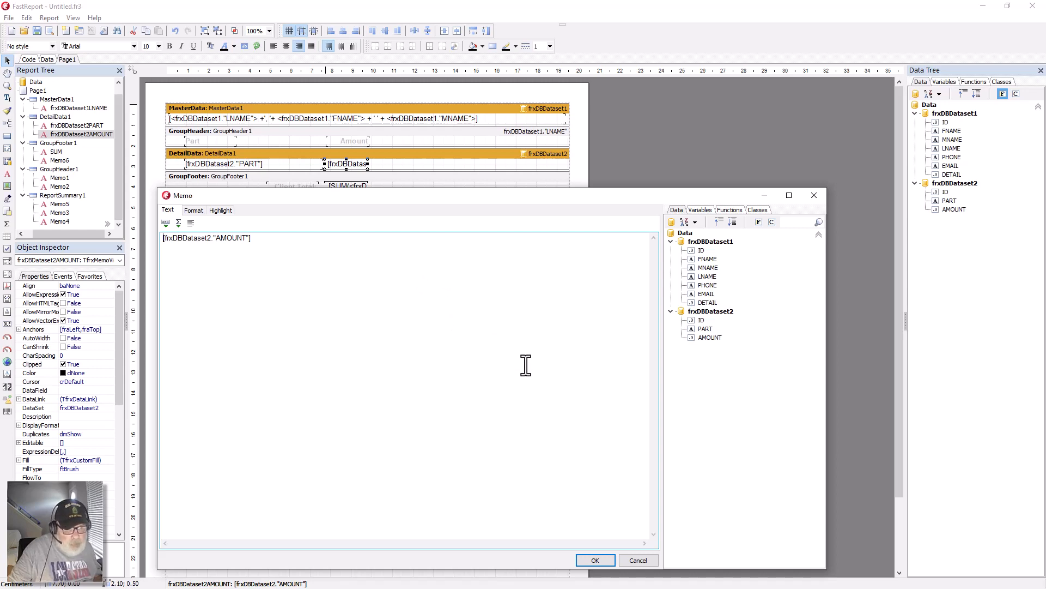
{"action": "mouse_move", "coordinate": [409, 389]}
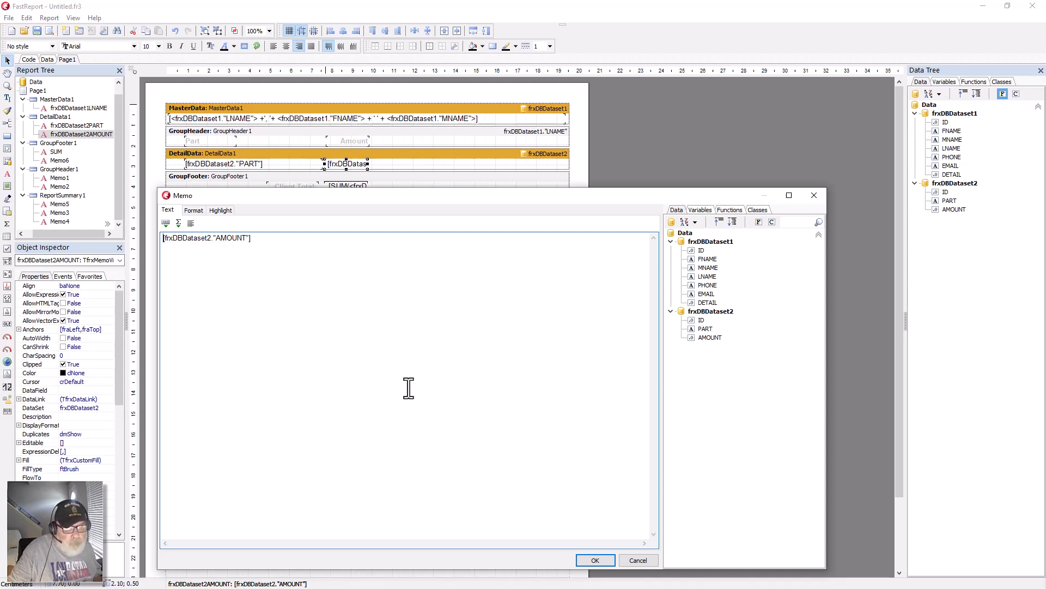
{"action": "mouse_move", "coordinate": [259, 234]}
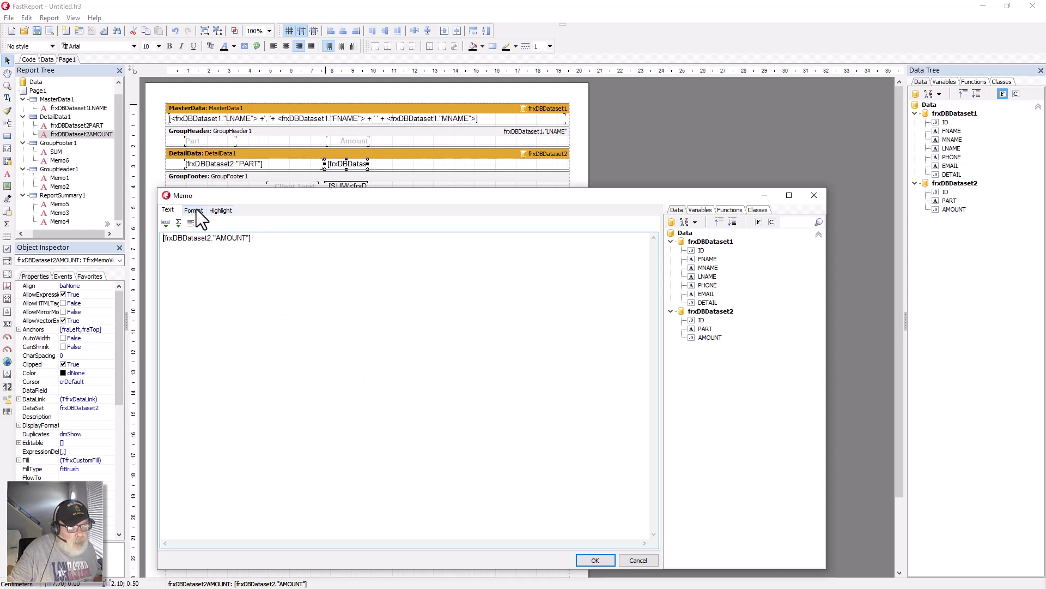
{"action": "mouse_move", "coordinate": [196, 234]}
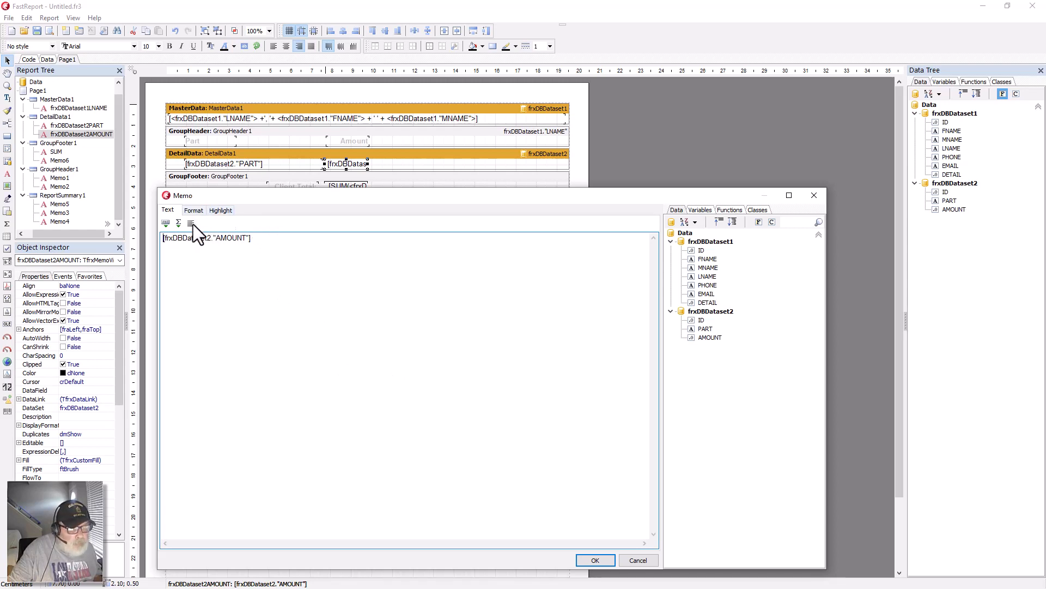
Step: Format the AMOUNT memo as Number with the $1,234.50 currency style
{"action": "left_click", "coordinate": [194, 211]}
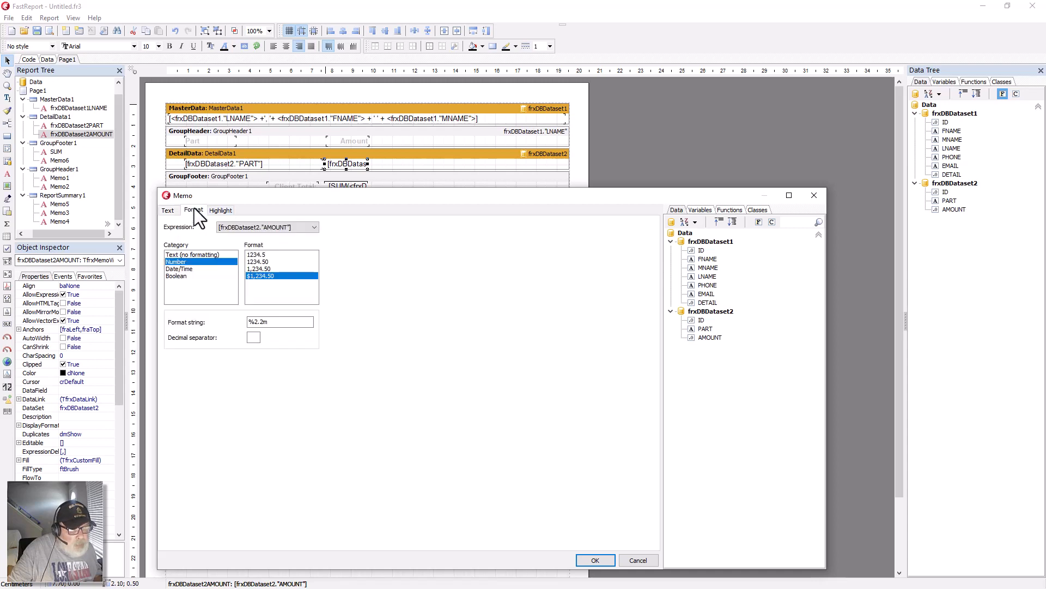
{"action": "mouse_move", "coordinate": [266, 292]}
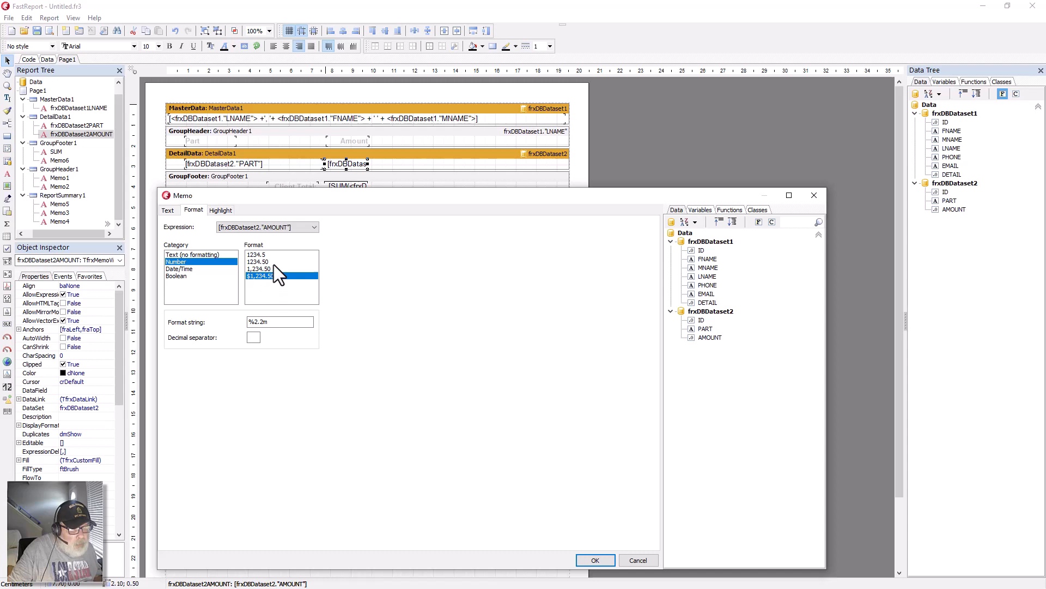
{"action": "mouse_move", "coordinate": [287, 293]}
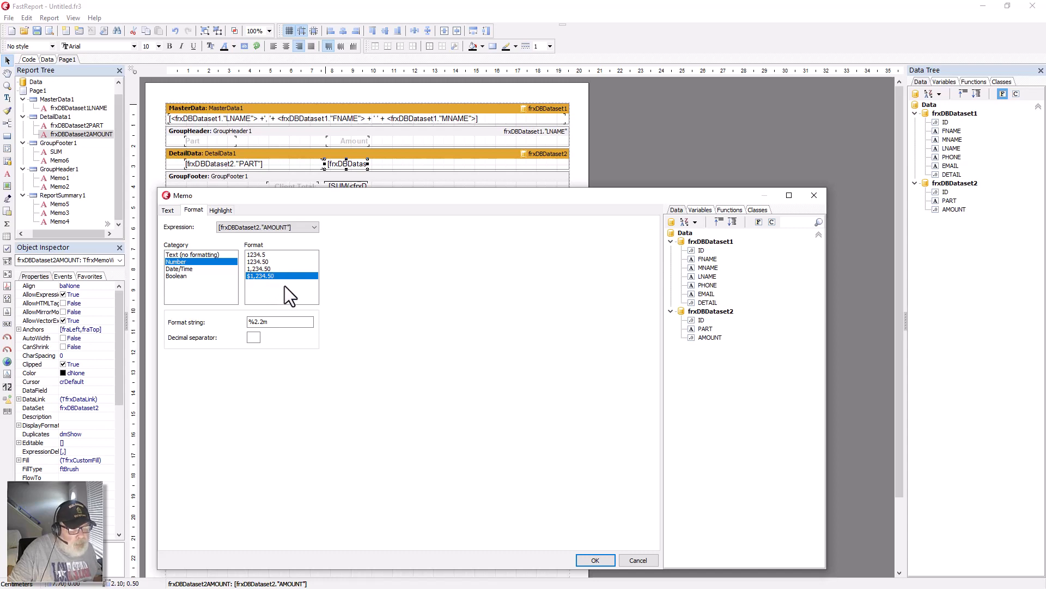
{"action": "mouse_move", "coordinate": [220, 223]}
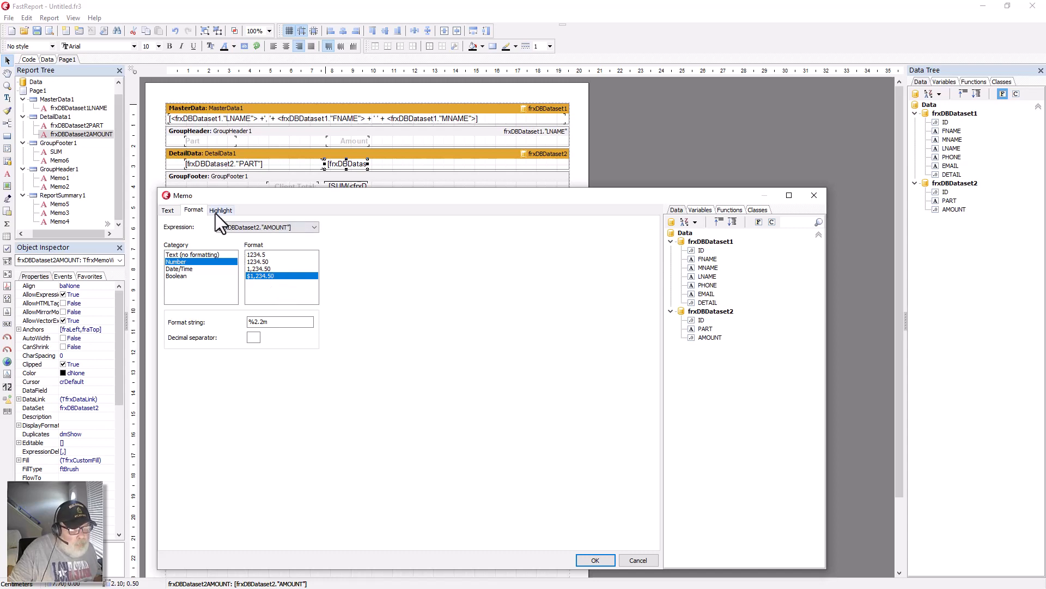
Step: Give the AMOUNT field's below-50 highlight condition a maroon font
{"action": "left_click", "coordinate": [220, 210]}
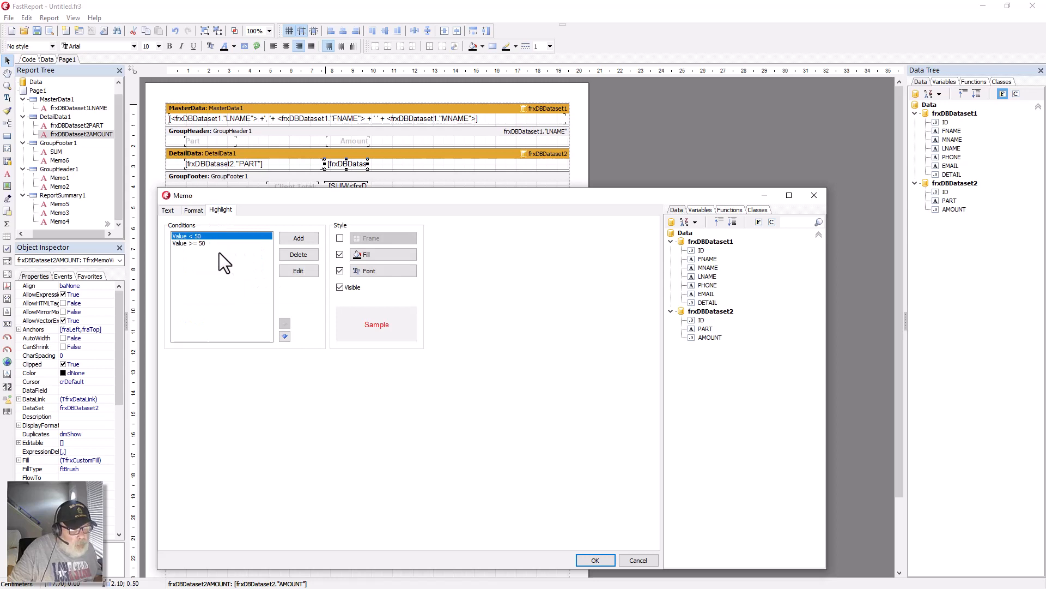
{"action": "mouse_move", "coordinate": [229, 250]}
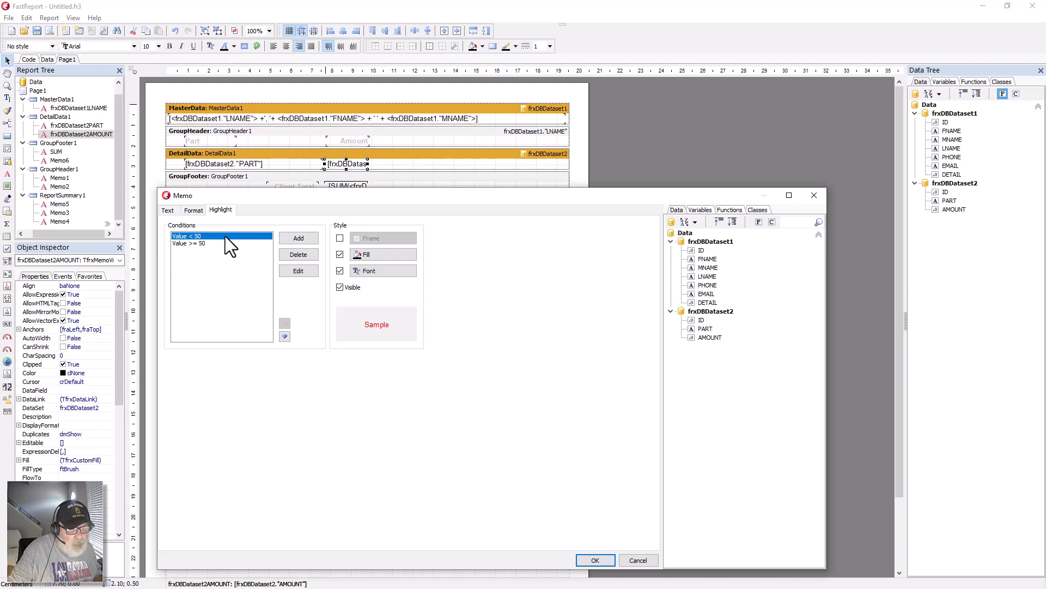
{"action": "mouse_move", "coordinate": [389, 332]}
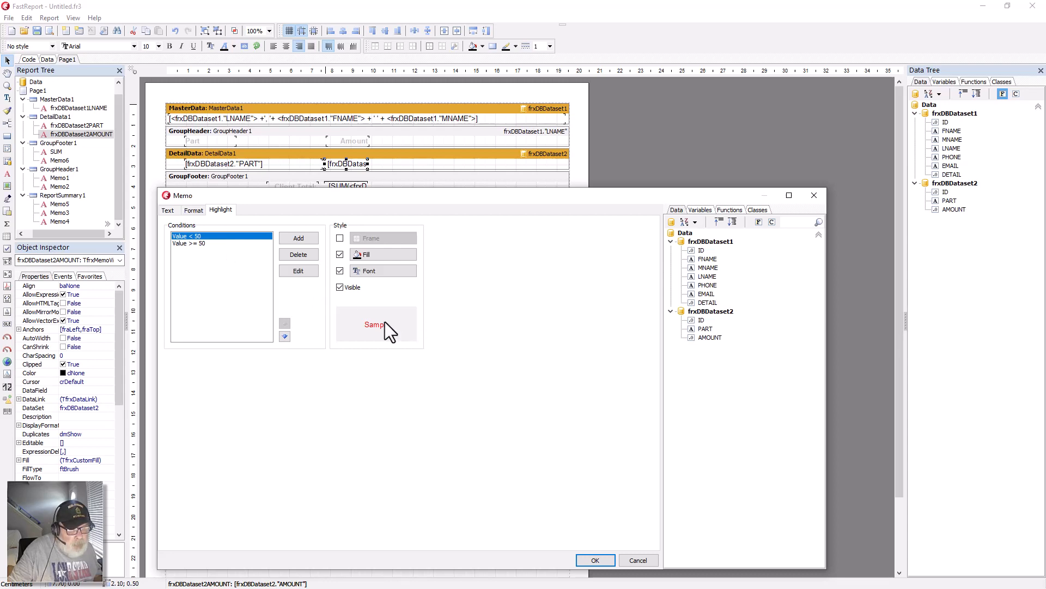
{"action": "mouse_move", "coordinate": [380, 333]}
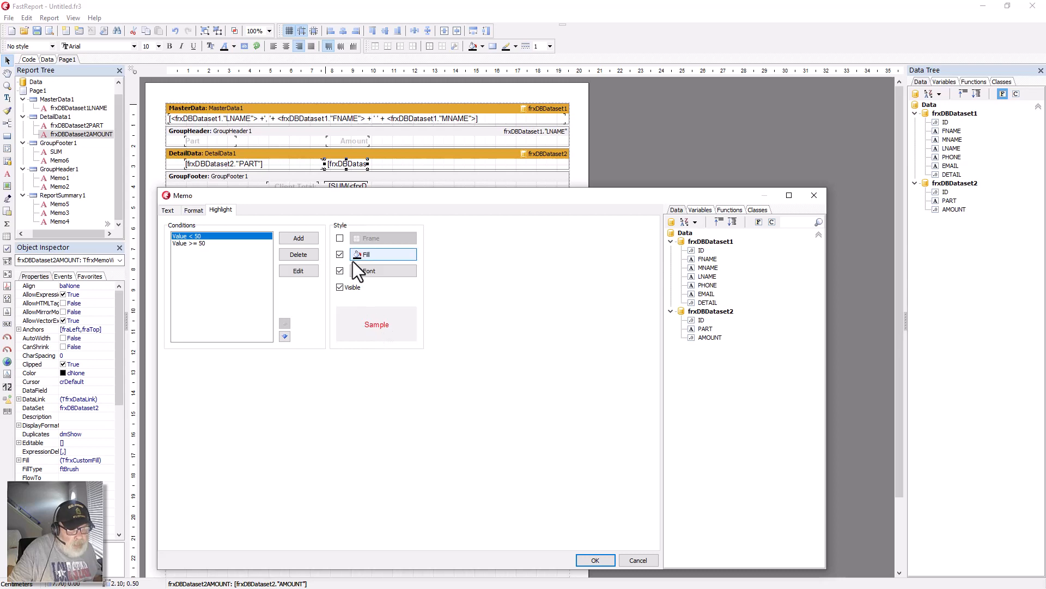
{"action": "left_click", "coordinate": [298, 254]}
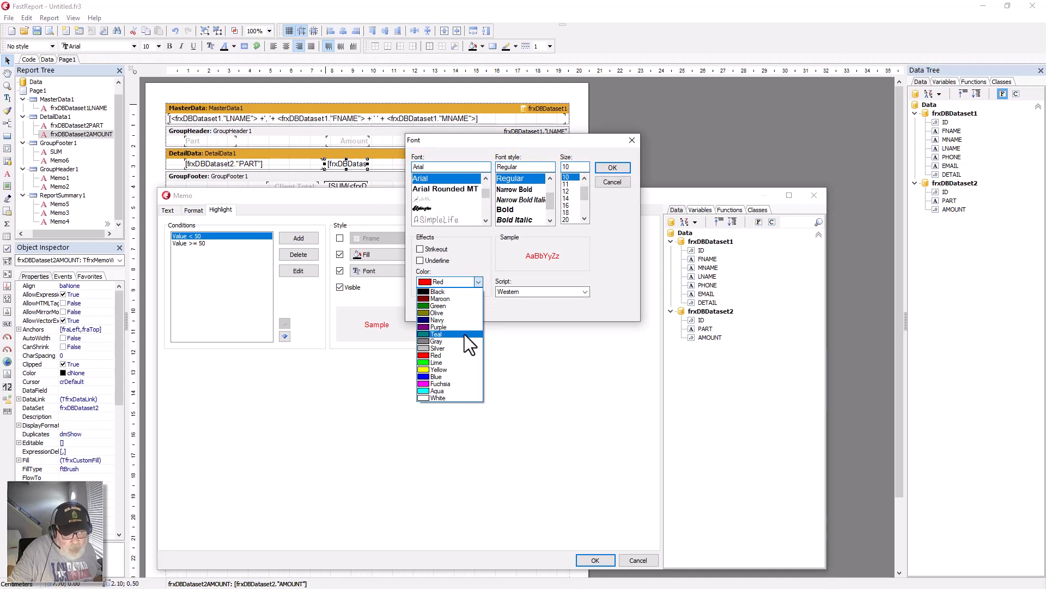
{"action": "mouse_move", "coordinate": [440, 298]}
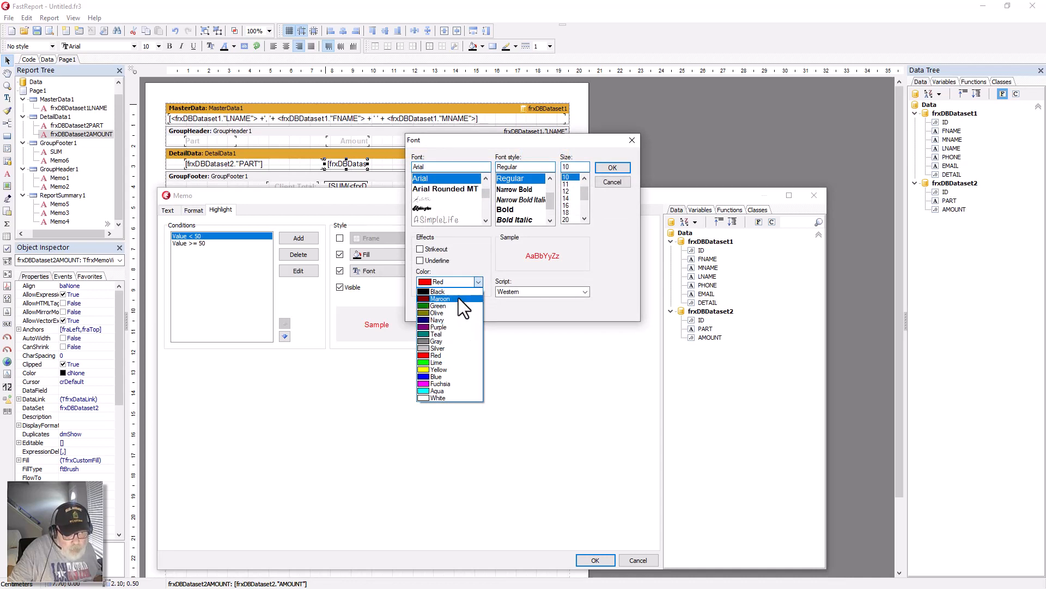
{"action": "left_click", "coordinate": [439, 298]}
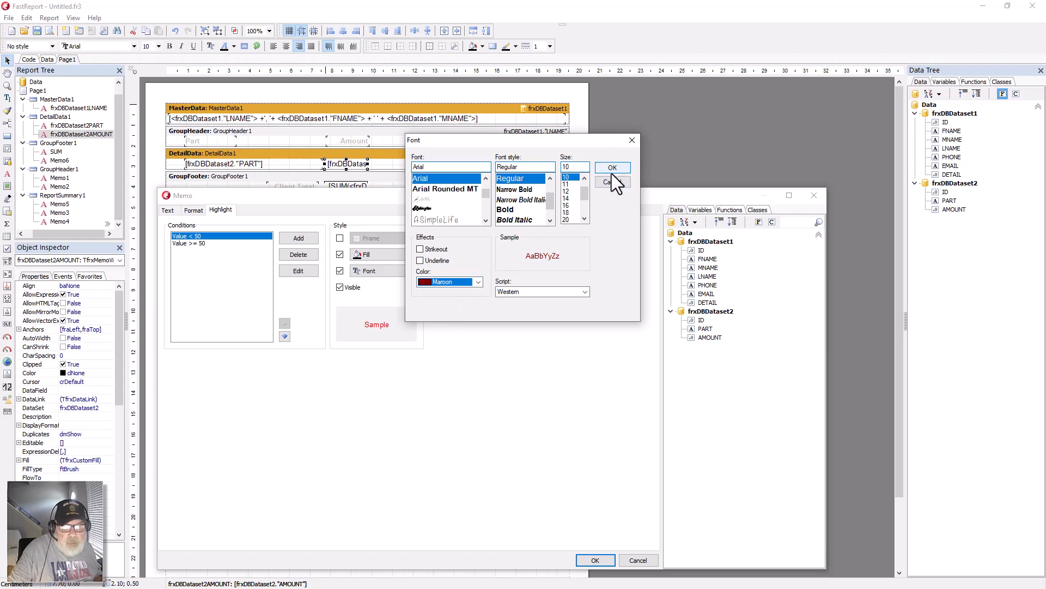
{"action": "left_click", "coordinate": [612, 167]}
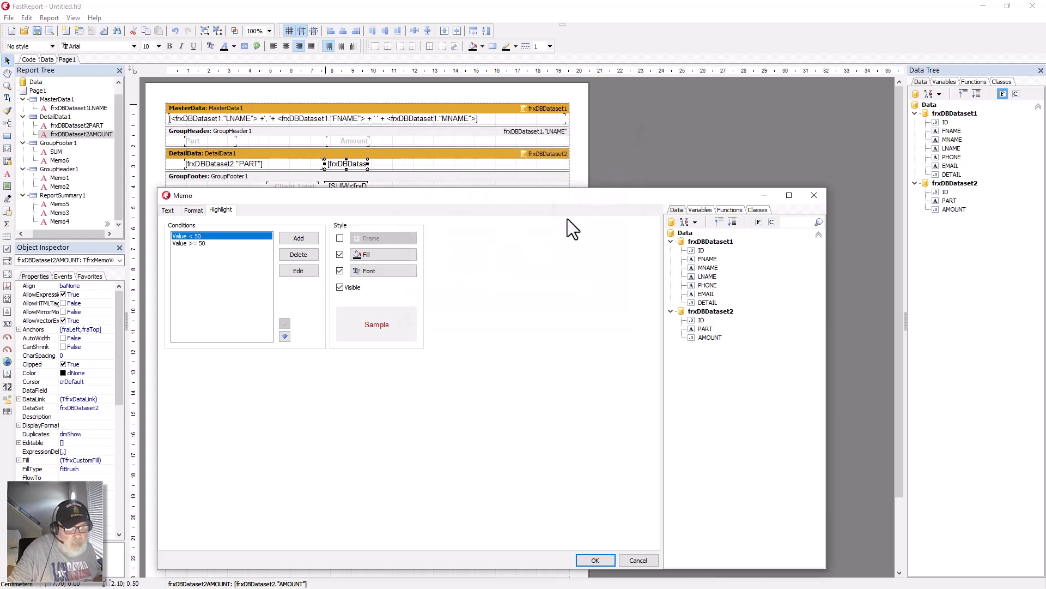
{"action": "mouse_move", "coordinate": [380, 340]}
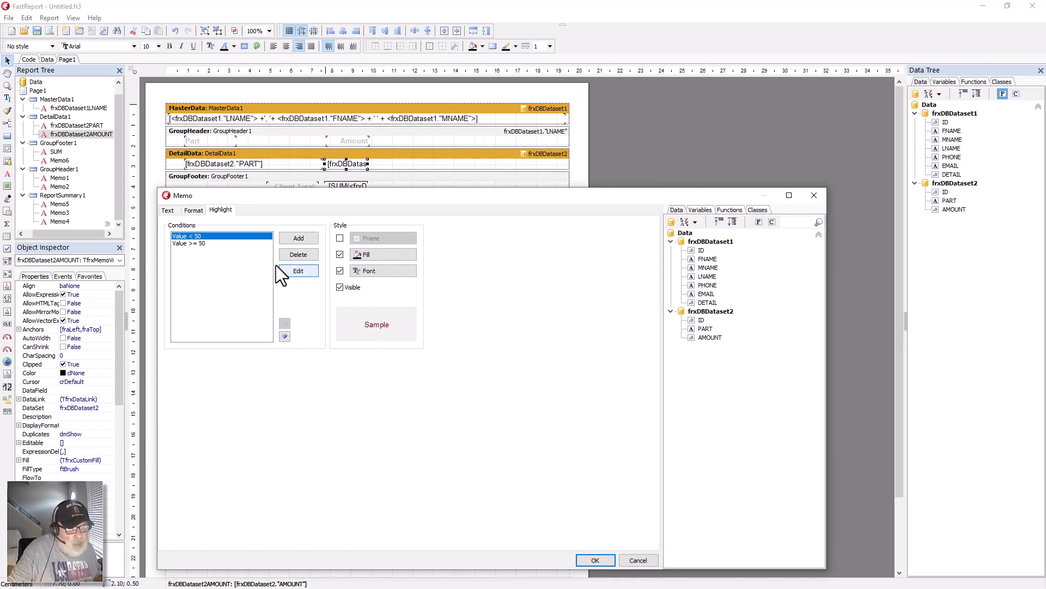
{"action": "mouse_move", "coordinate": [230, 252]}
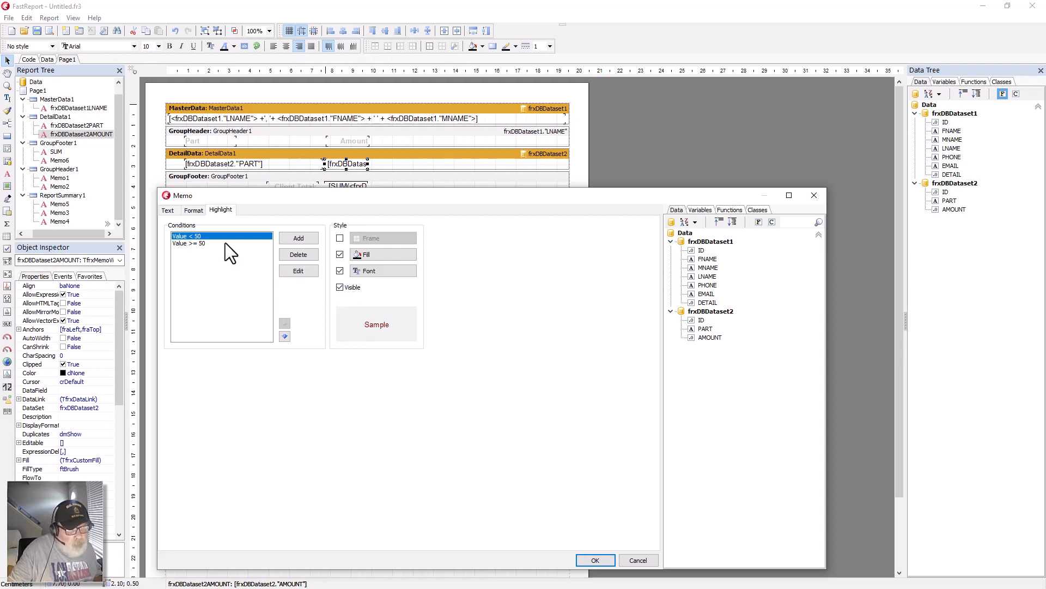
{"action": "mouse_move", "coordinate": [350, 321]}
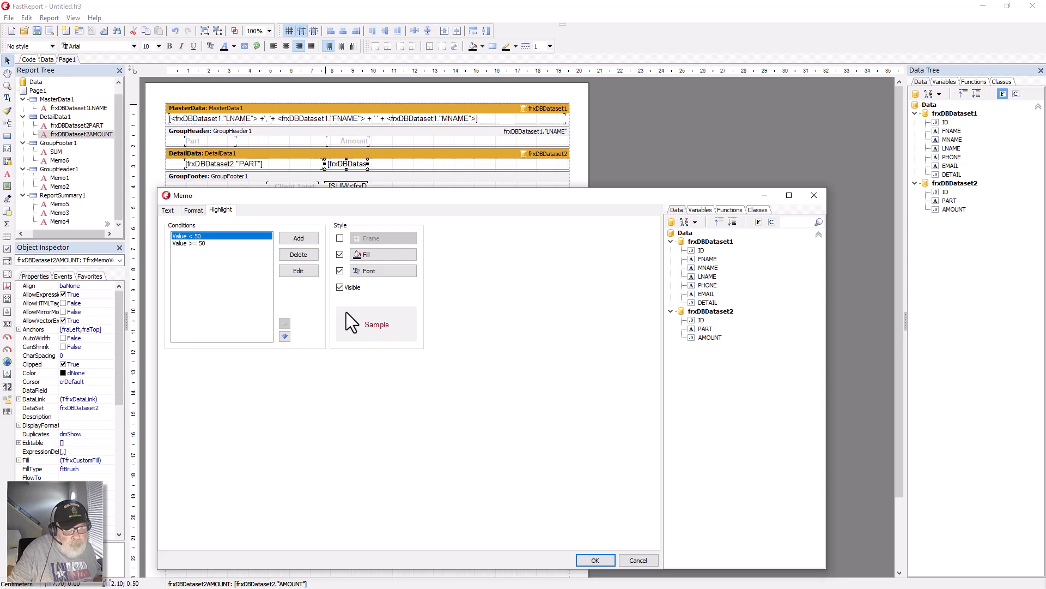
{"action": "mouse_move", "coordinate": [377, 337]}
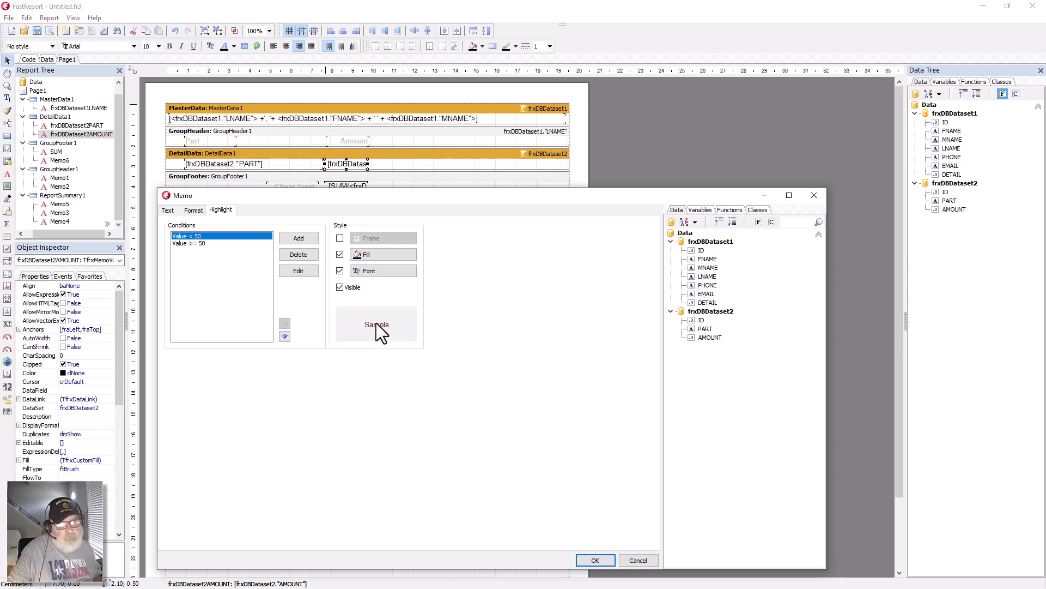
{"action": "mouse_move", "coordinate": [585, 564]}
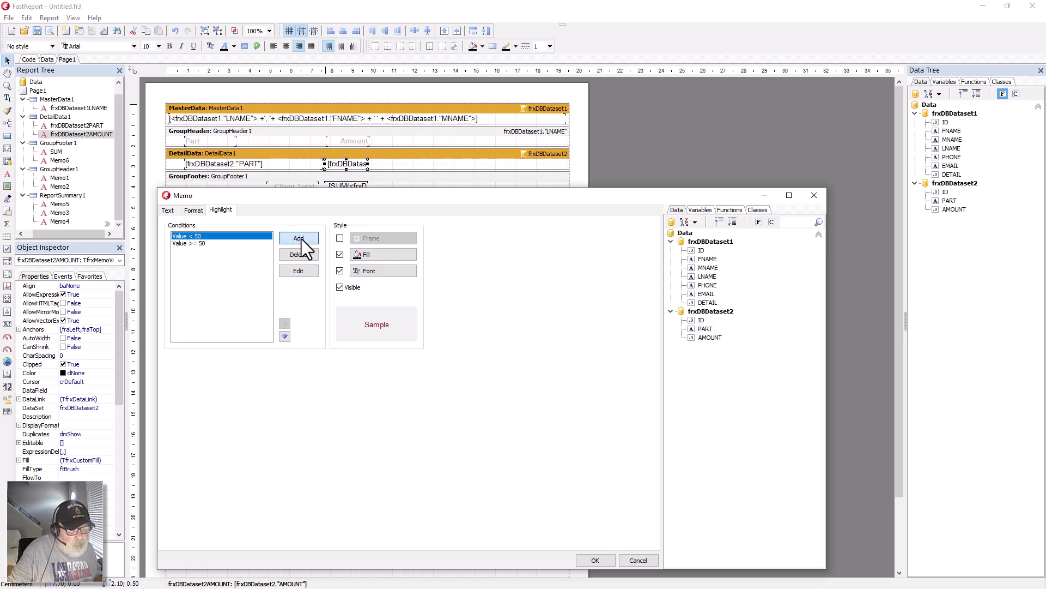
Step: Add an AMOUNT highlight condition for values of 50 or more and confirm
{"action": "left_click", "coordinate": [298, 238]}
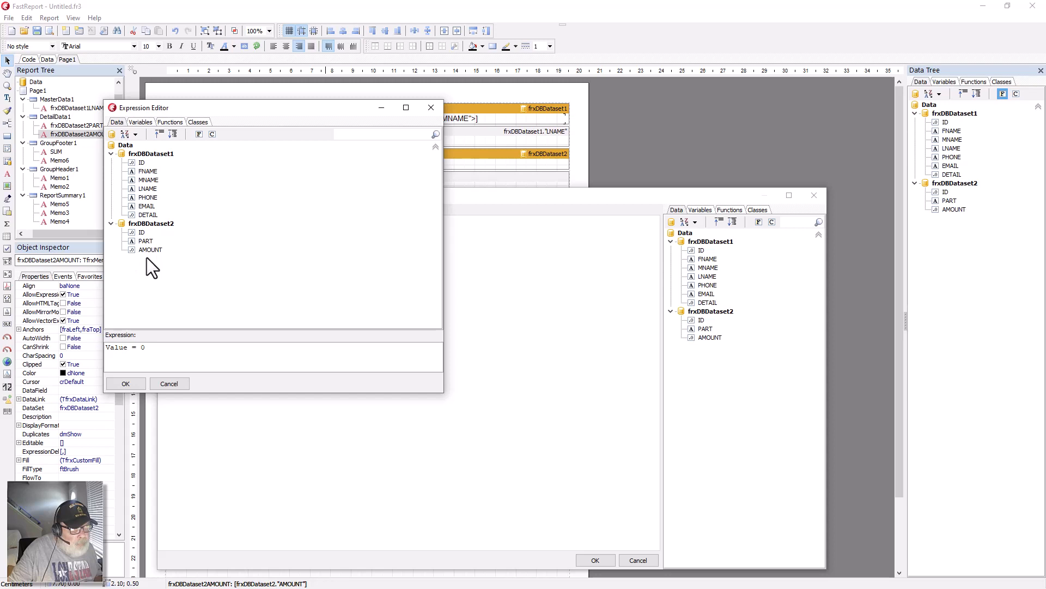
{"action": "double_click", "coordinate": [150, 249]}
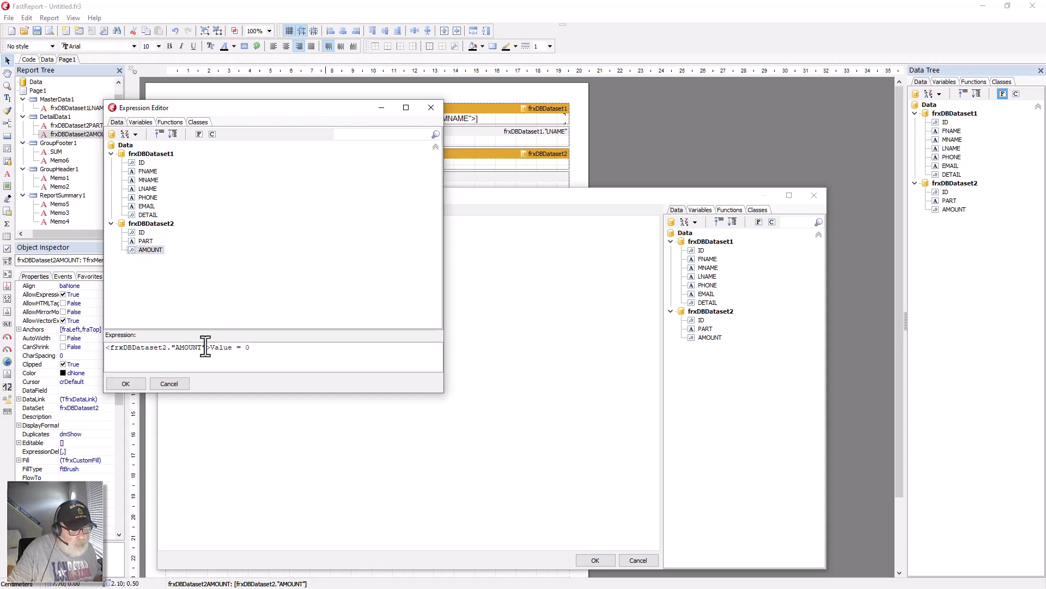
{"action": "mouse_move", "coordinate": [292, 327]}
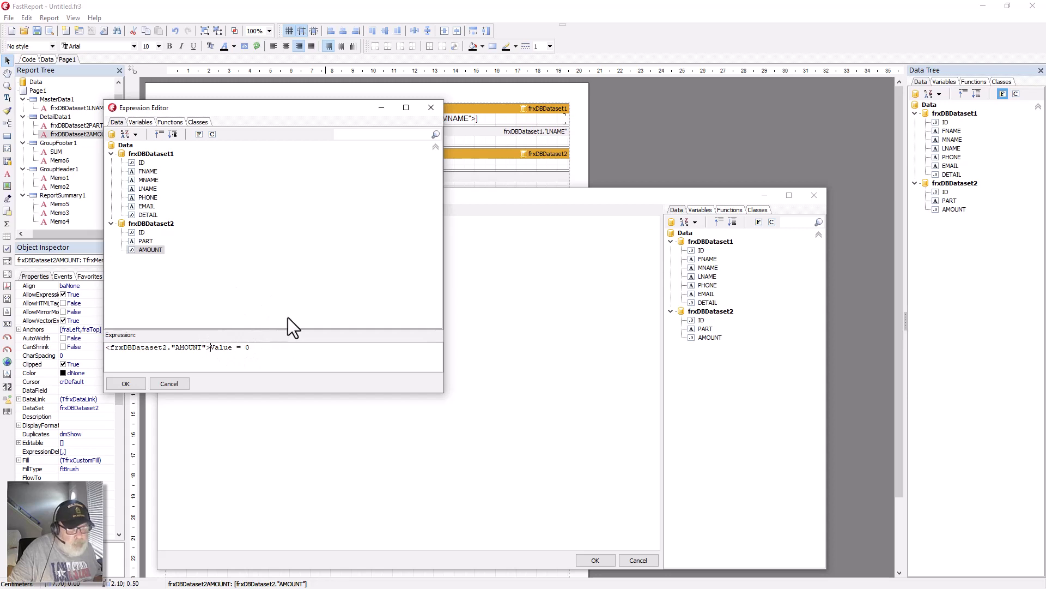
{"action": "mouse_move", "coordinate": [430, 107]}
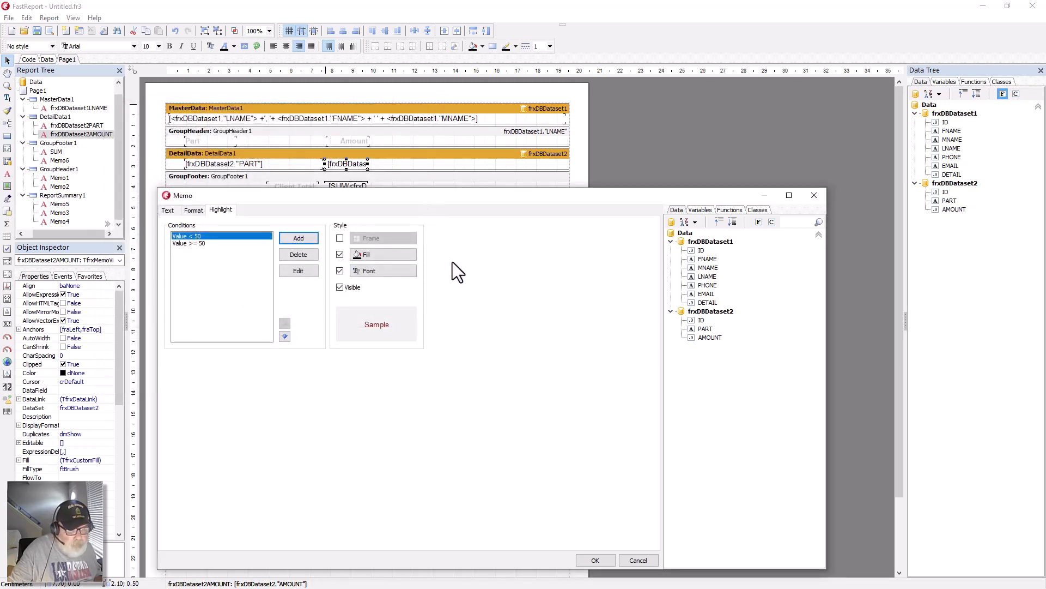
{"action": "mouse_move", "coordinate": [461, 383]}
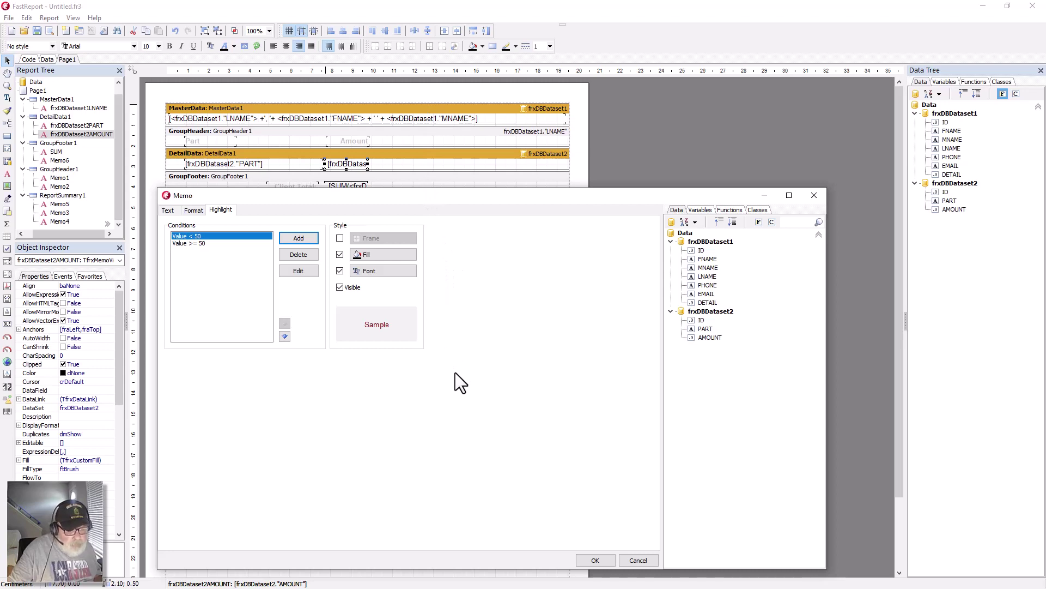
{"action": "mouse_move", "coordinate": [590, 575]}
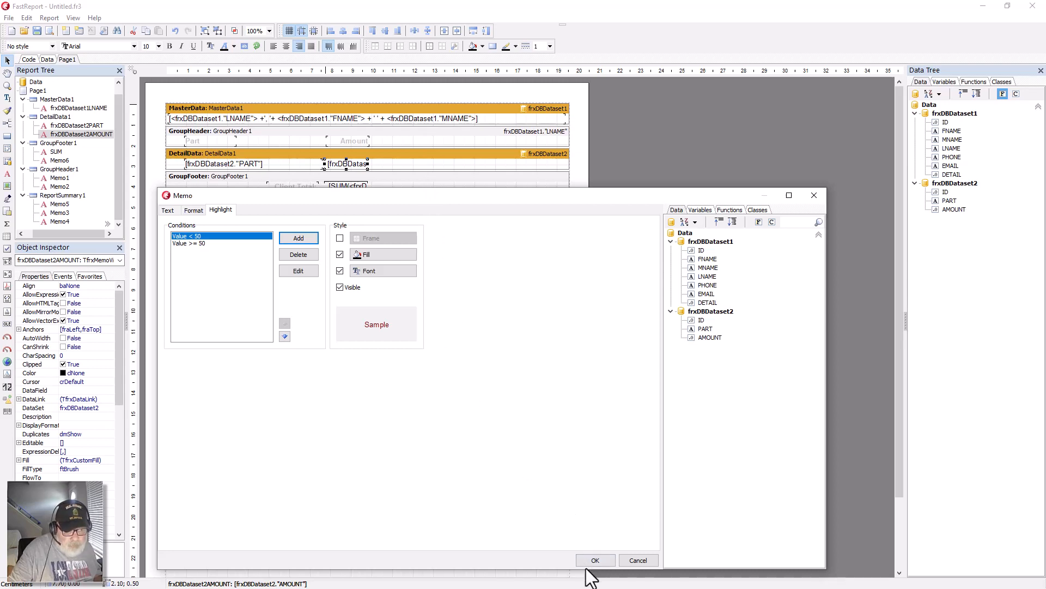
{"action": "left_click", "coordinate": [595, 559]}
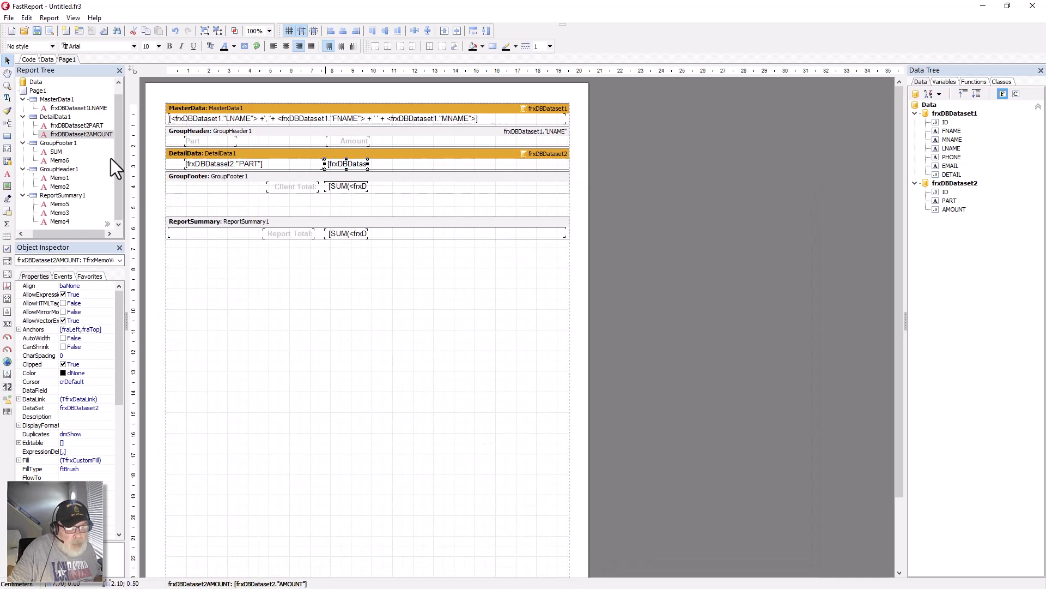
{"action": "mouse_move", "coordinate": [55, 35]}
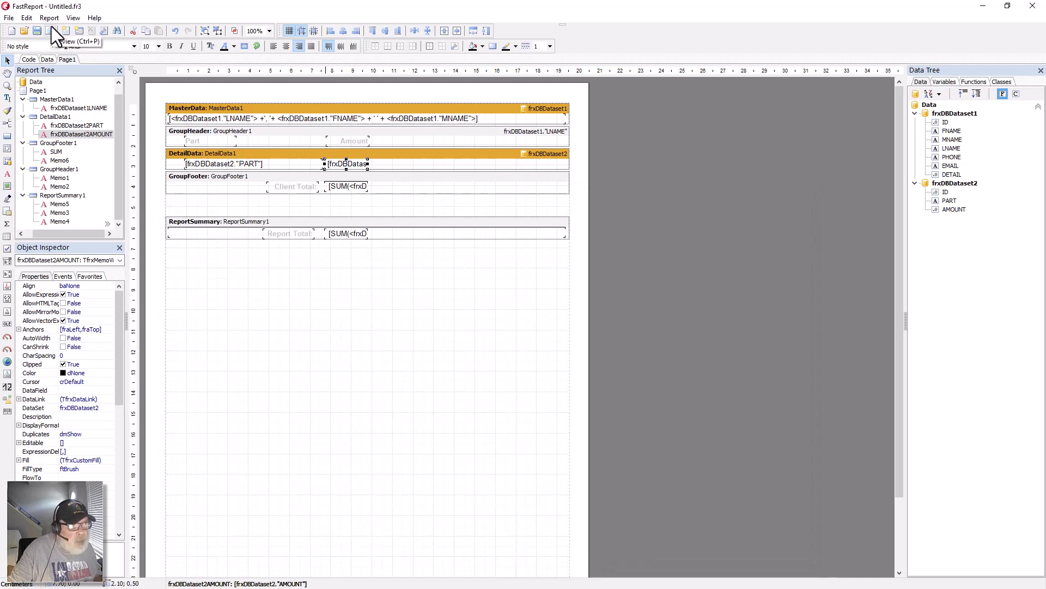
Step: Preview the report with coloured amounts, client totals and the $832.97 total
{"action": "left_click", "coordinate": [63, 31]}
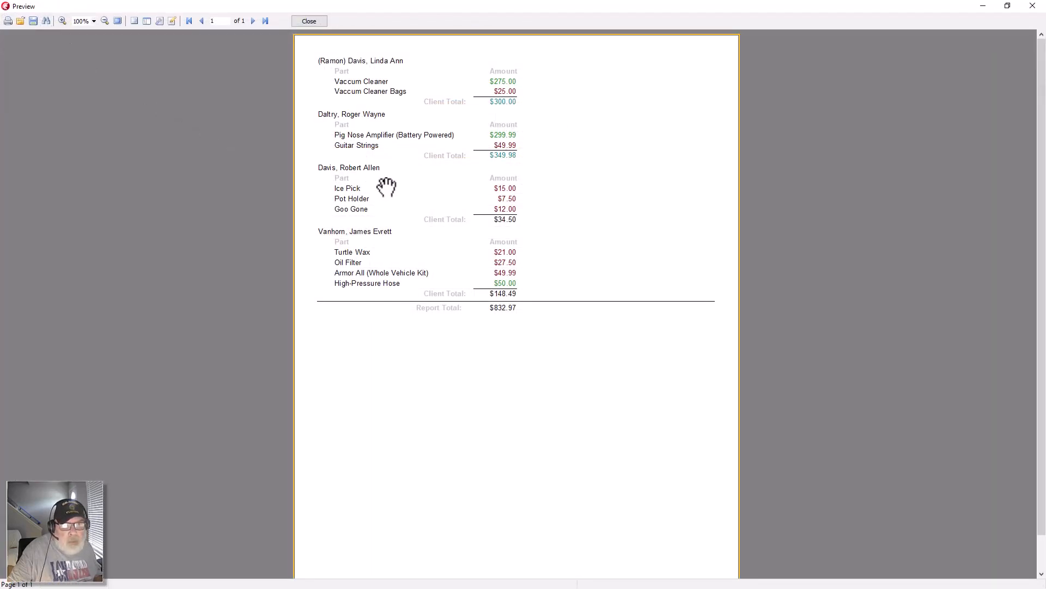
{"action": "mouse_move", "coordinate": [541, 112]}
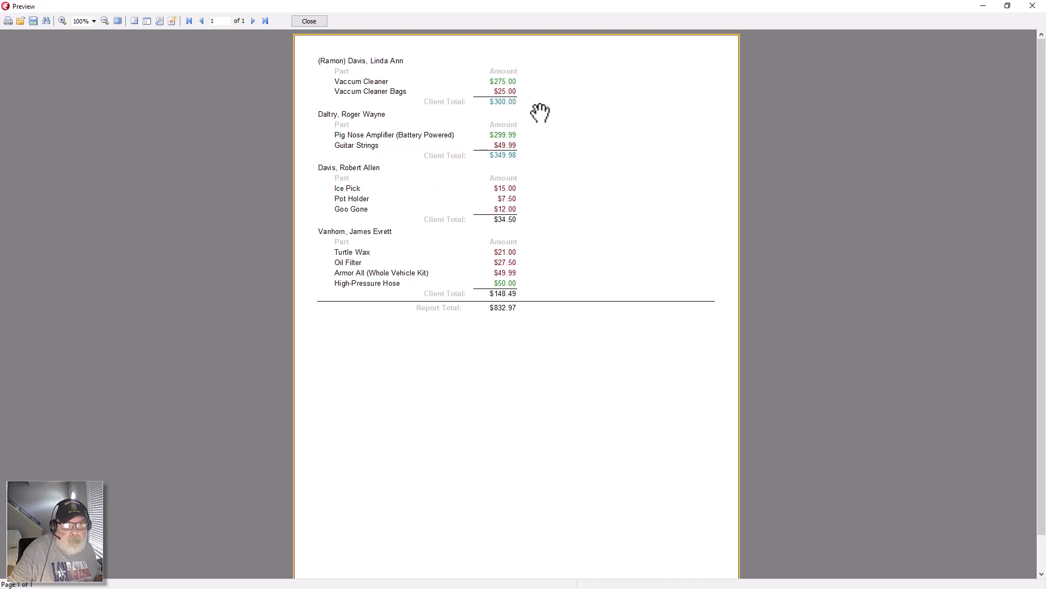
{"action": "mouse_move", "coordinate": [530, 156]}
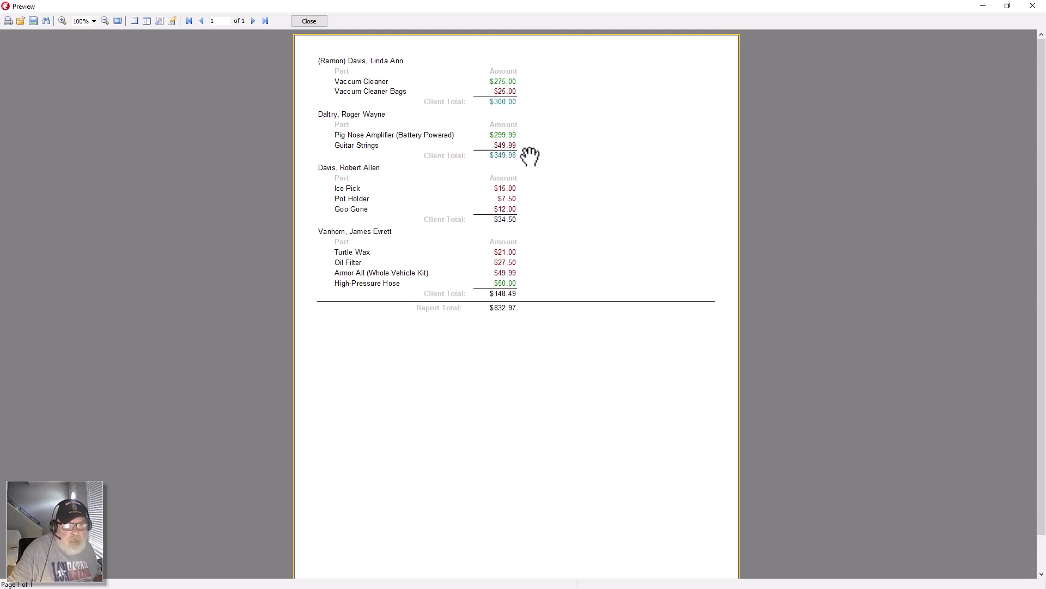
{"action": "mouse_move", "coordinate": [539, 140]}
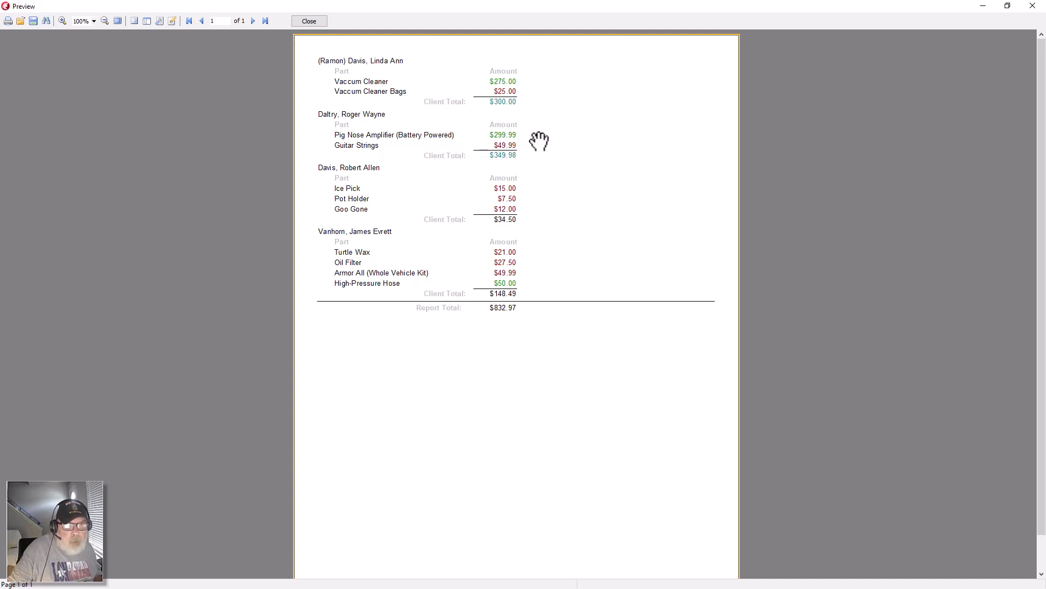
{"action": "mouse_move", "coordinate": [517, 141]}
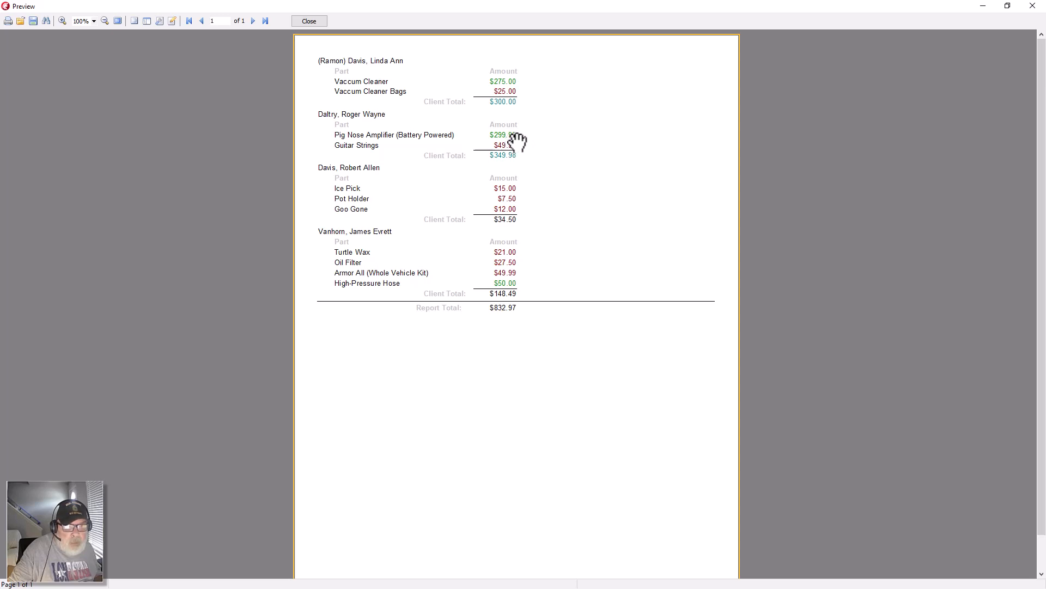
{"action": "mouse_move", "coordinate": [511, 155]}
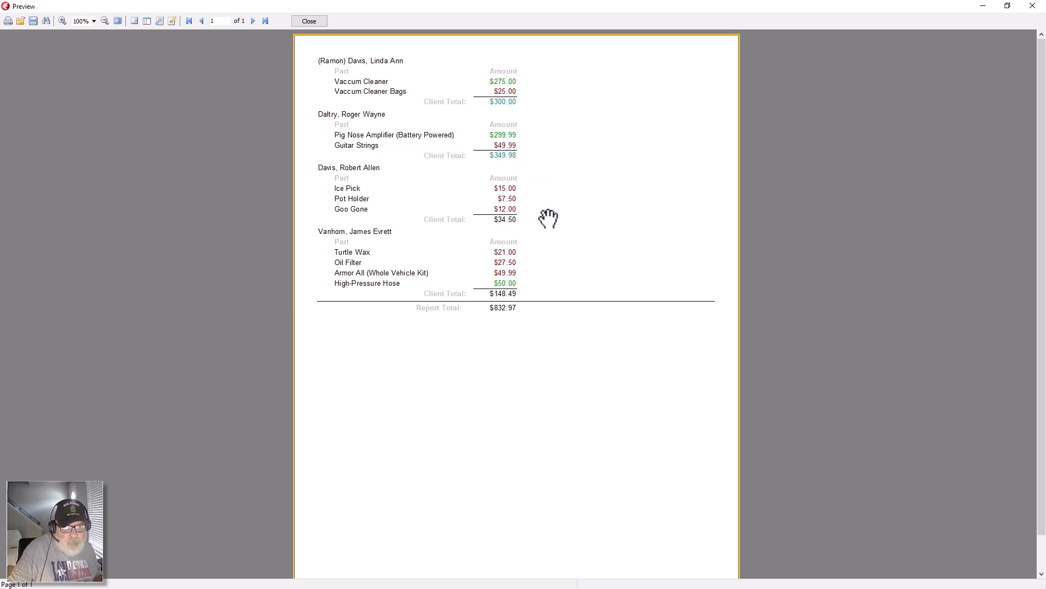
{"action": "mouse_move", "coordinate": [548, 257]}
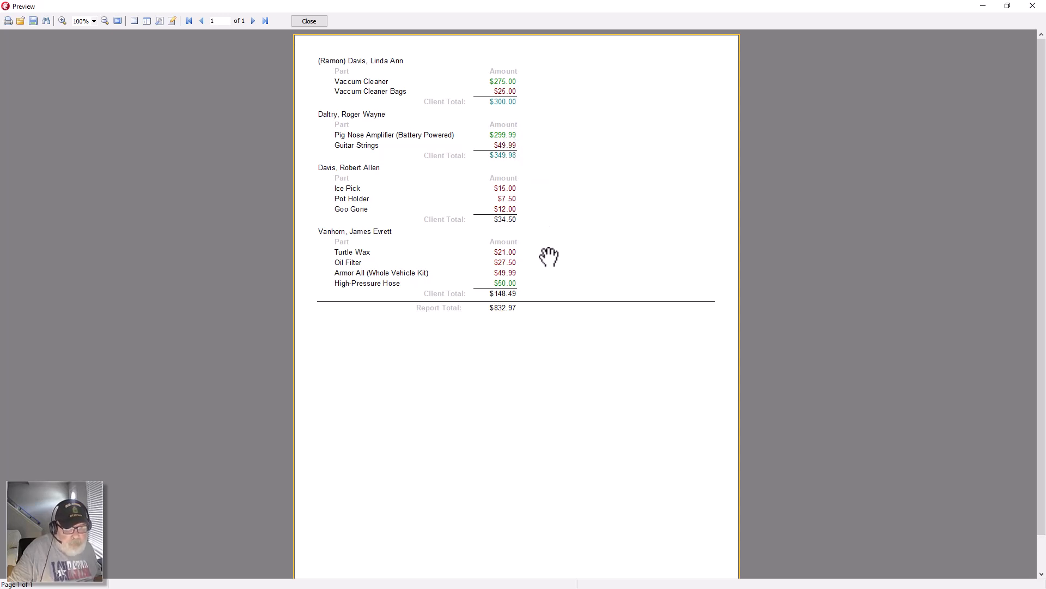
{"action": "mouse_move", "coordinate": [536, 302]}
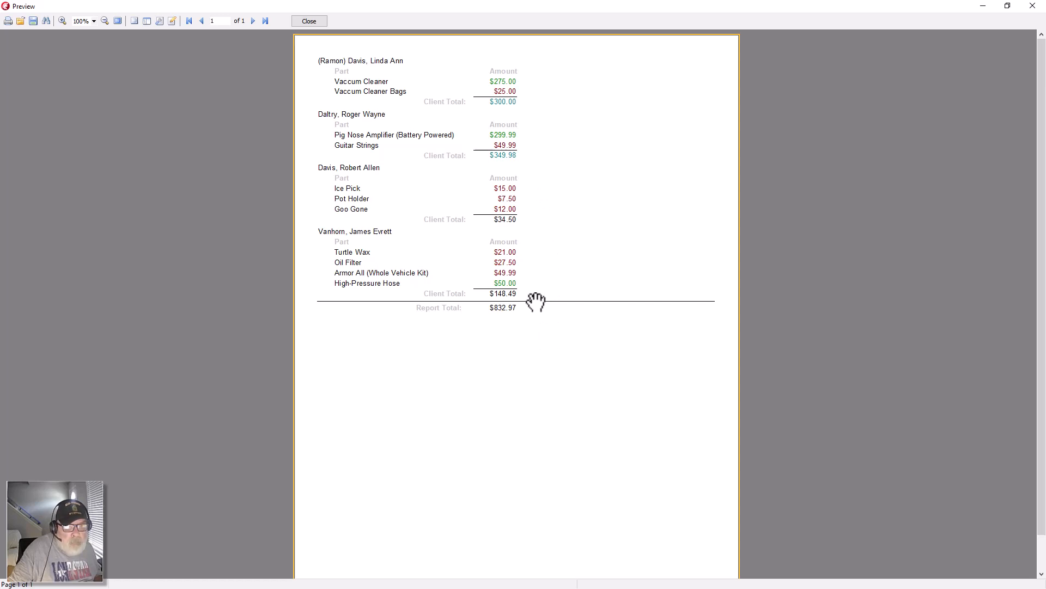
{"action": "mouse_move", "coordinate": [516, 163]}
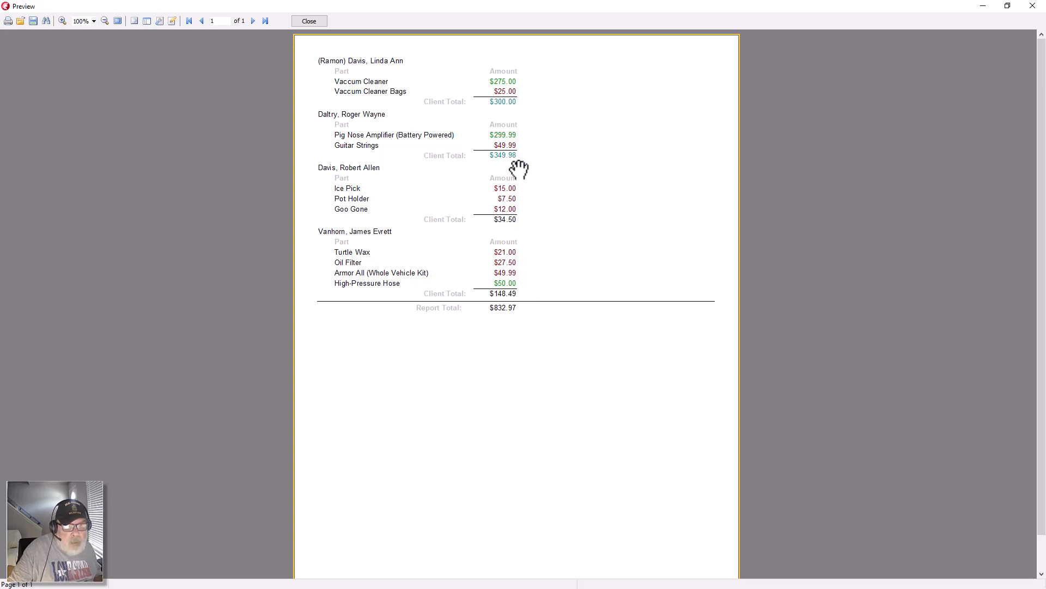
{"action": "mouse_move", "coordinate": [520, 160]}
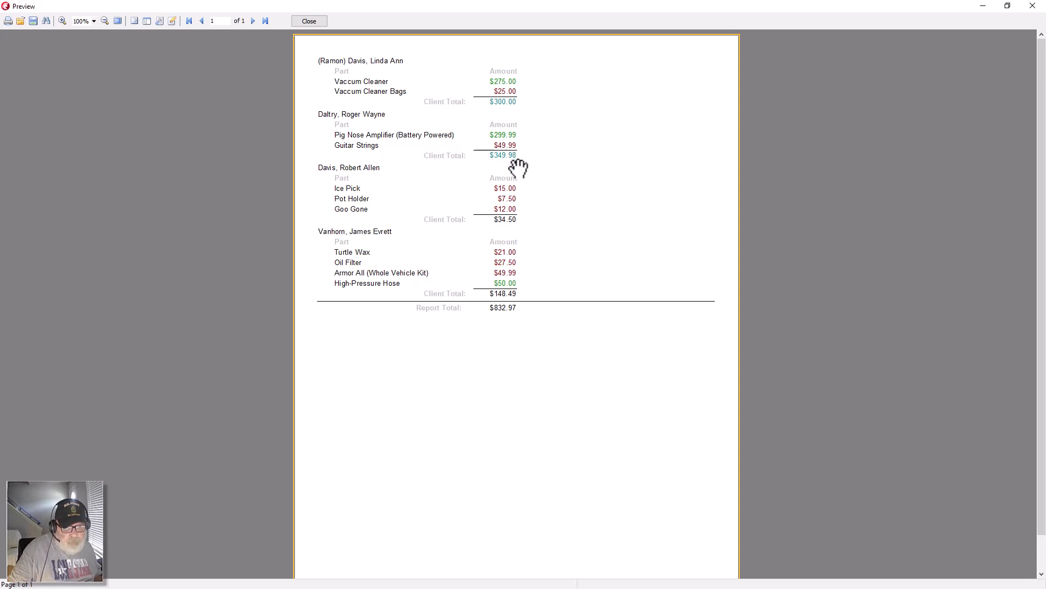
{"action": "mouse_move", "coordinate": [505, 314]}
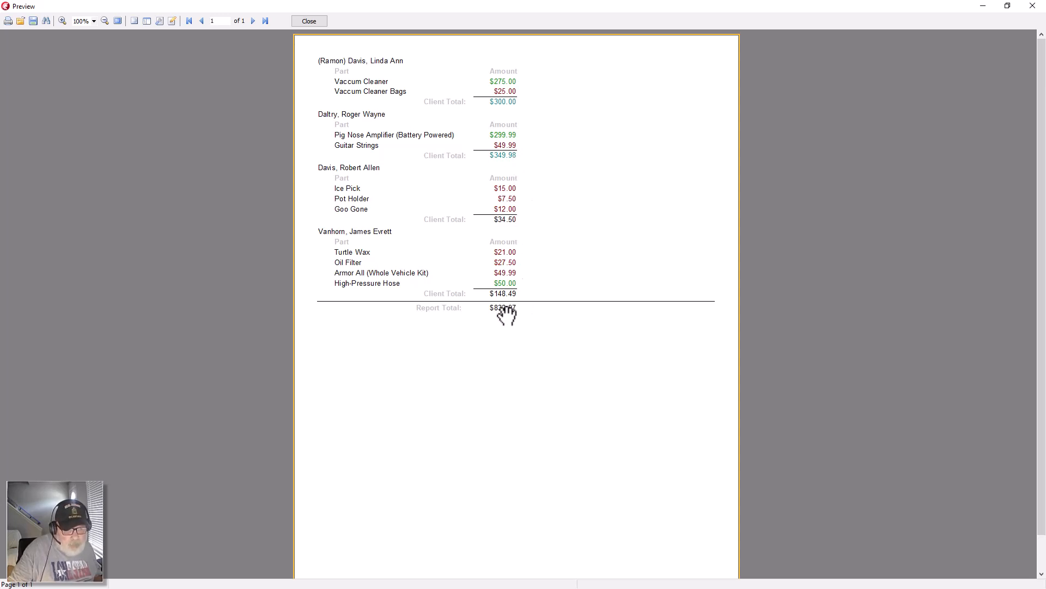
{"action": "mouse_move", "coordinate": [532, 314]}
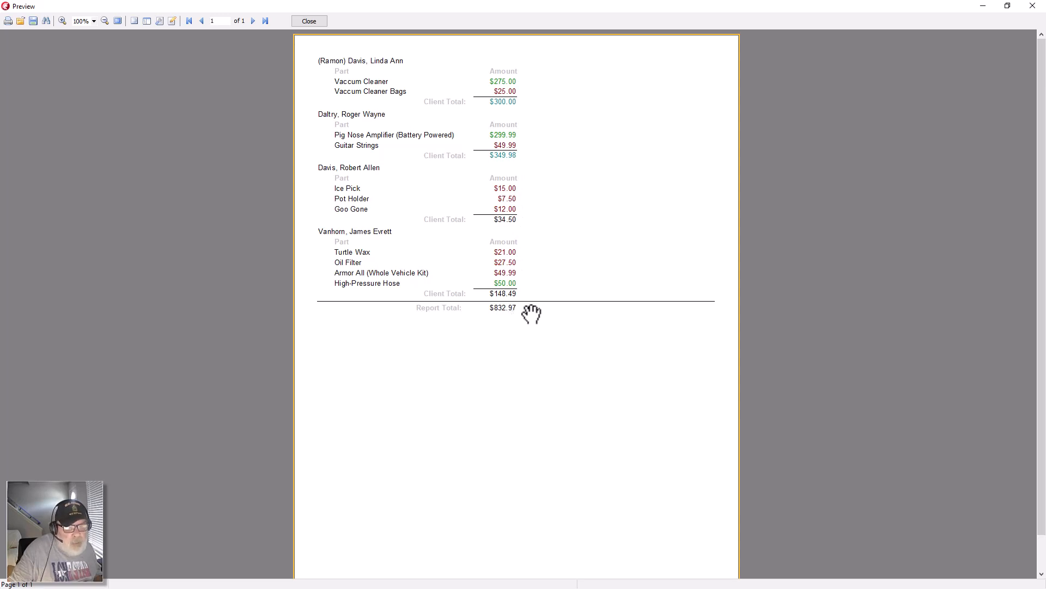
{"action": "mouse_move", "coordinate": [524, 279]}
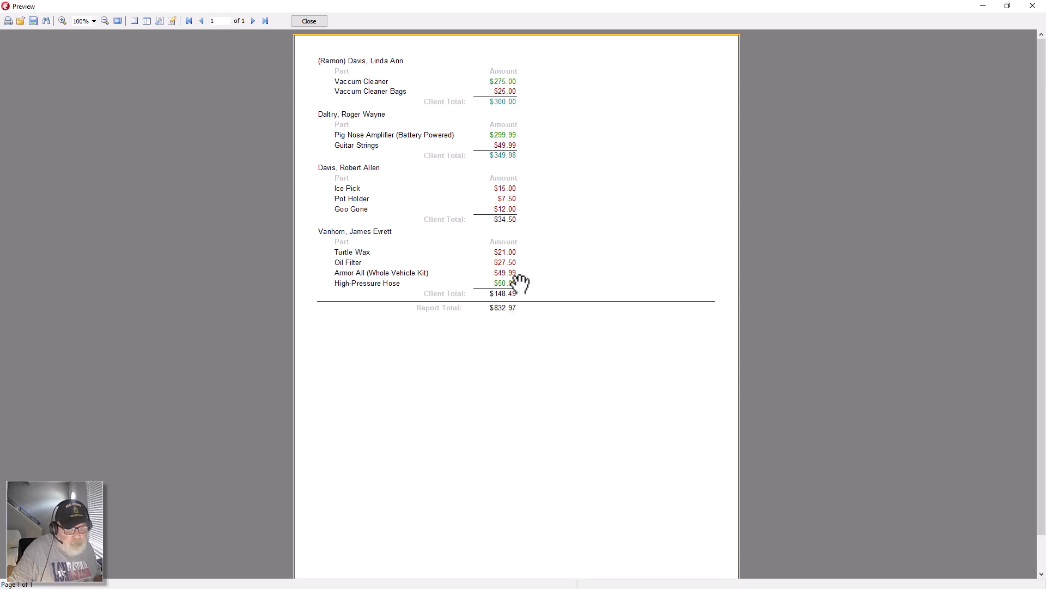
{"action": "mouse_move", "coordinate": [454, 309]}
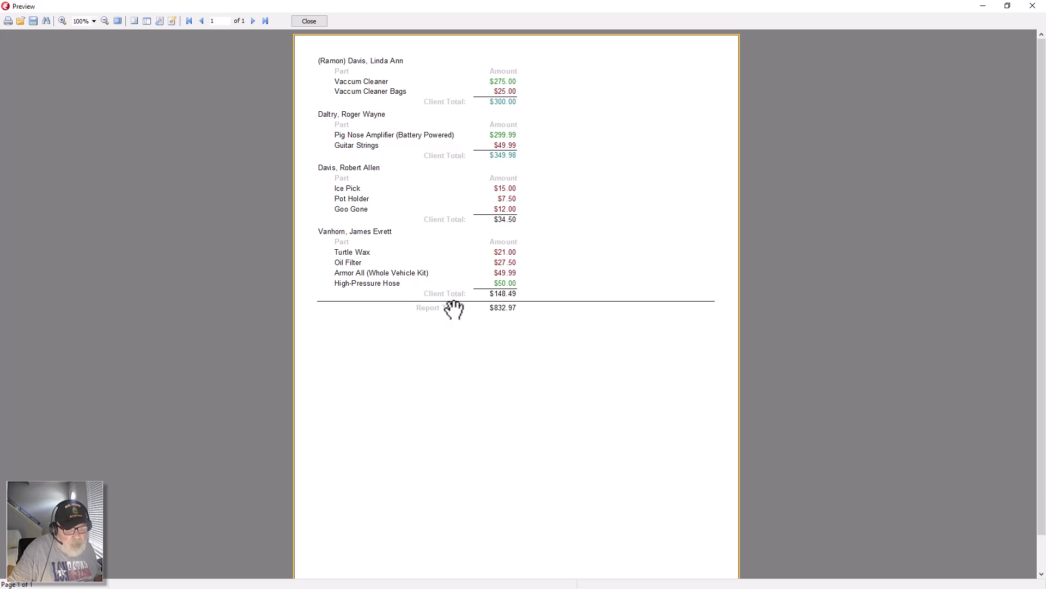
{"action": "mouse_move", "coordinate": [436, 255]}
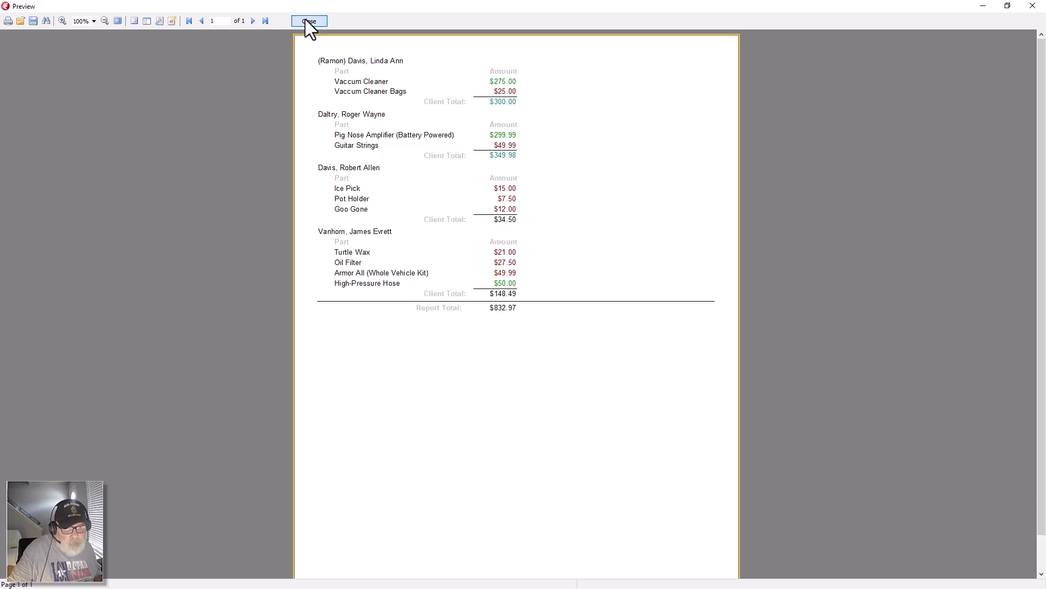
Step: Leave the preview, confirm the Part heading's text unchanged, and bring up its Font Color palette
{"action": "left_click", "coordinate": [308, 21]}
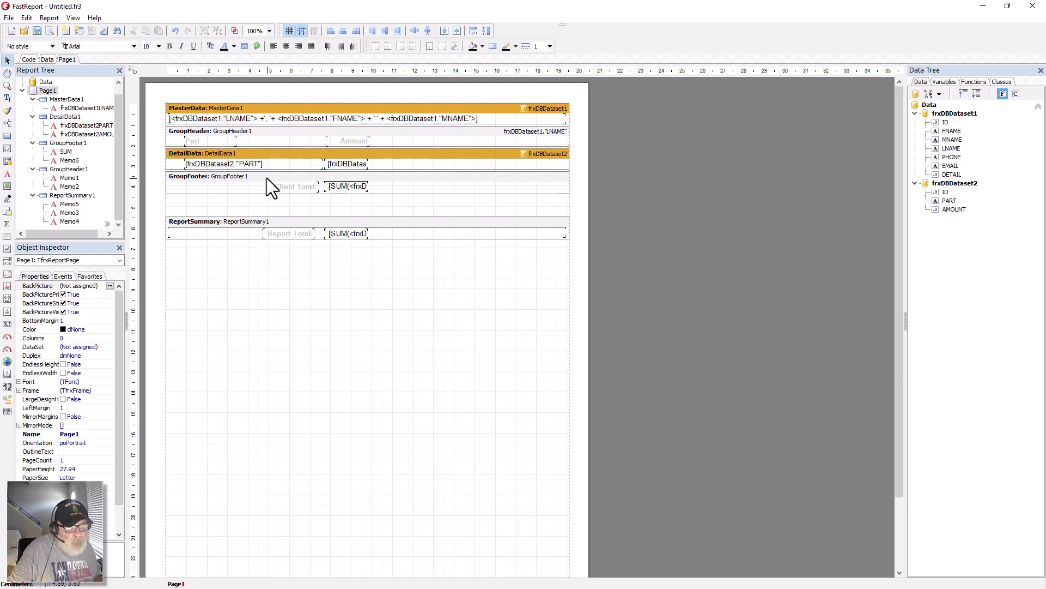
{"action": "mouse_move", "coordinate": [274, 140]}
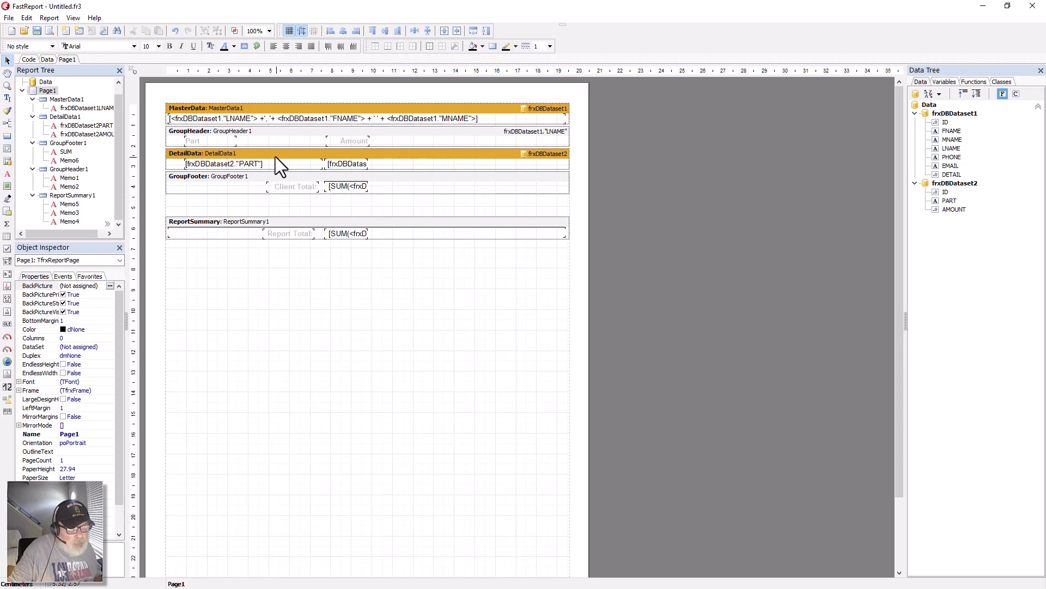
{"action": "mouse_move", "coordinate": [267, 140]}
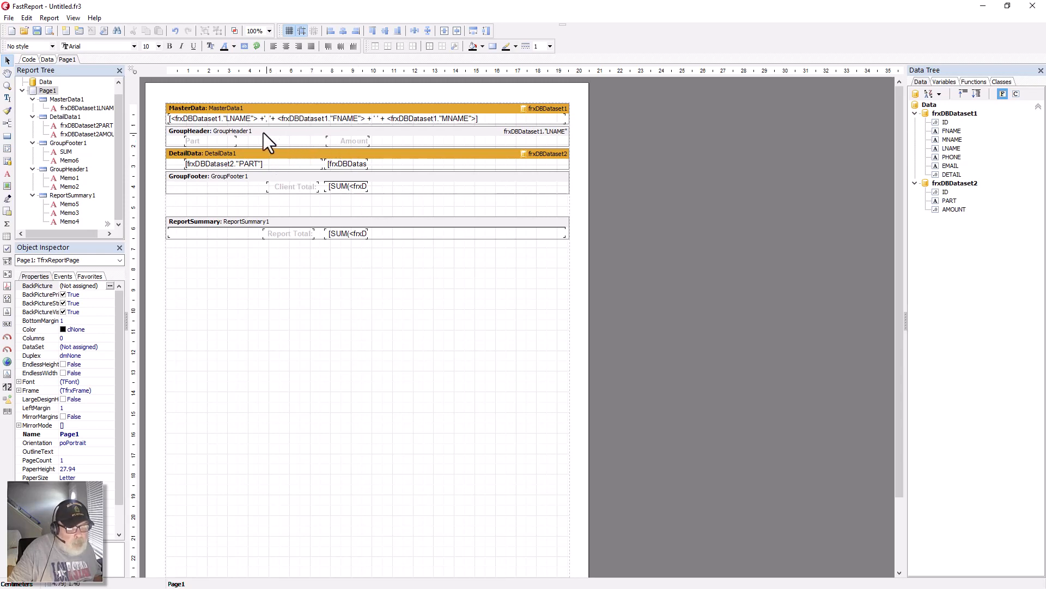
{"action": "left_click", "coordinate": [193, 140]}
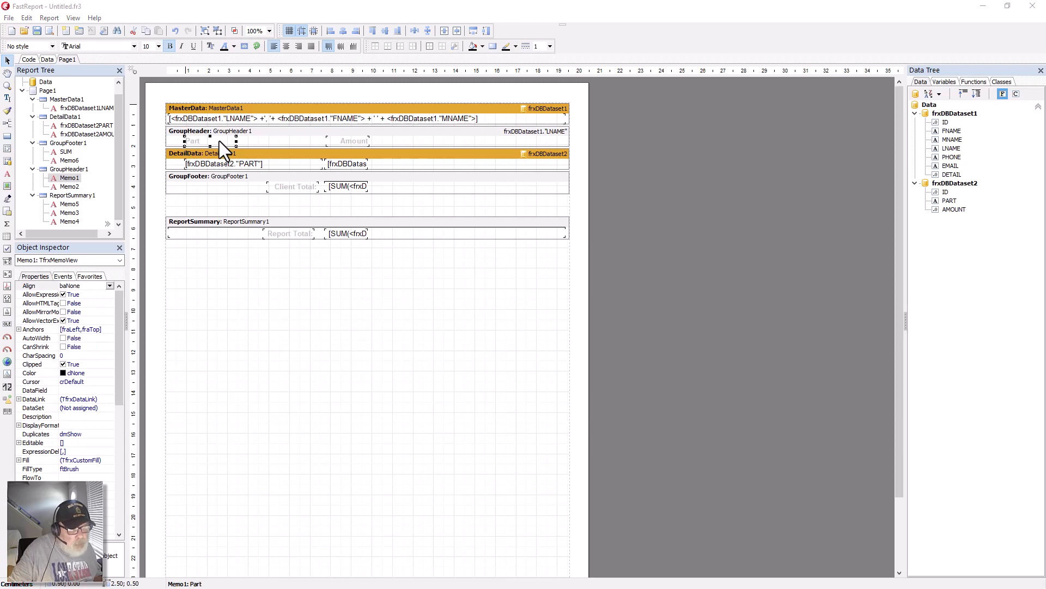
{"action": "double_click", "coordinate": [225, 163]}
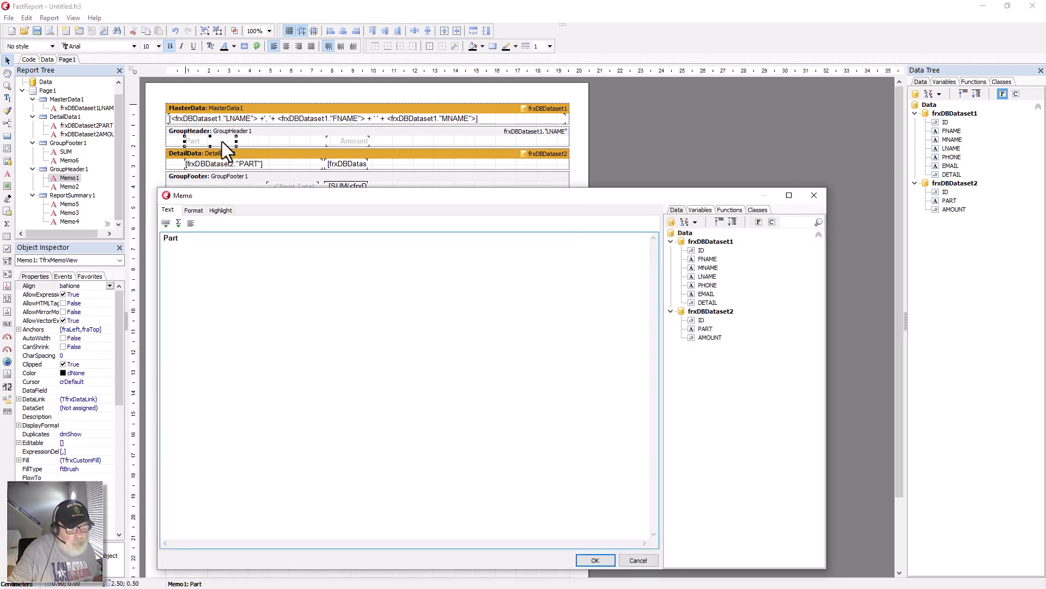
{"action": "mouse_move", "coordinate": [532, 521]}
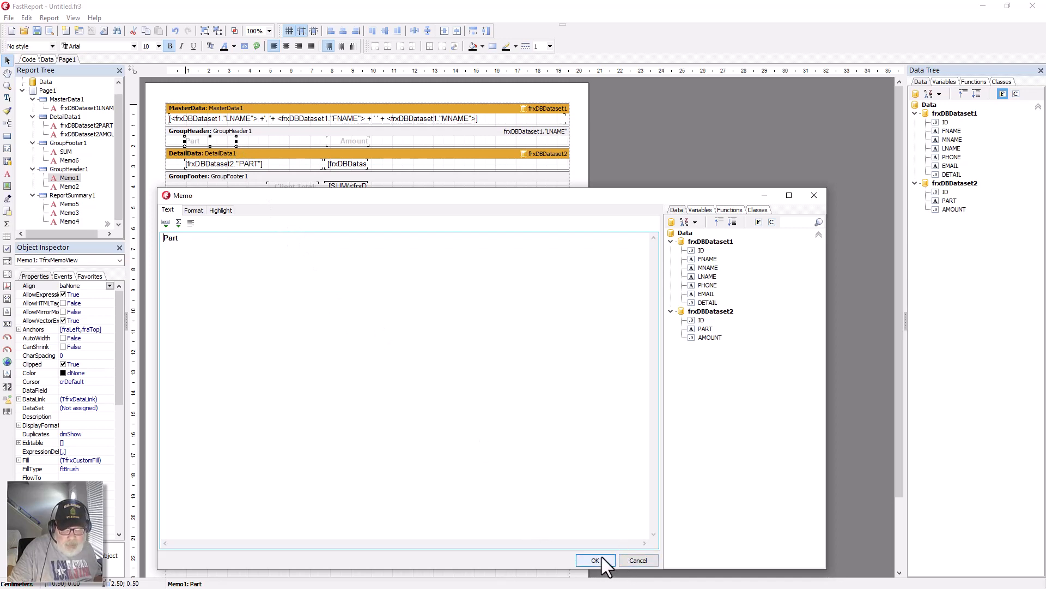
{"action": "left_click", "coordinate": [594, 560]}
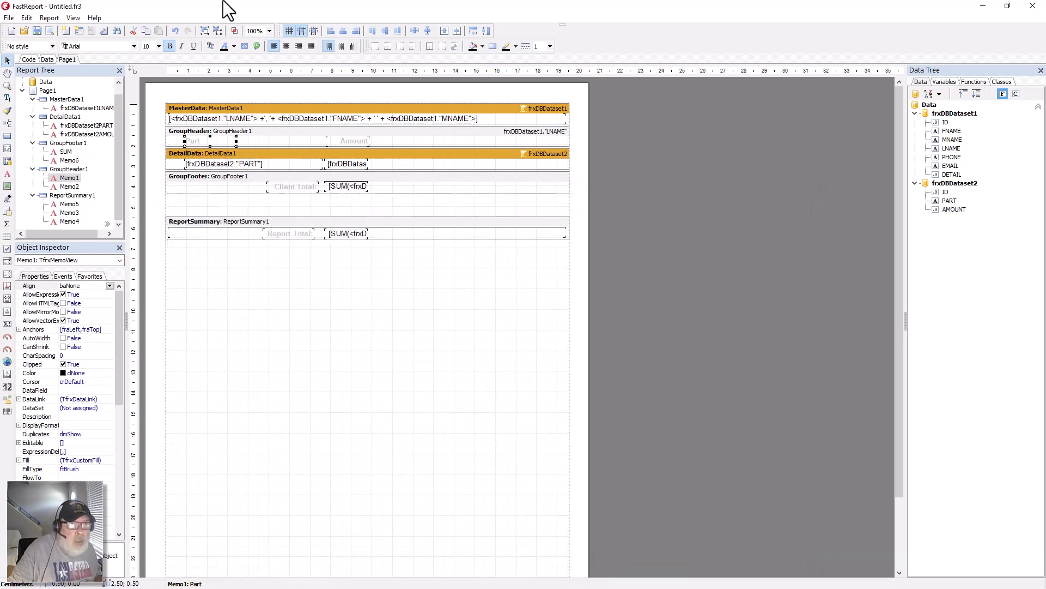
{"action": "left_click", "coordinate": [233, 46]}
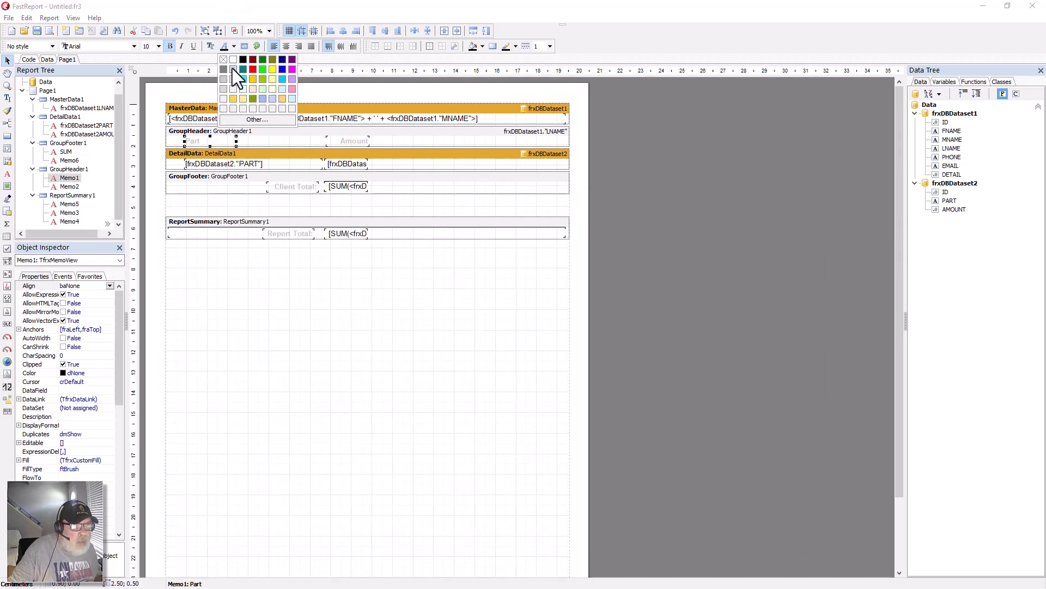
{"action": "mouse_move", "coordinate": [246, 98]}
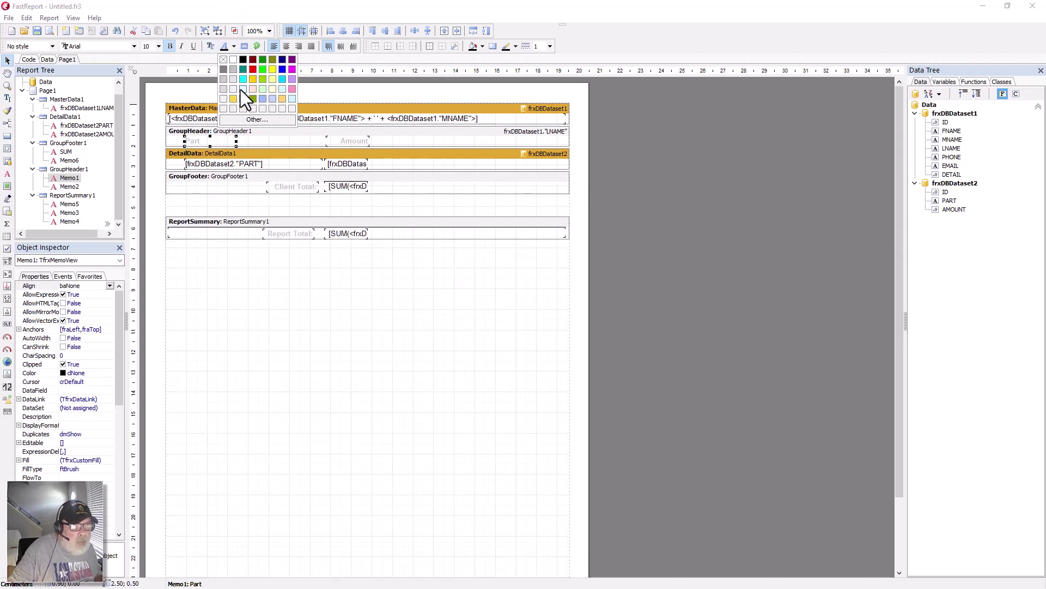
Step: Make the Part heading text cyan and check it in the report preview
{"action": "left_click", "coordinate": [243, 90]}
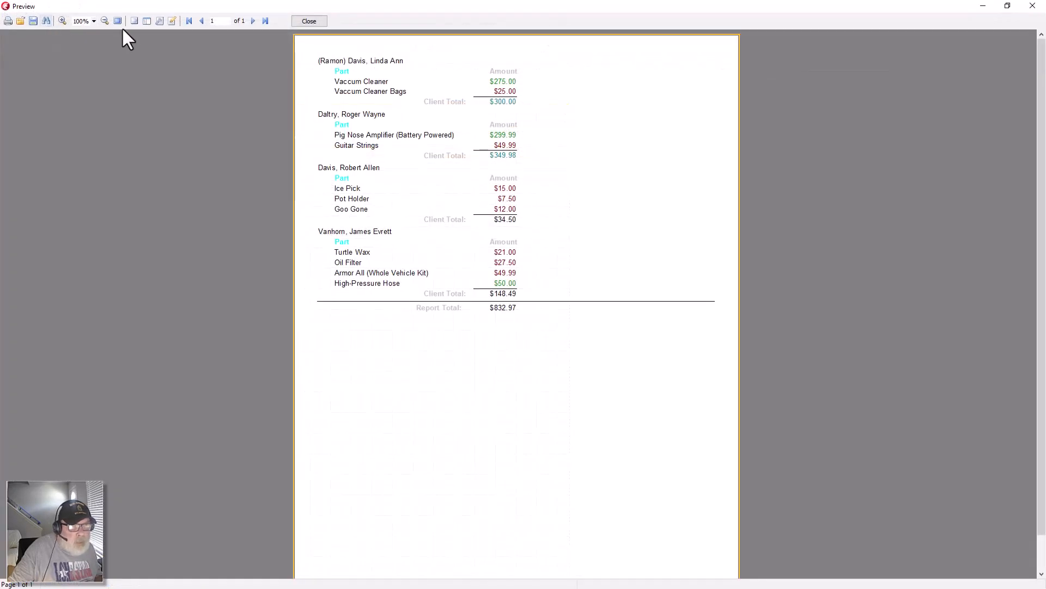
{"action": "mouse_move", "coordinate": [309, 21]}
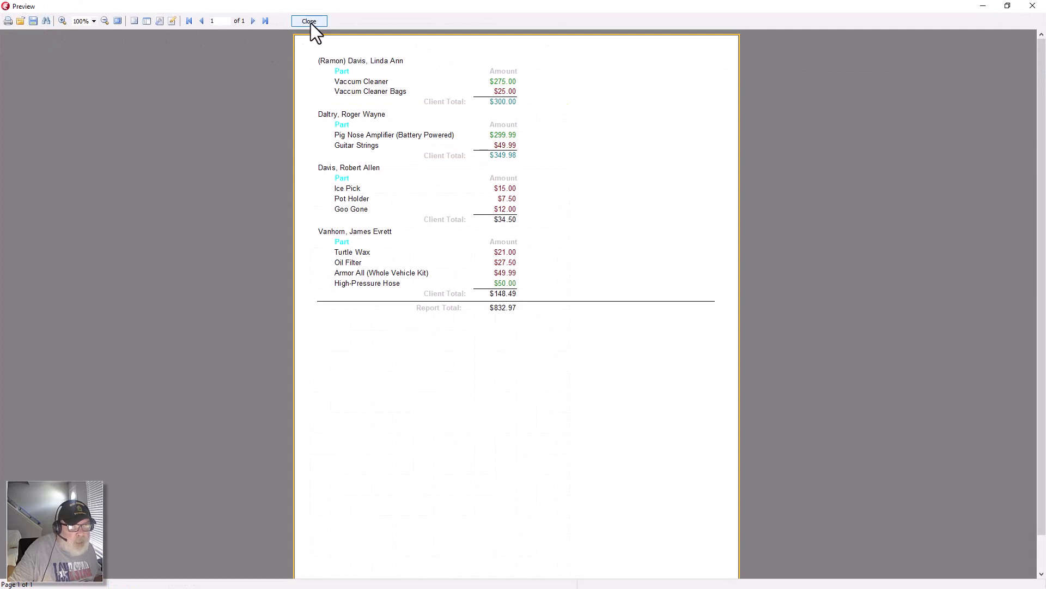
{"action": "left_click", "coordinate": [309, 21]}
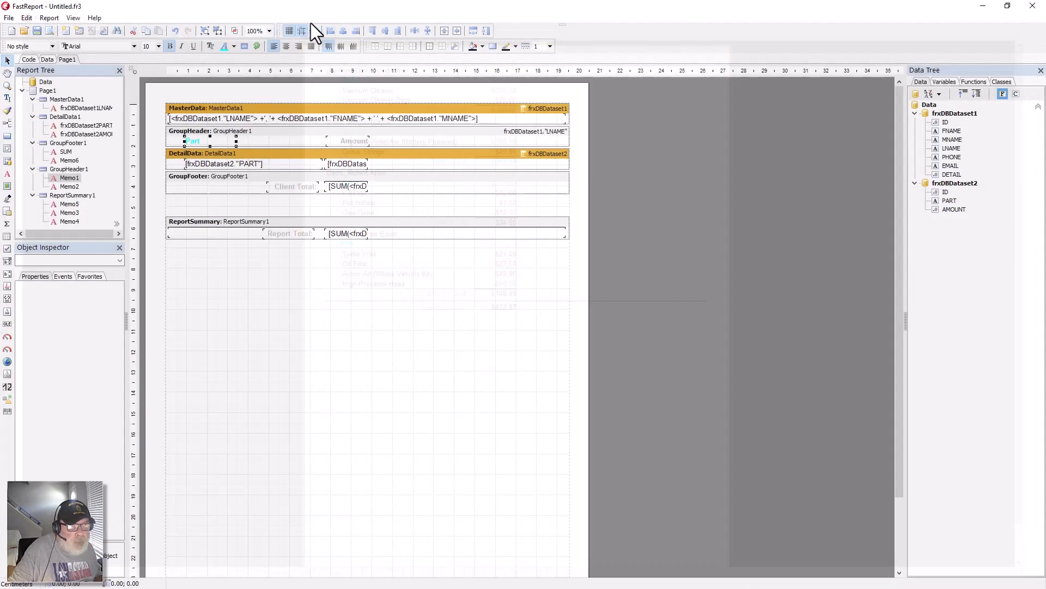
Step: Select the Part memo and revert its cyan text to the original light grey
{"action": "left_click", "coordinate": [197, 146]}
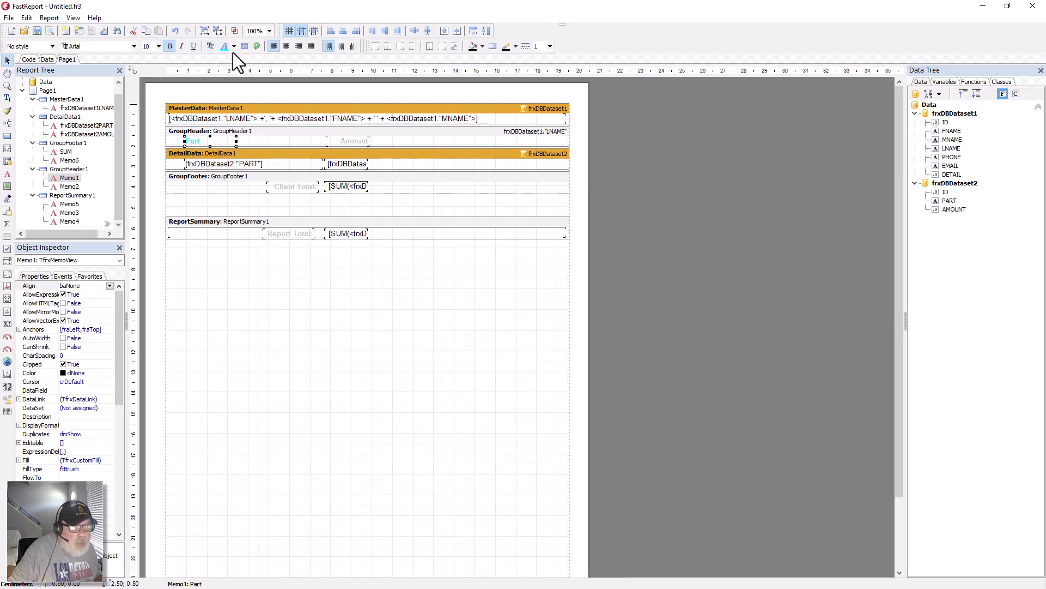
{"action": "left_click", "coordinate": [232, 46]}
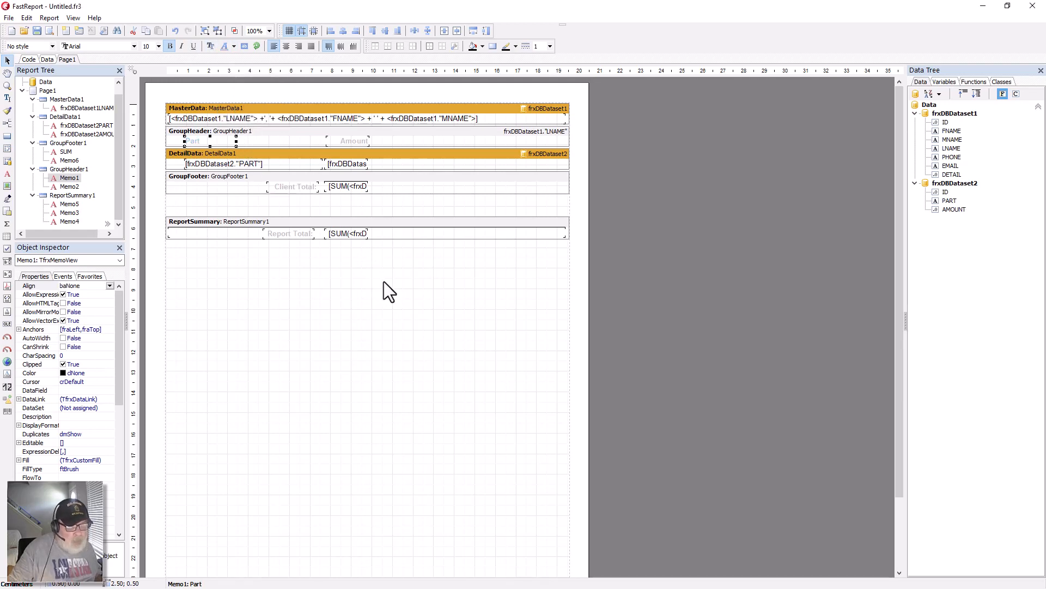
{"action": "mouse_move", "coordinate": [284, 146]}
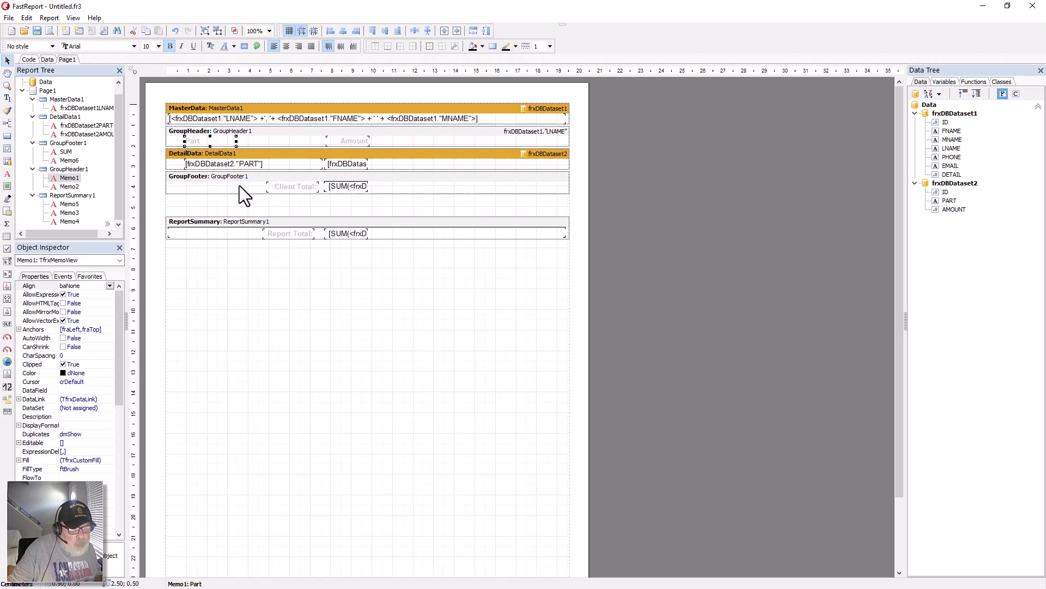
{"action": "mouse_move", "coordinate": [283, 200]}
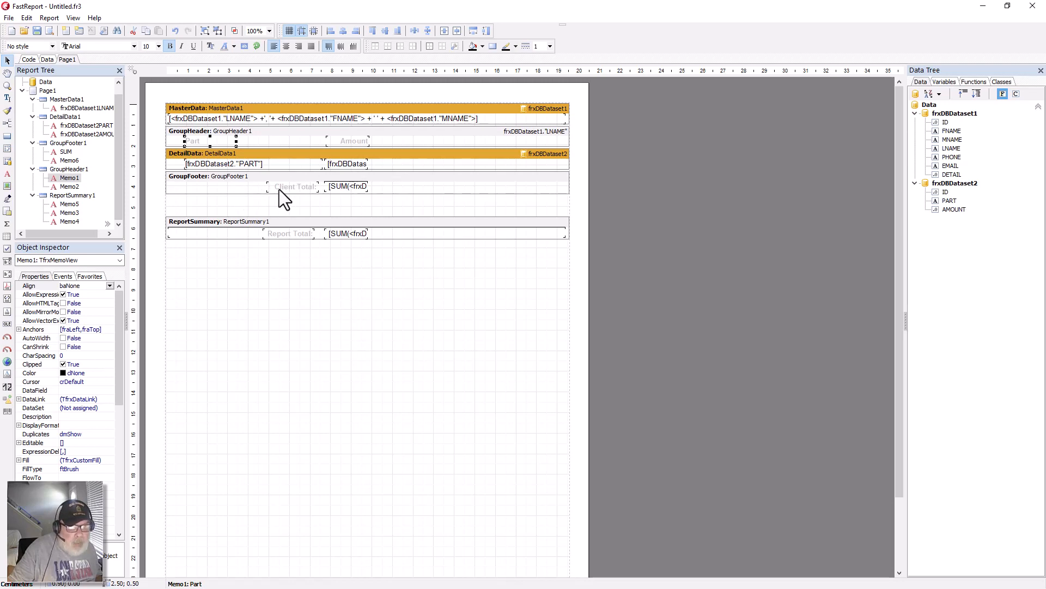
{"action": "left_click", "coordinate": [291, 185]}
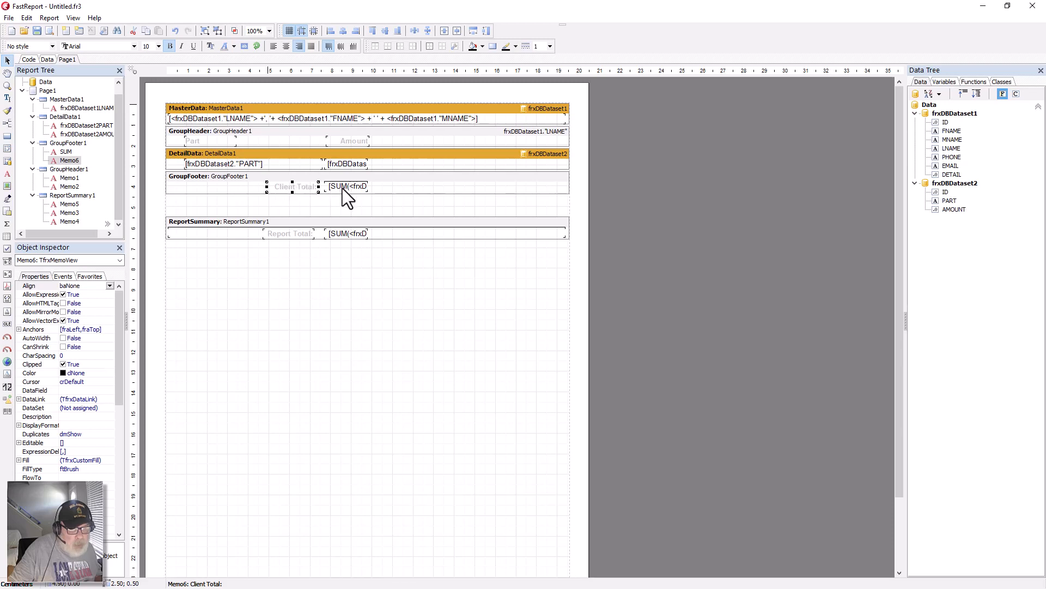
{"action": "double_click", "coordinate": [347, 185]}
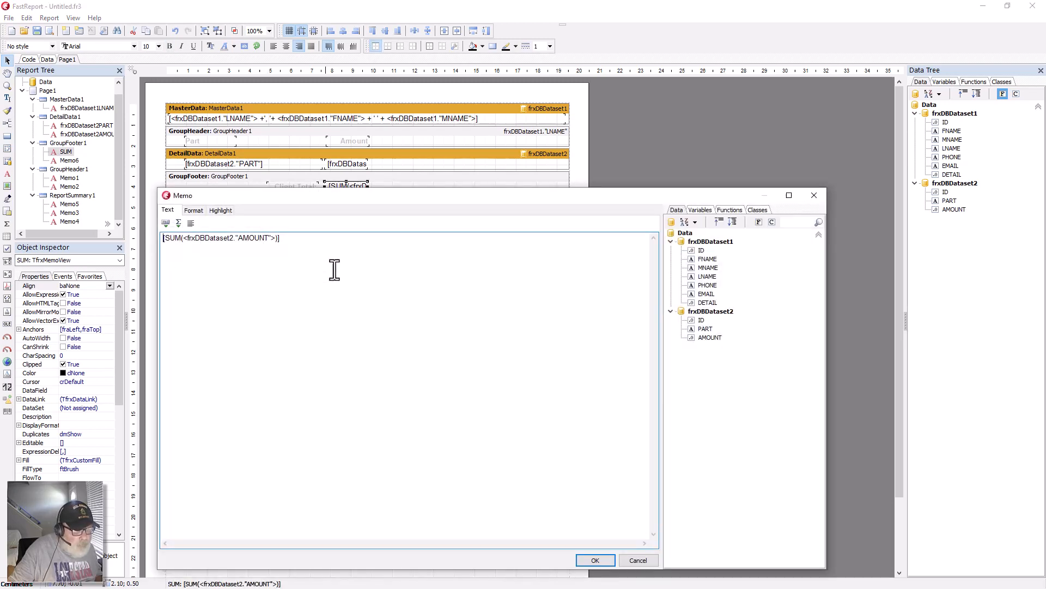
{"action": "mouse_move", "coordinate": [193, 241]}
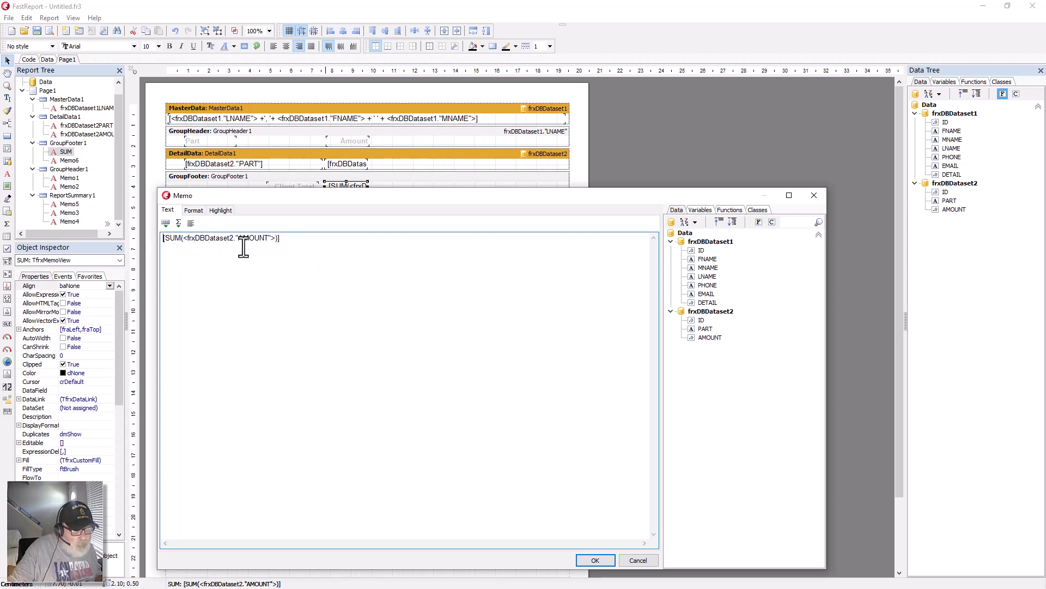
{"action": "mouse_move", "coordinate": [328, 274]}
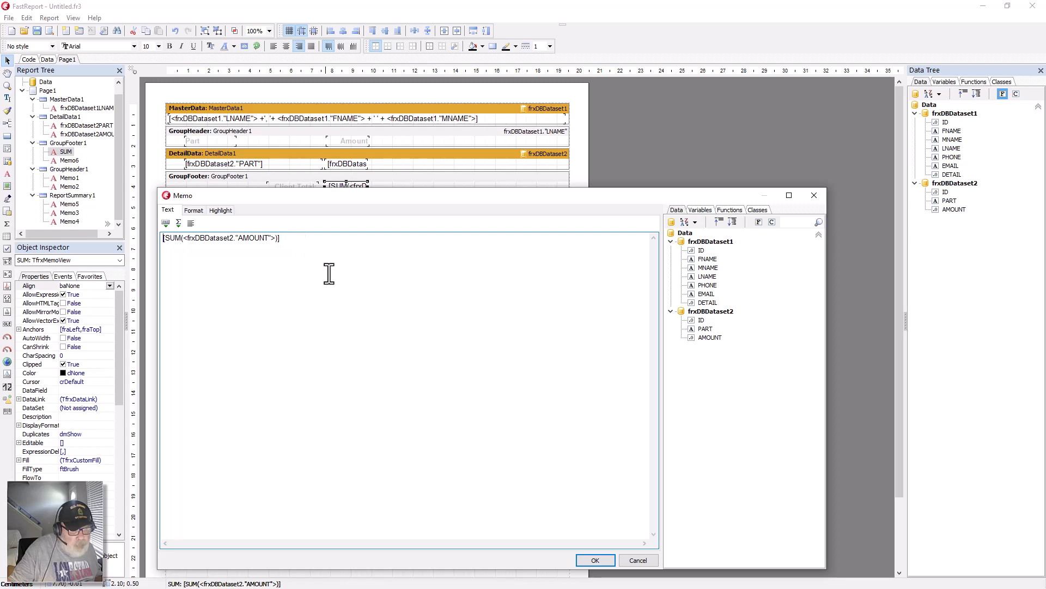
{"action": "mouse_move", "coordinate": [589, 472]}
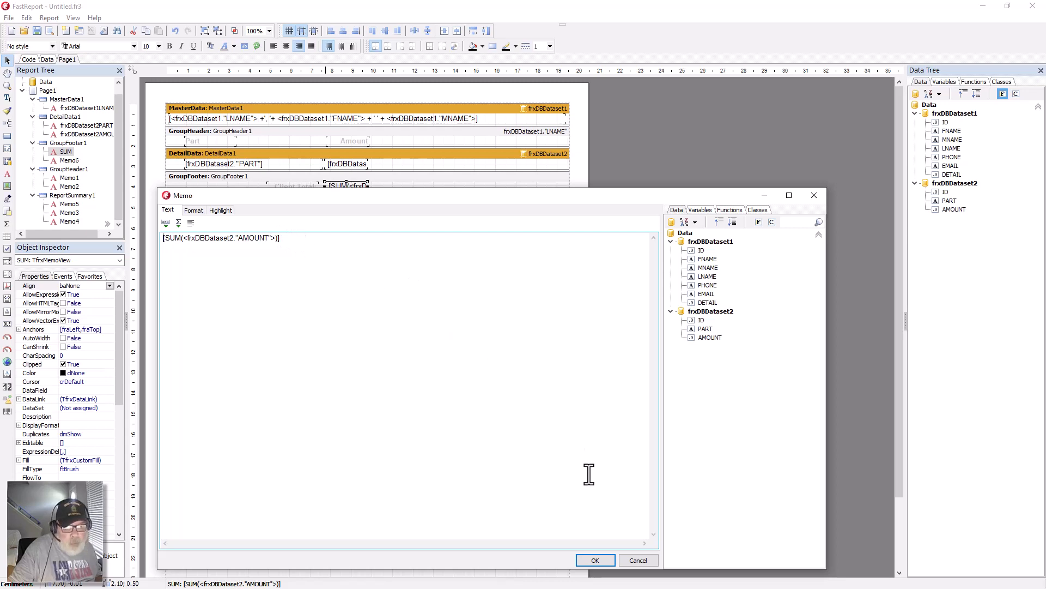
{"action": "left_click", "coordinate": [594, 559]}
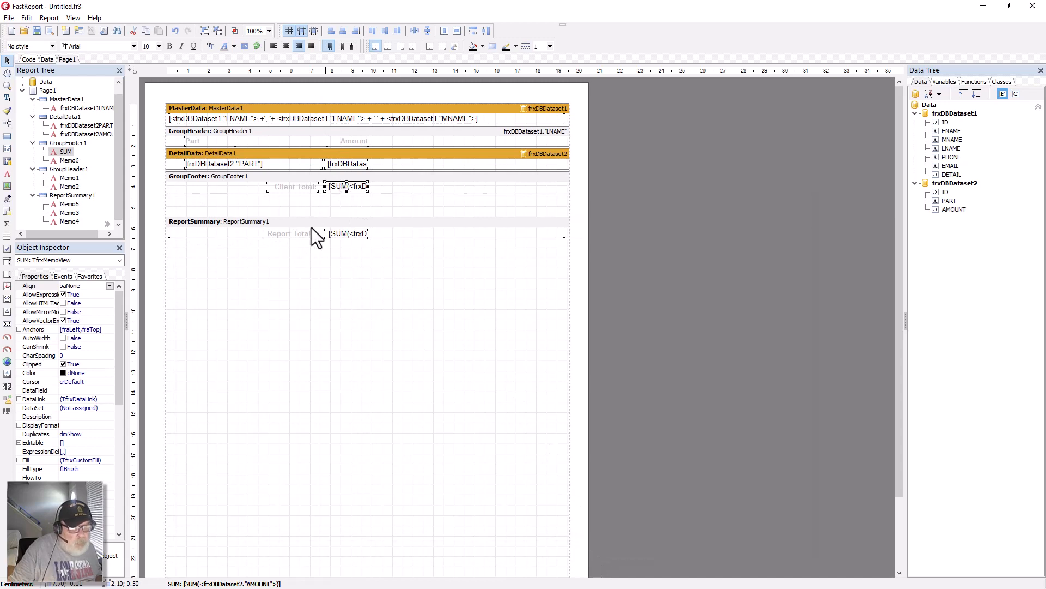
{"action": "mouse_move", "coordinate": [347, 247]}
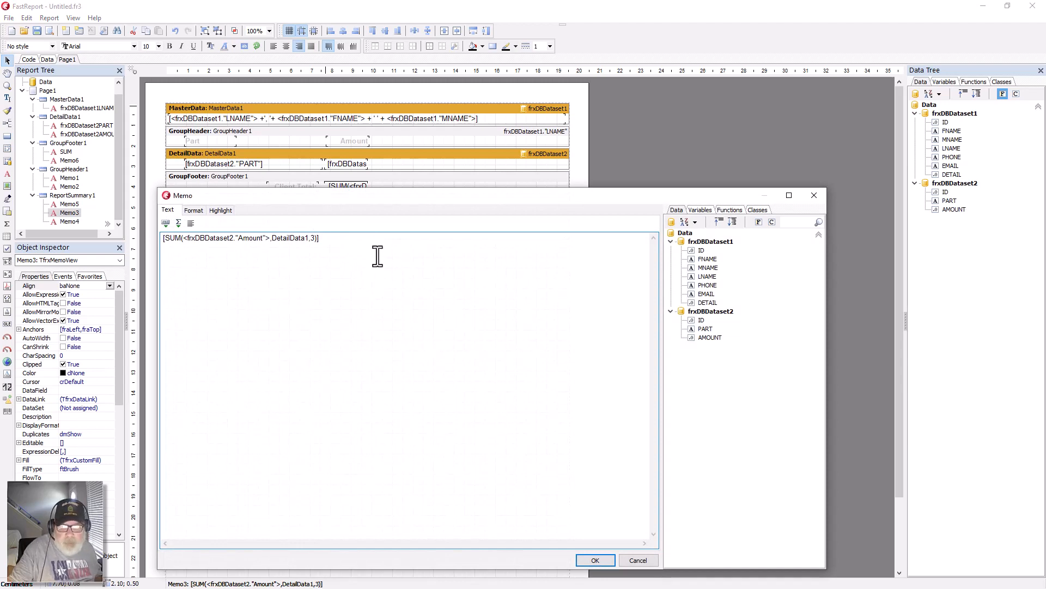
{"action": "mouse_move", "coordinate": [336, 254]}
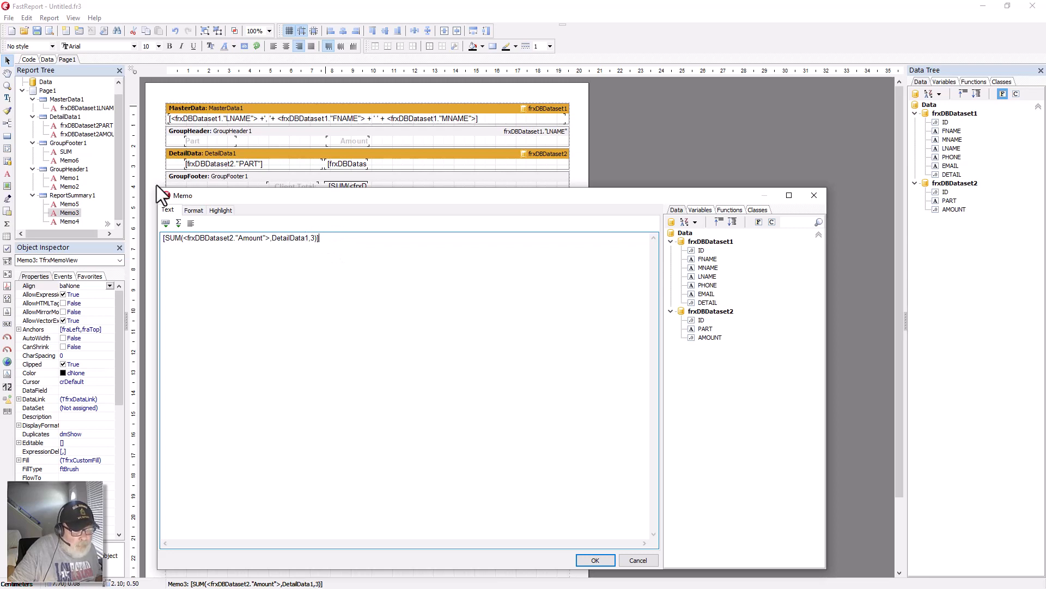
{"action": "mouse_move", "coordinate": [193, 232]}
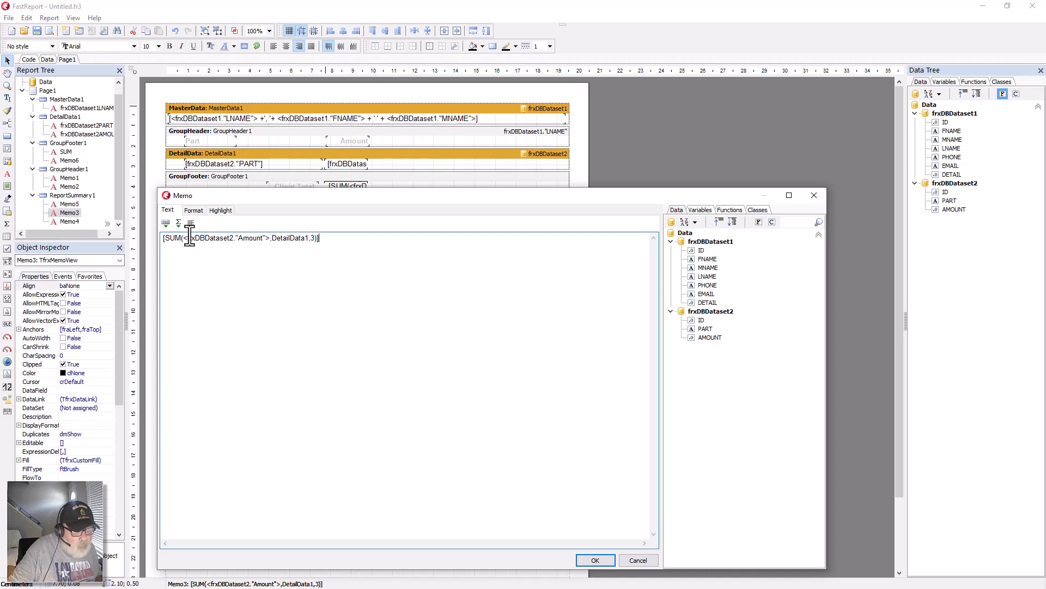
{"action": "mouse_move", "coordinate": [244, 238]}
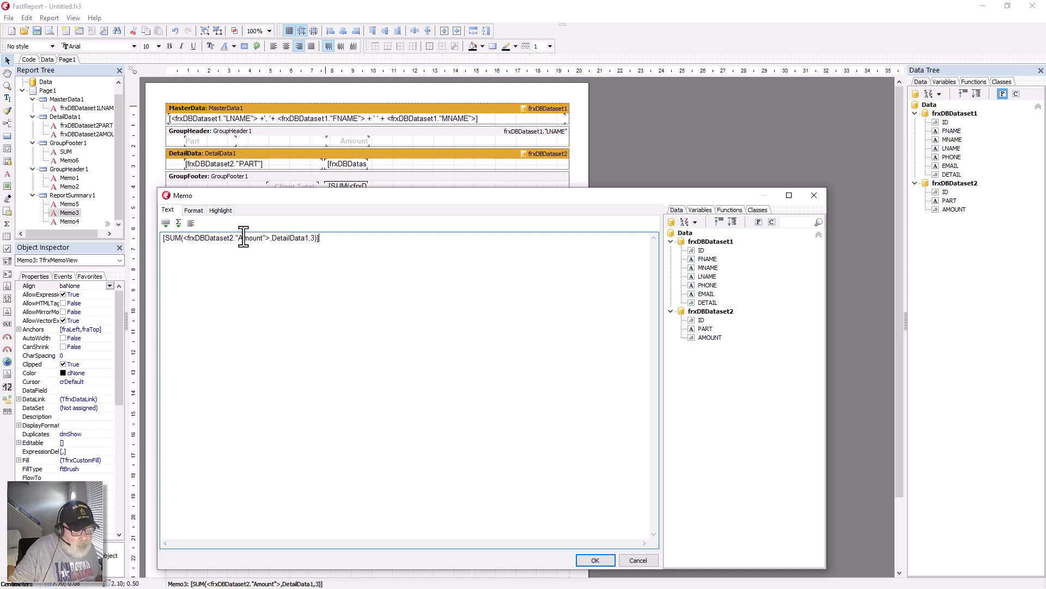
{"action": "mouse_move", "coordinate": [272, 245]}
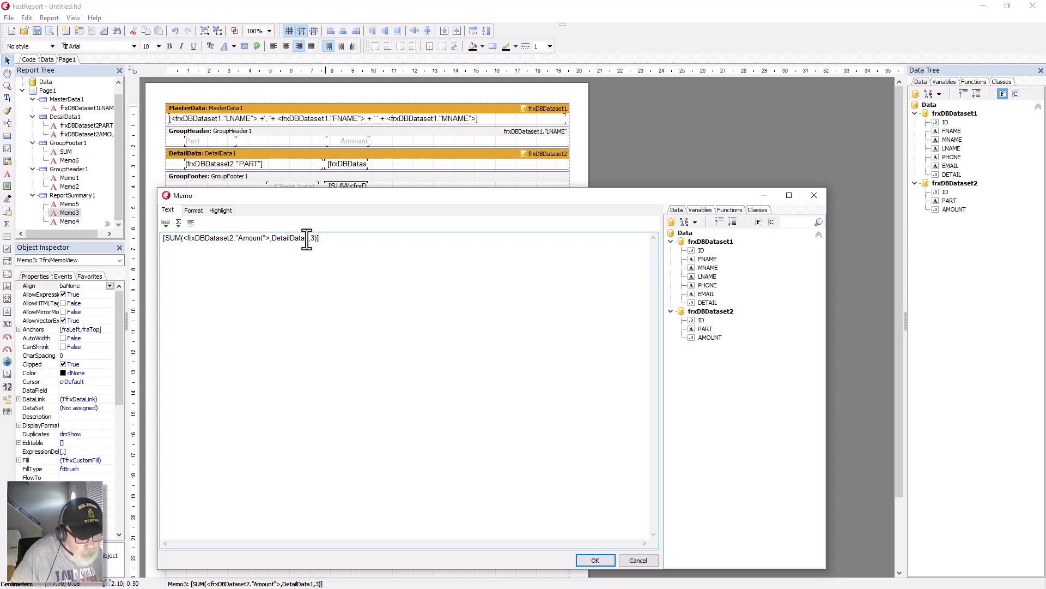
{"action": "mouse_move", "coordinate": [485, 403]}
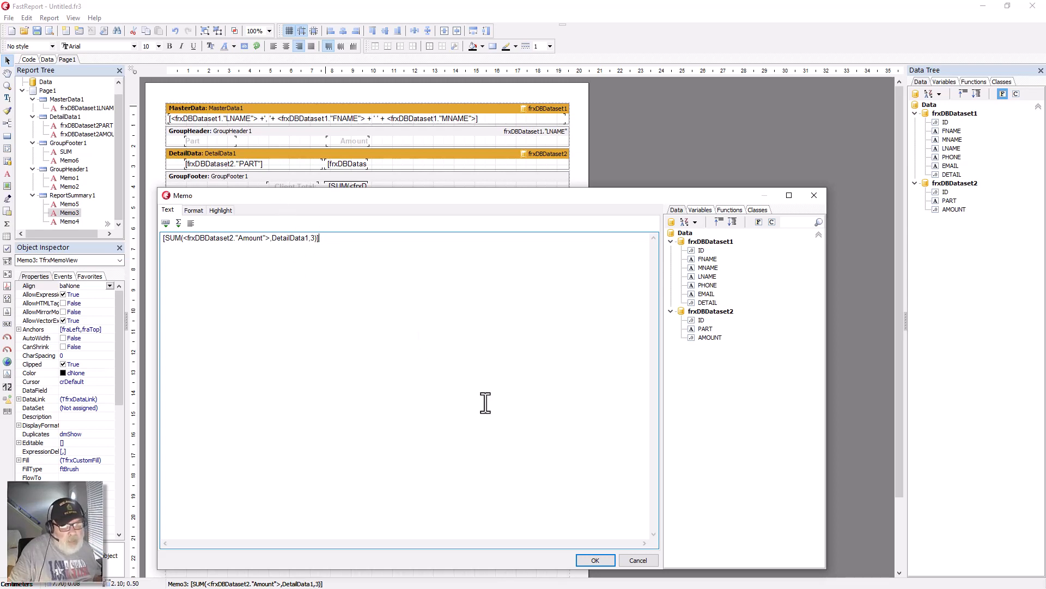
{"action": "mouse_move", "coordinate": [548, 499]}
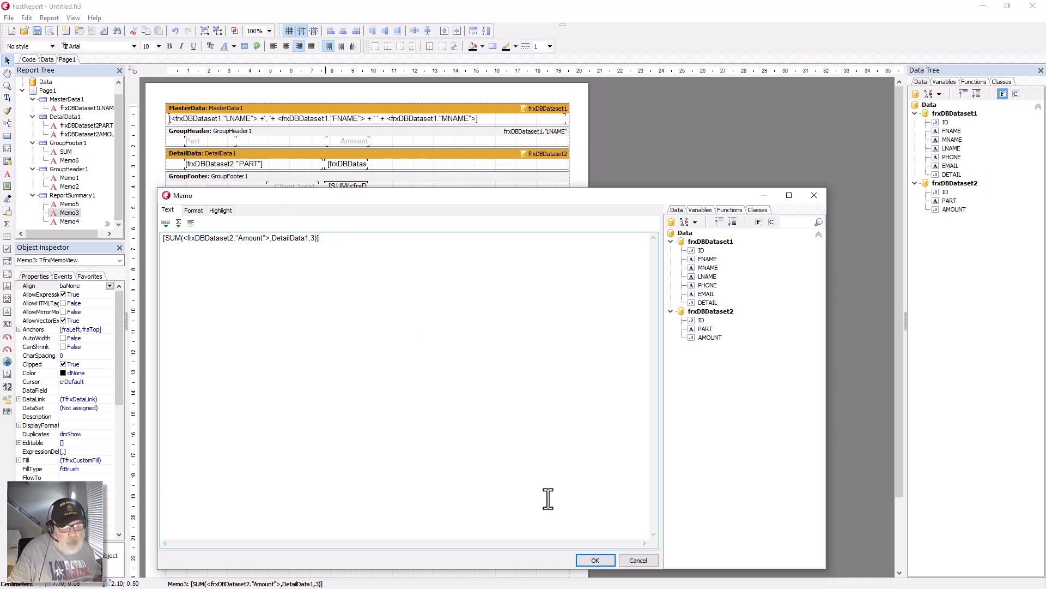
{"action": "mouse_move", "coordinate": [561, 534]}
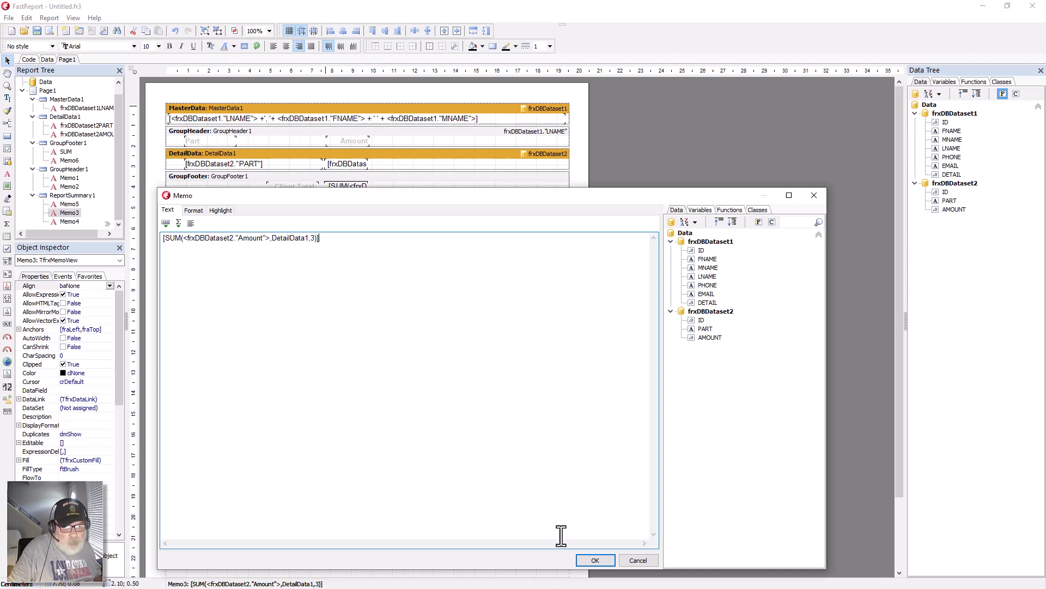
{"action": "mouse_move", "coordinate": [247, 265]}
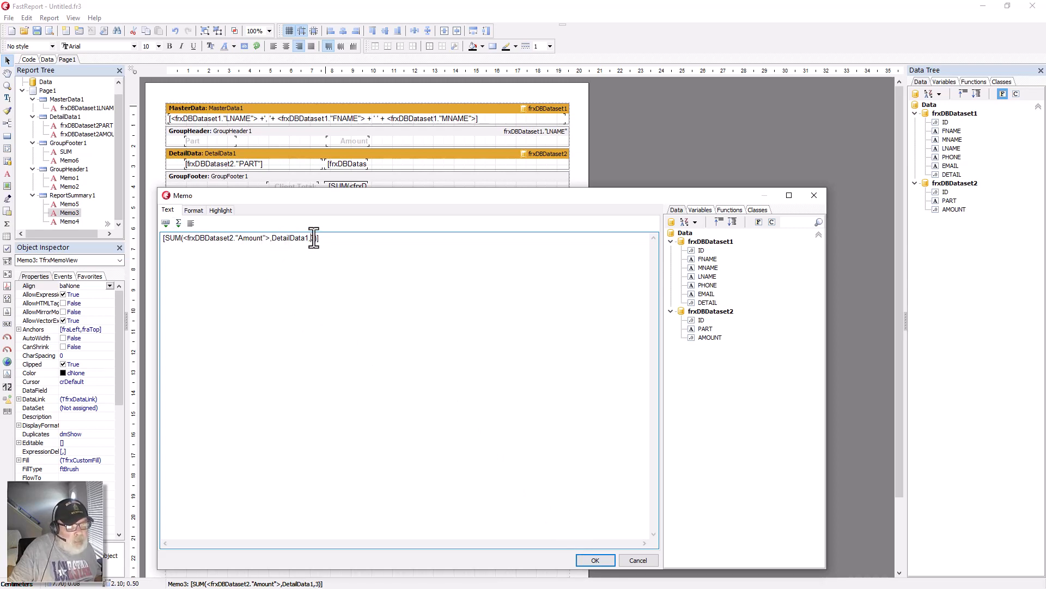
{"action": "mouse_move", "coordinate": [424, 292]}
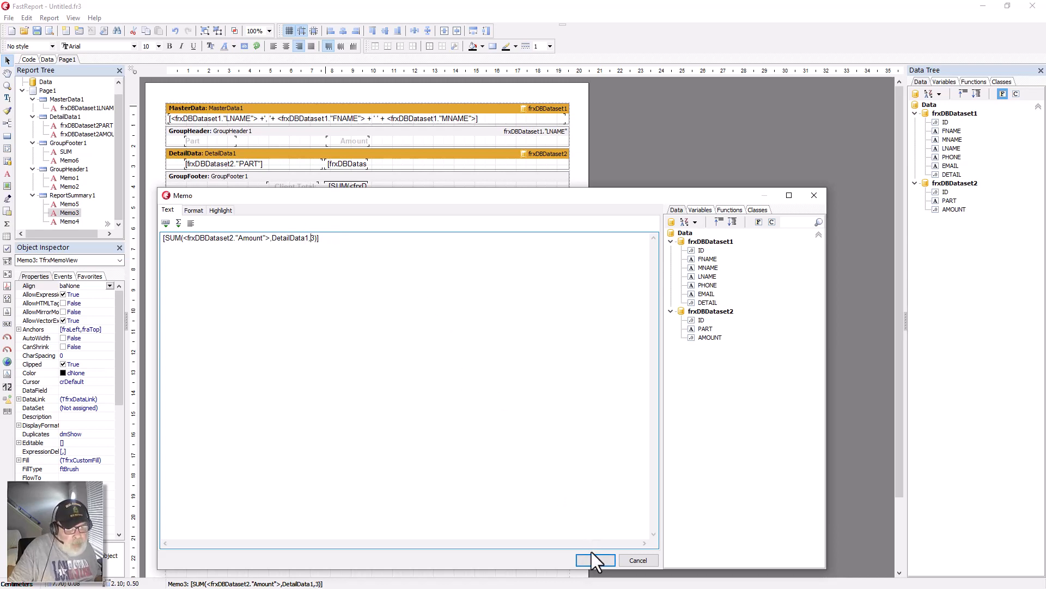
{"action": "left_click", "coordinate": [594, 559]}
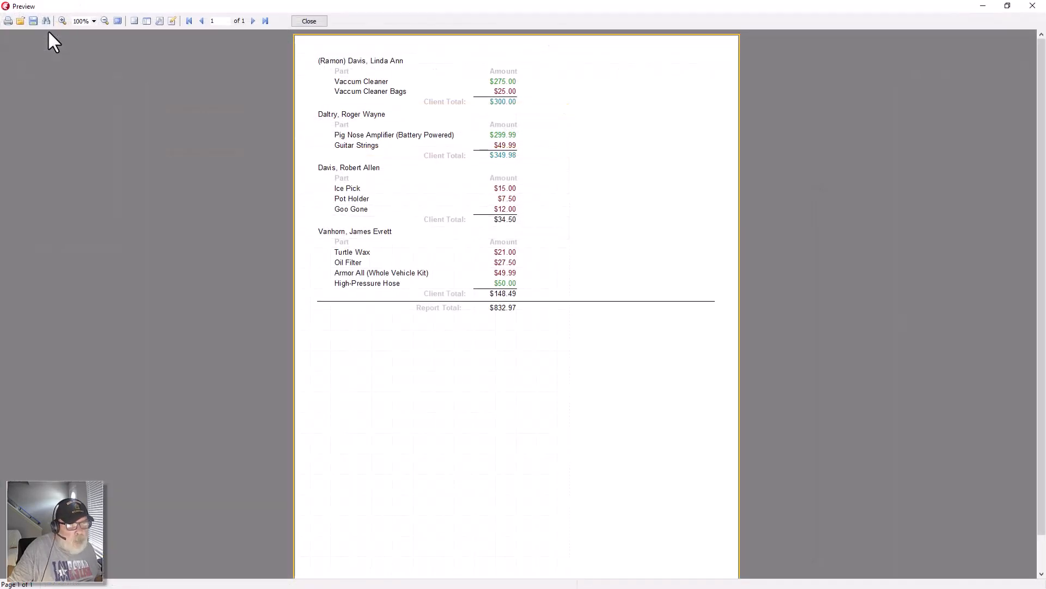
{"action": "mouse_move", "coordinate": [501, 315]}
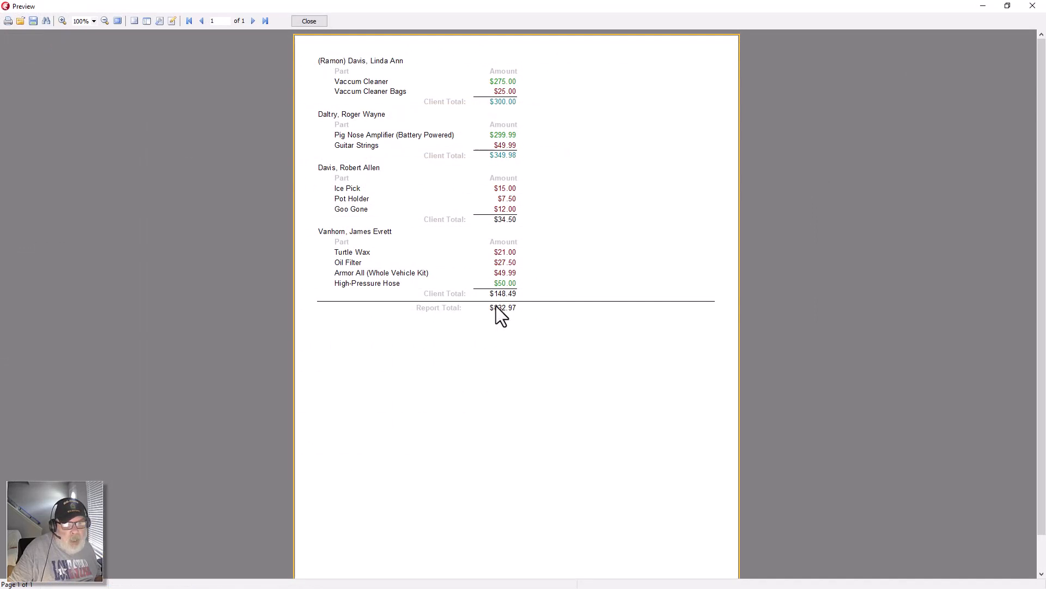
{"action": "mouse_move", "coordinate": [530, 164]}
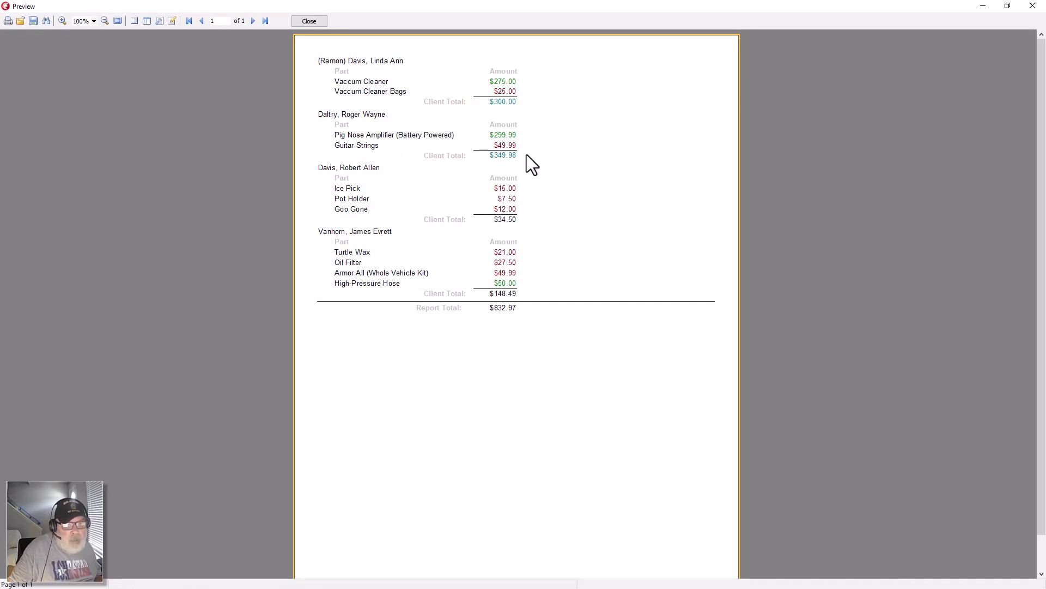
{"action": "mouse_move", "coordinate": [568, 309]}
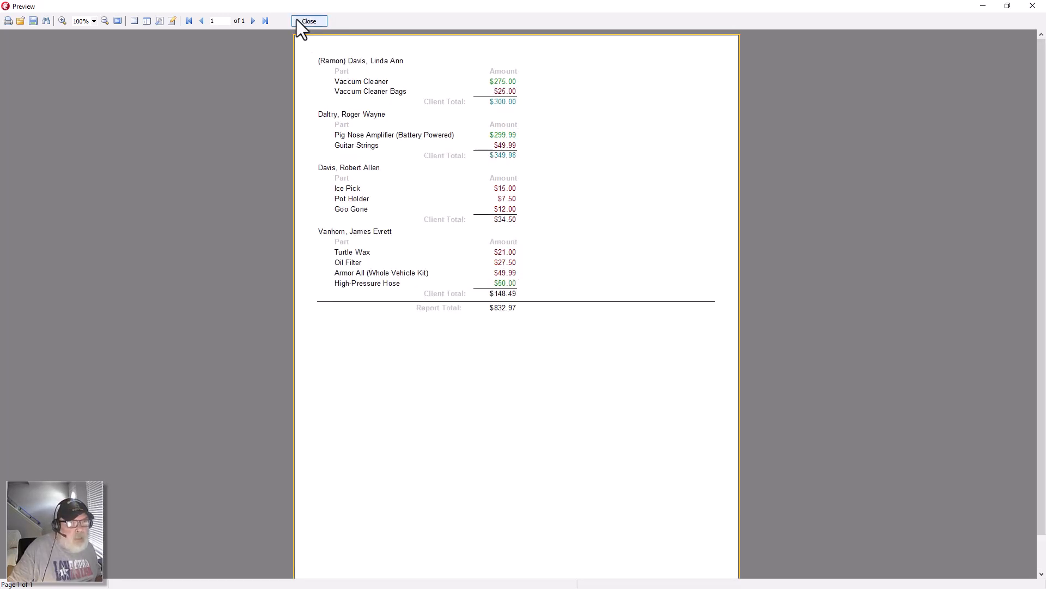
Step: Close the preview to get back to the layout with group footer and summary totals
{"action": "left_click", "coordinate": [308, 20]}
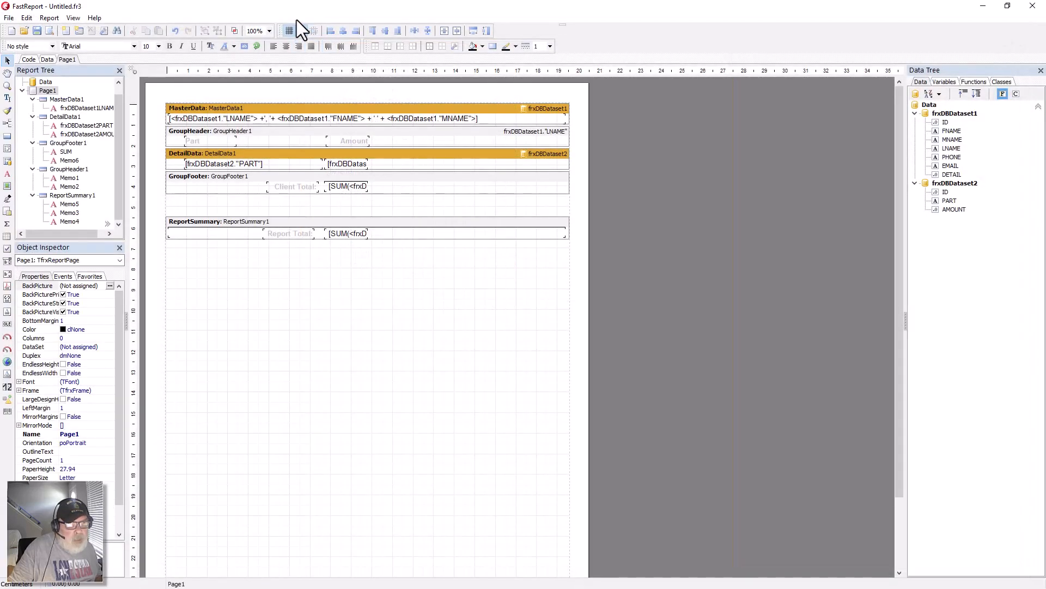
{"action": "mouse_move", "coordinate": [336, 100]}
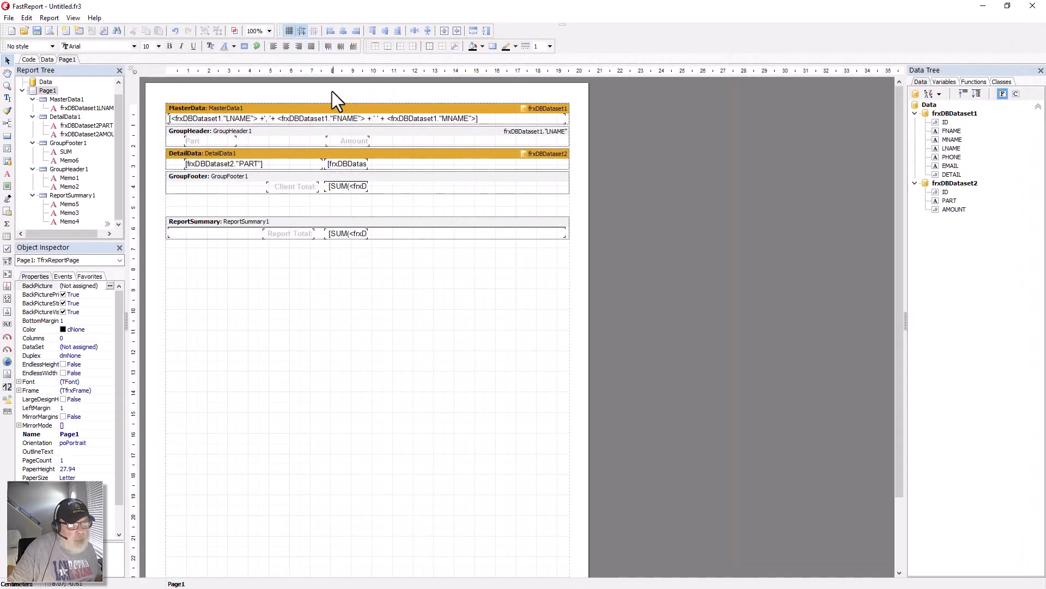
{"action": "mouse_move", "coordinate": [220, 136]}
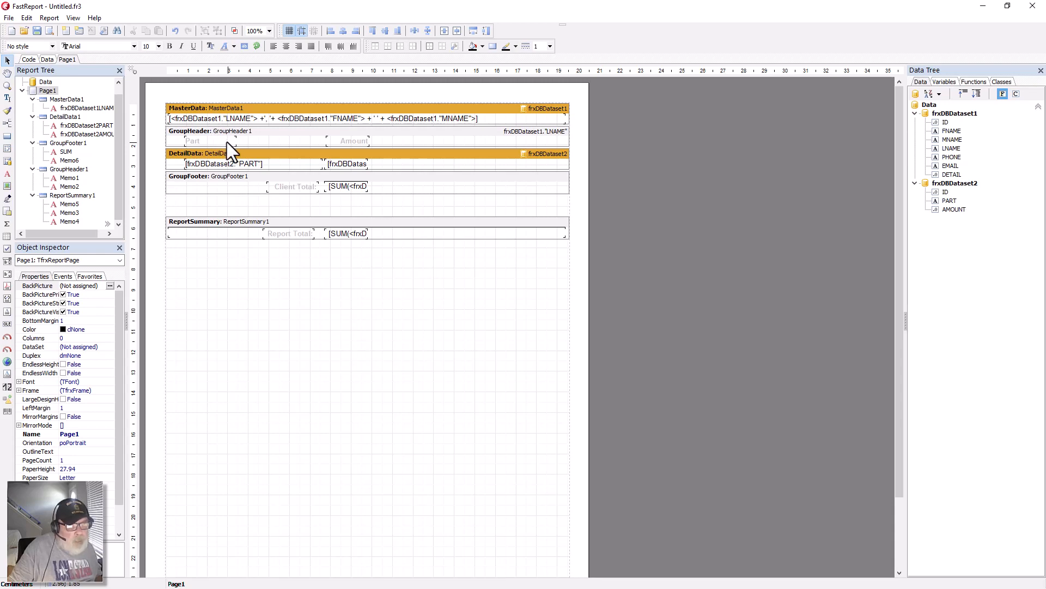
{"action": "mouse_move", "coordinate": [274, 146]}
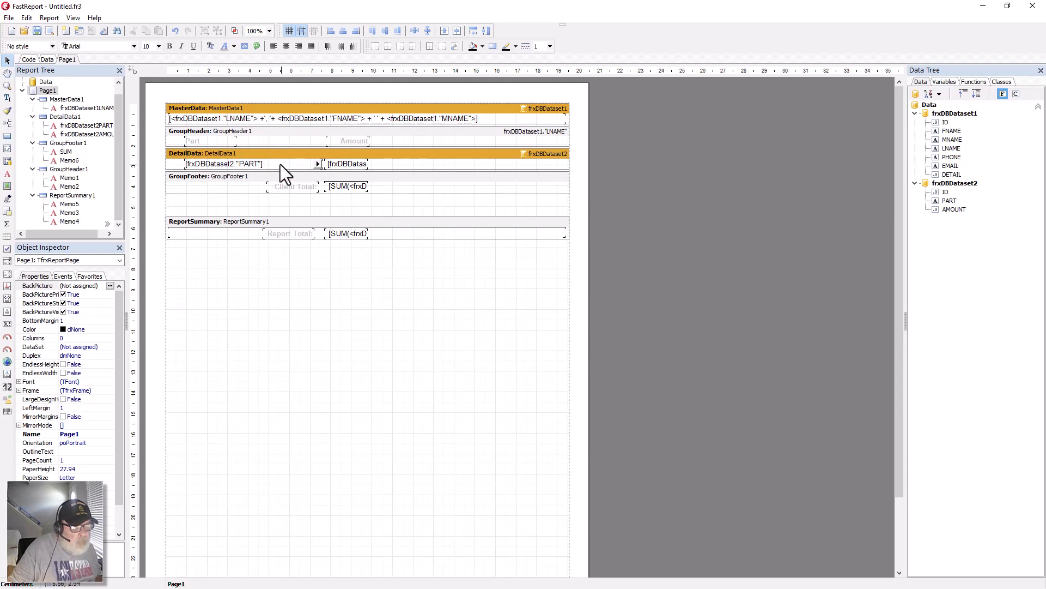
{"action": "mouse_move", "coordinate": [279, 143]}
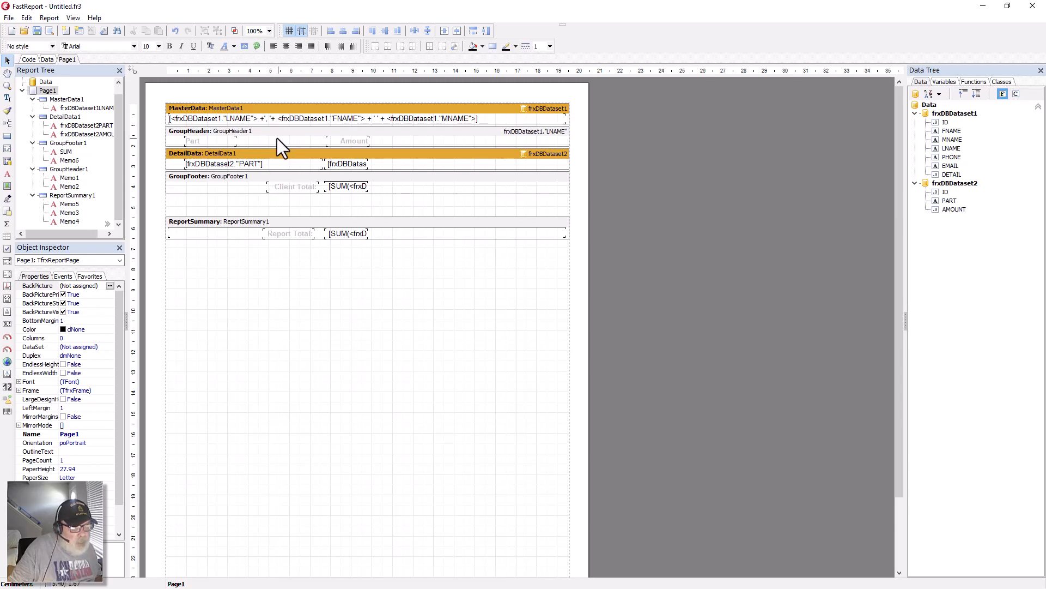
{"action": "mouse_move", "coordinate": [280, 140]}
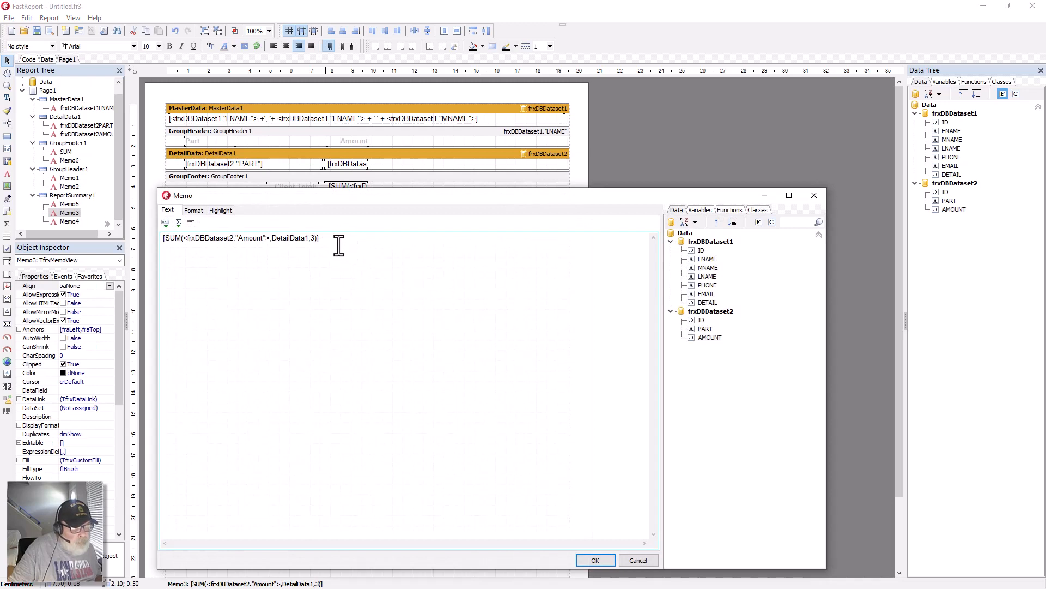
{"action": "mouse_move", "coordinate": [227, 230]}
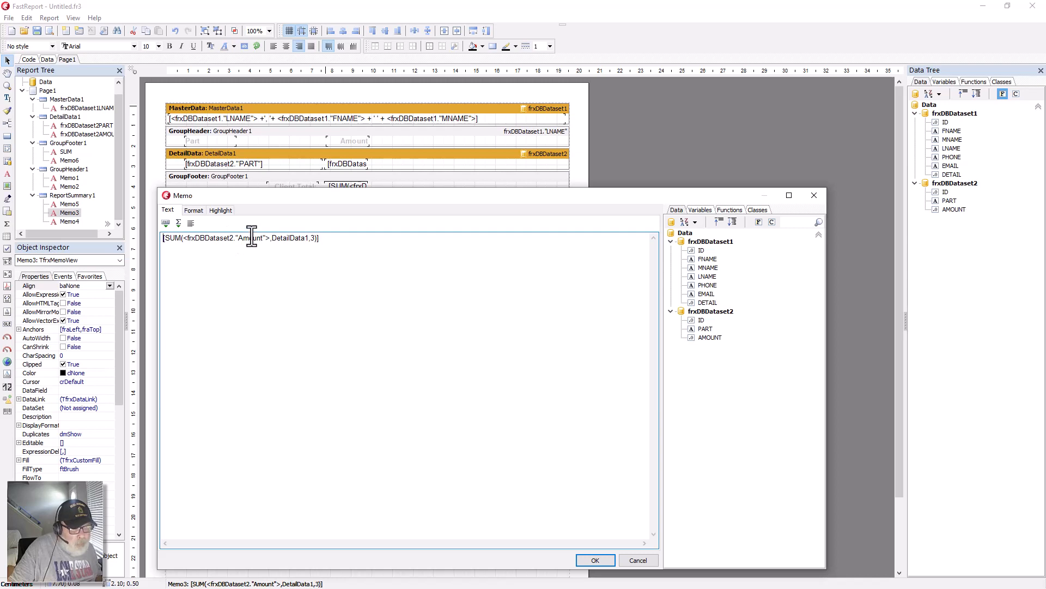
{"action": "mouse_move", "coordinate": [296, 241]}
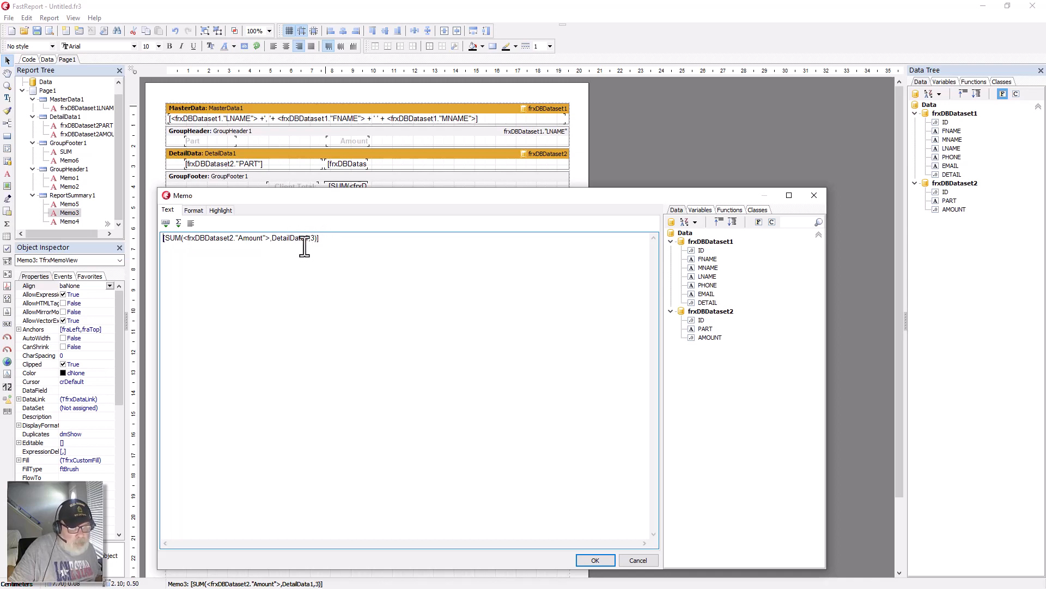
{"action": "mouse_move", "coordinate": [329, 240]}
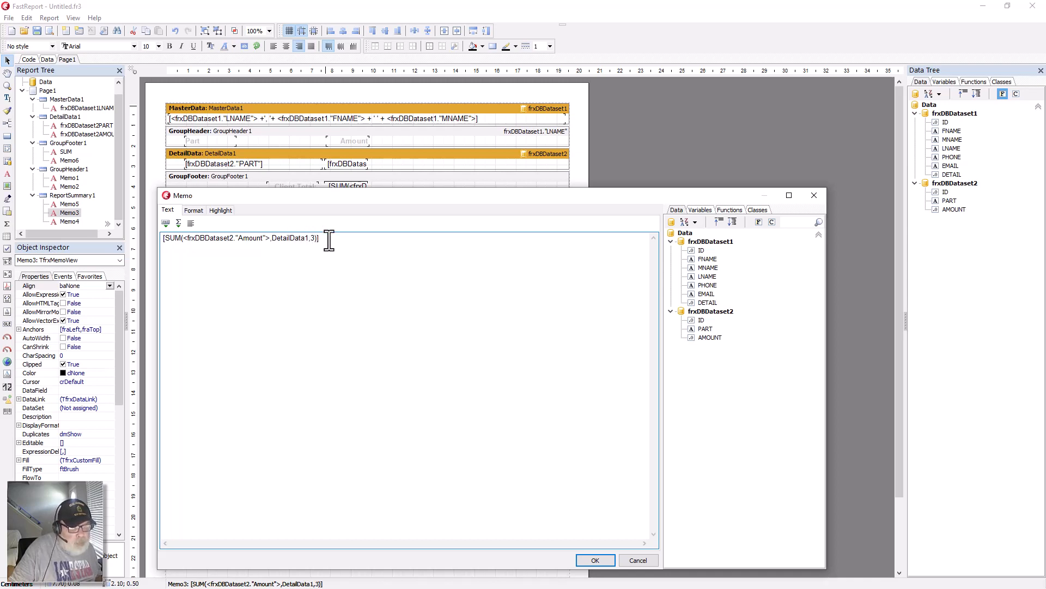
{"action": "mouse_move", "coordinate": [577, 525]}
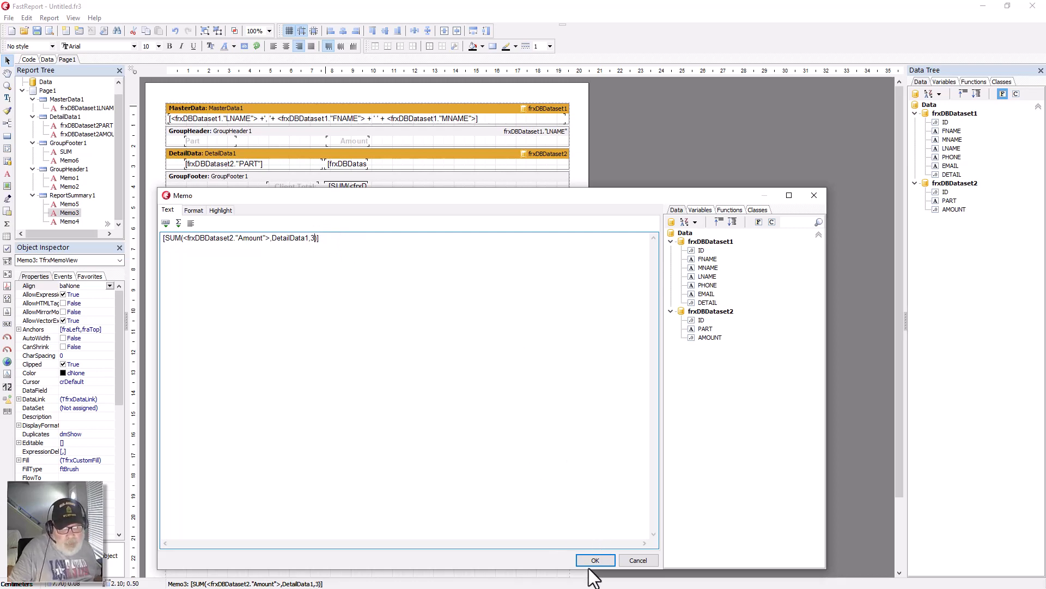
Step: Accept the Report Total formula SUM(<frxDBDataset2."Amount">,DetailData1,3) and close the FastReport designer
{"action": "left_click", "coordinate": [594, 559]}
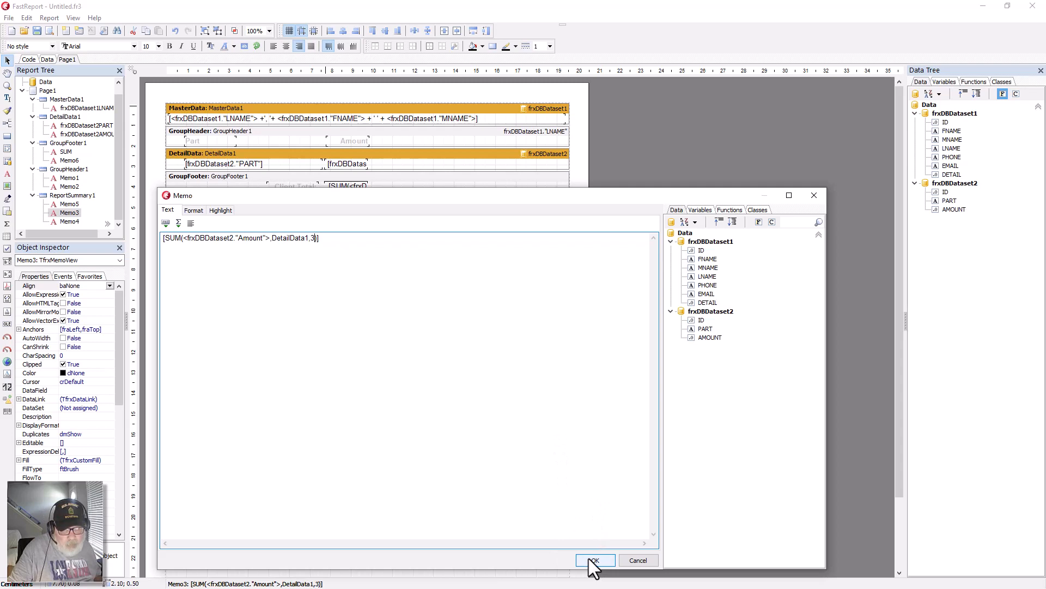
{"action": "left_click", "coordinate": [594, 560]}
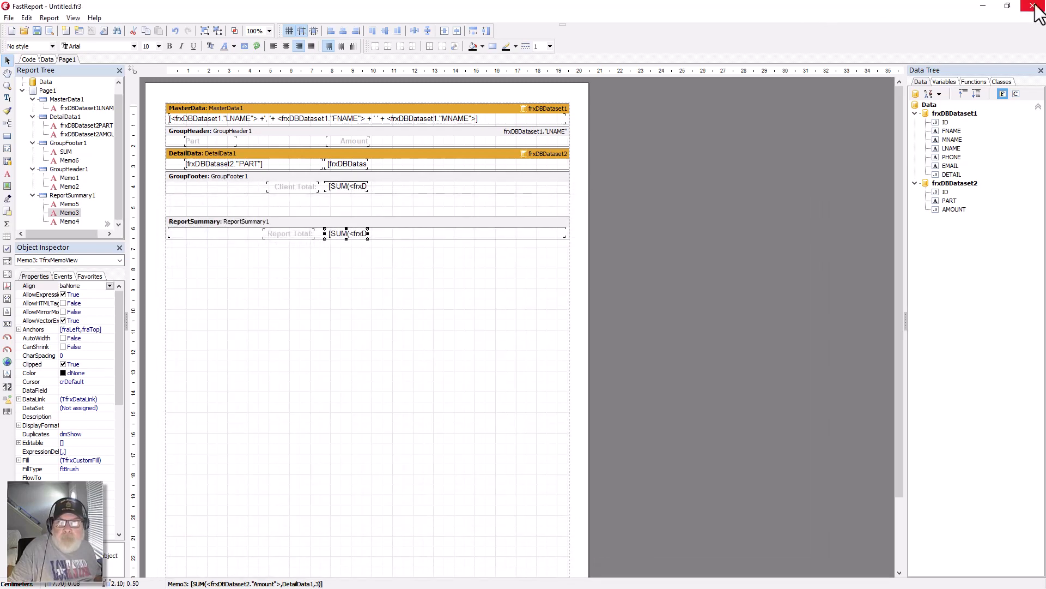
{"action": "left_click", "coordinate": [1038, 6]}
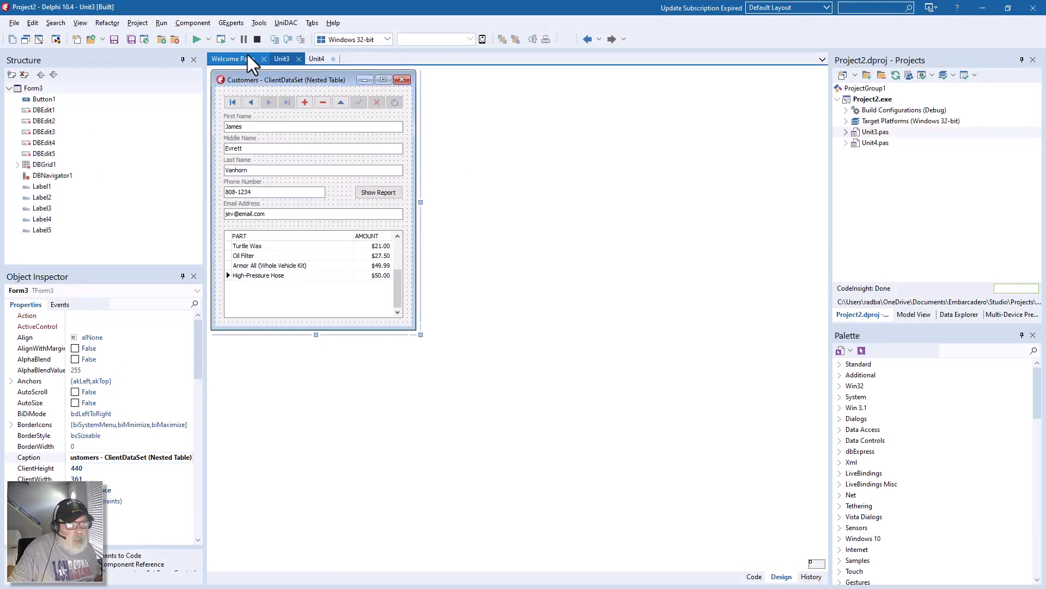
Step: Run the Customers app and open its orders report preview showing the $832.97 total
{"action": "left_click", "coordinate": [194, 39]}
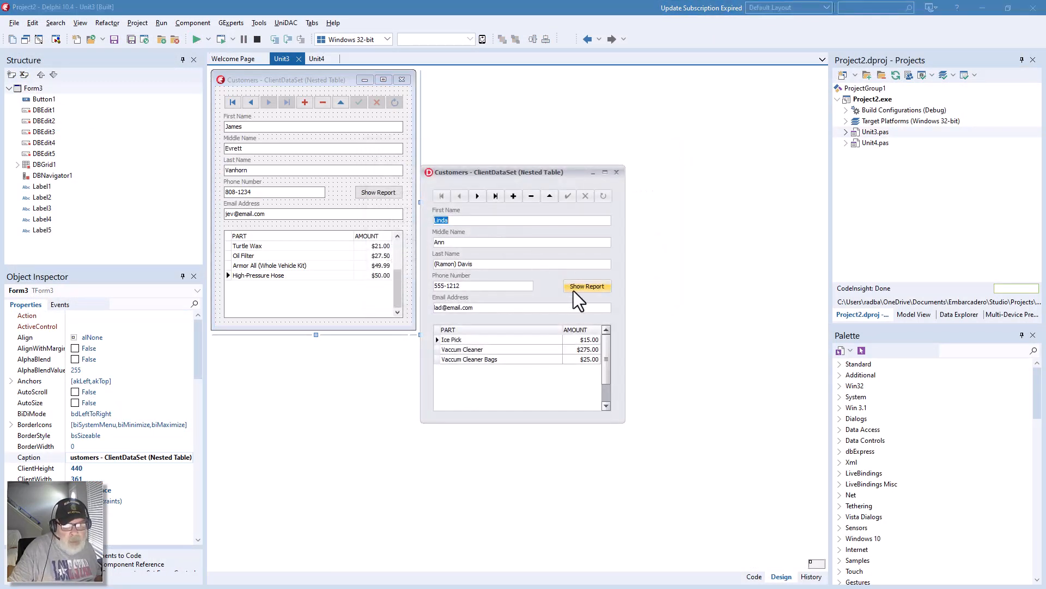
{"action": "left_click", "coordinate": [586, 285]}
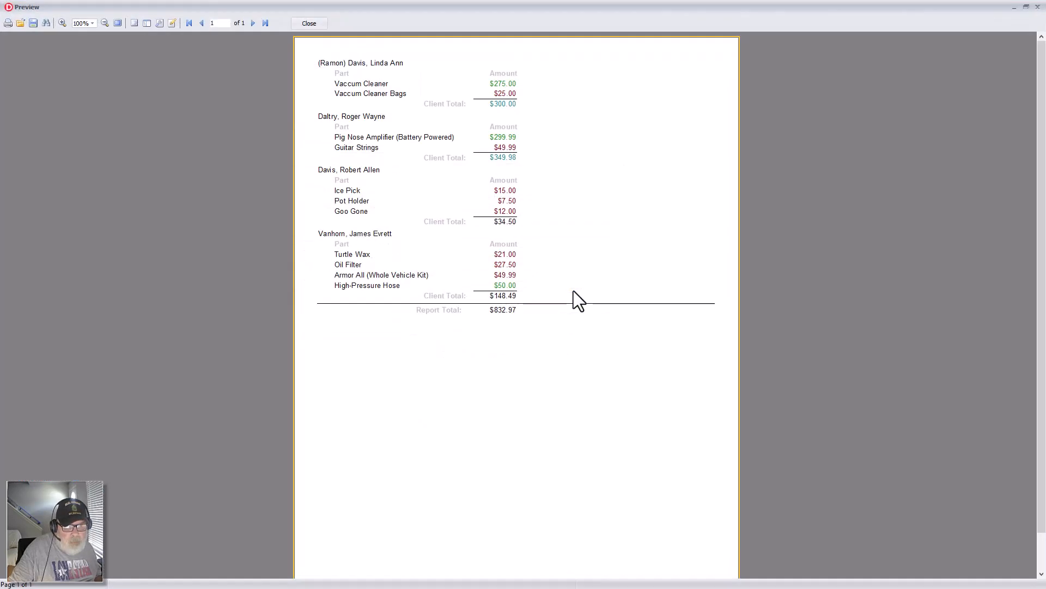
{"action": "mouse_move", "coordinate": [542, 151]}
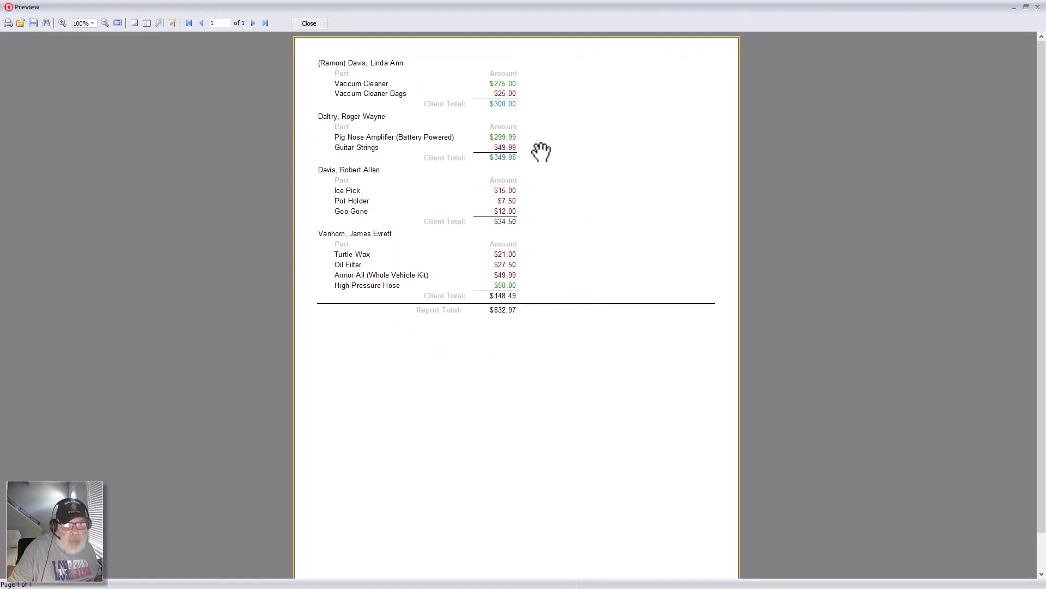
{"action": "mouse_move", "coordinate": [542, 426]}
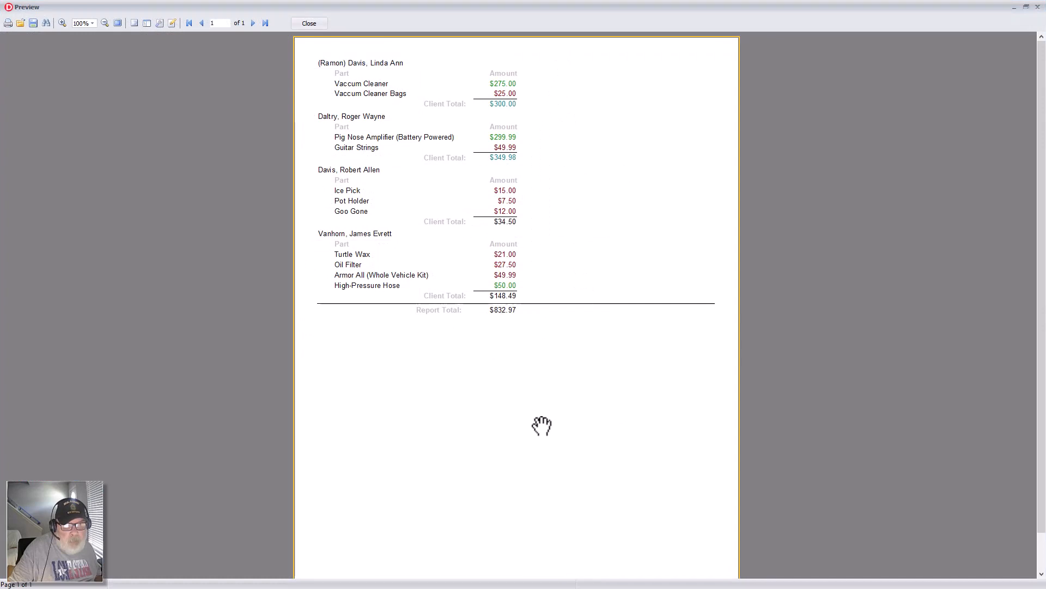
{"action": "mouse_move", "coordinate": [581, 175]}
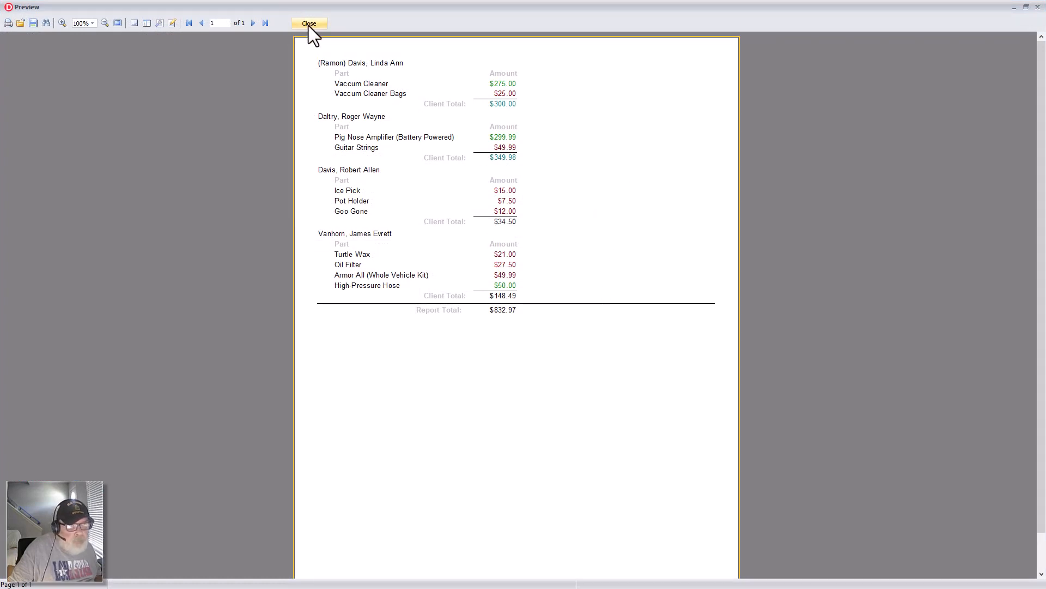
Step: Close the orders report preview, returning to the running Customers app on the Vanhorn record
{"action": "left_click", "coordinate": [309, 22]}
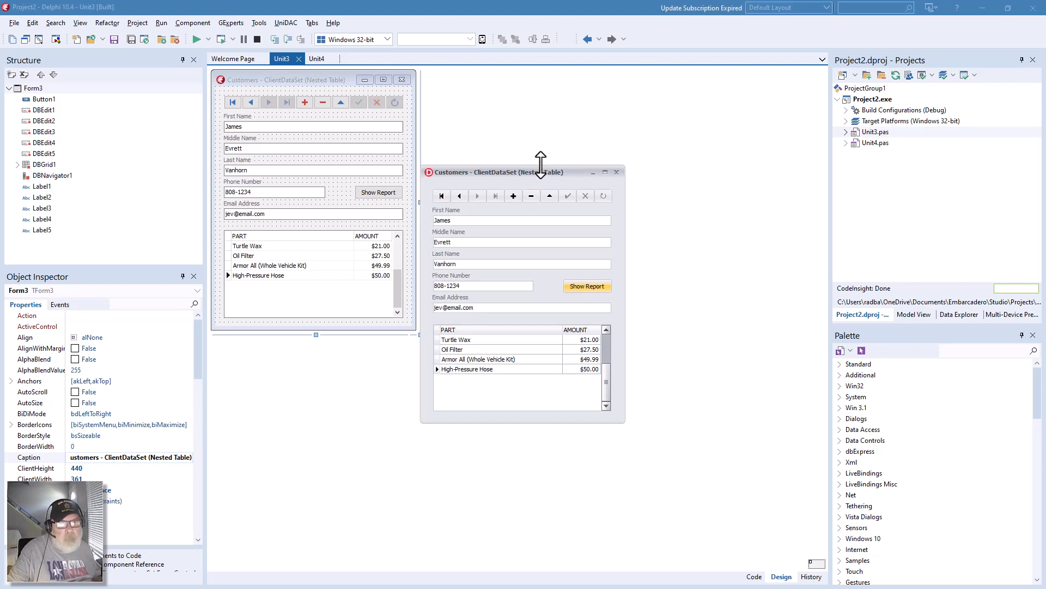
{"action": "mouse_move", "coordinate": [627, 194]}
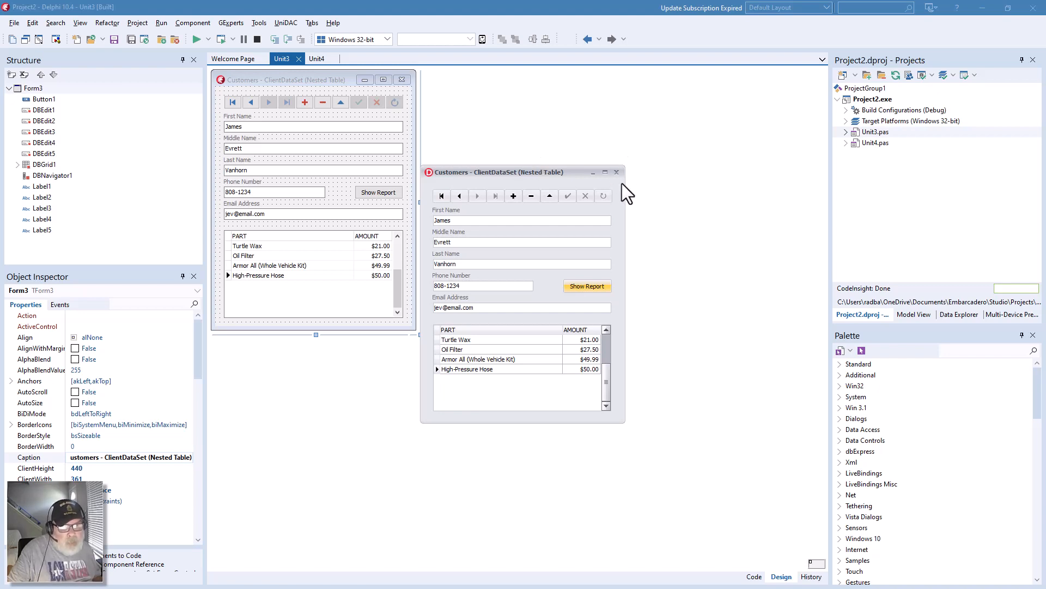
{"action": "mouse_move", "coordinate": [644, 167]}
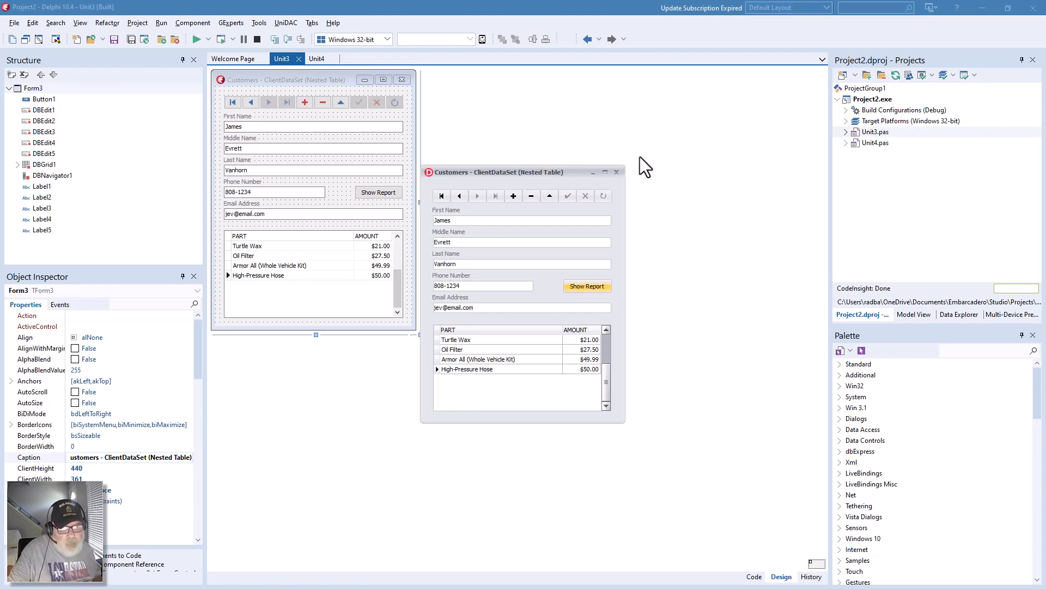
{"action": "mouse_move", "coordinate": [615, 172]}
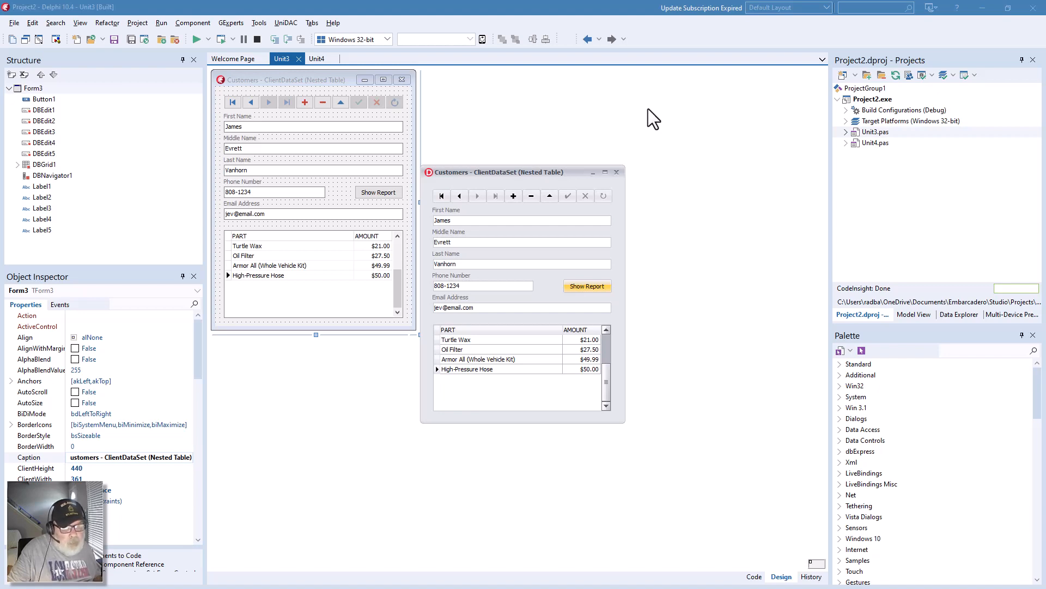
{"action": "mouse_move", "coordinate": [583, 113]}
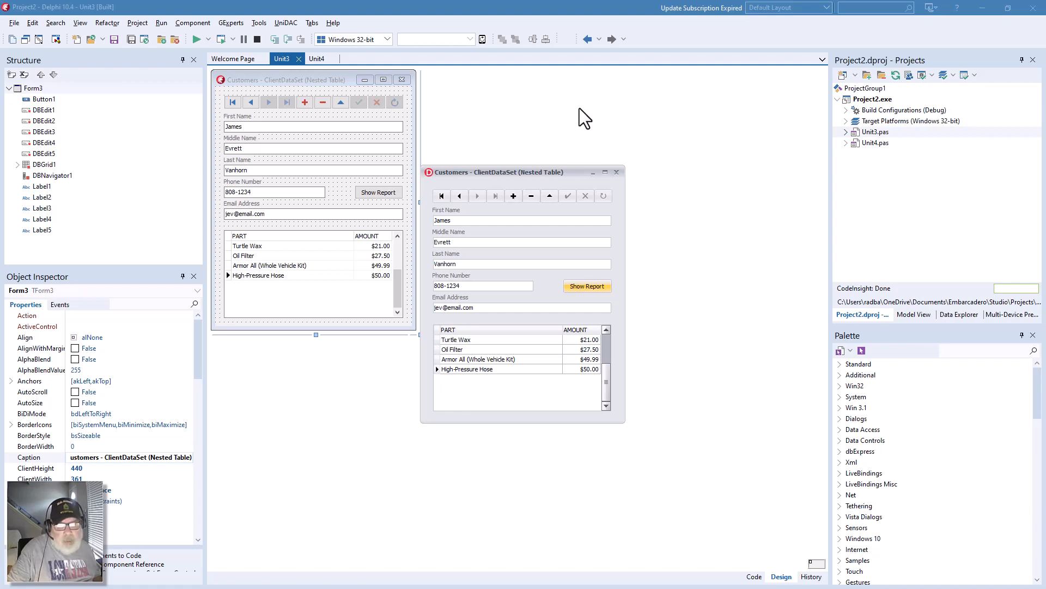
{"action": "mouse_move", "coordinate": [422, 434]}
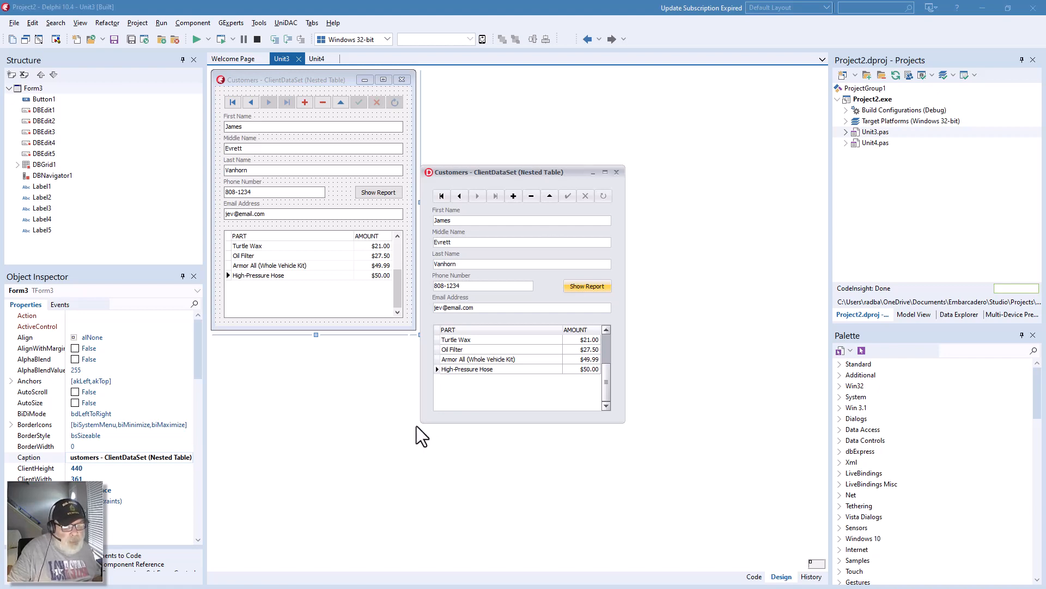